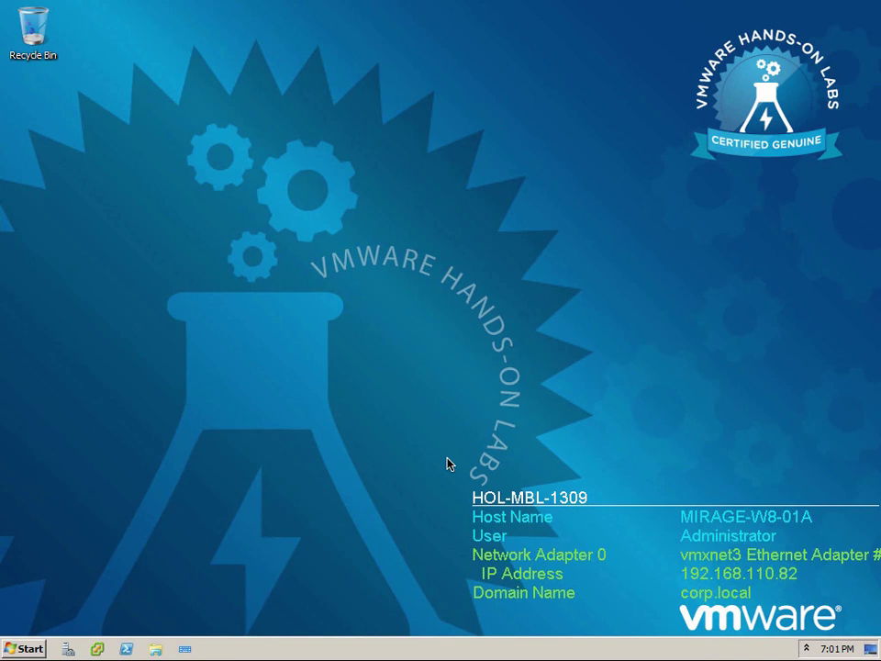
mouse_move(421, 477)
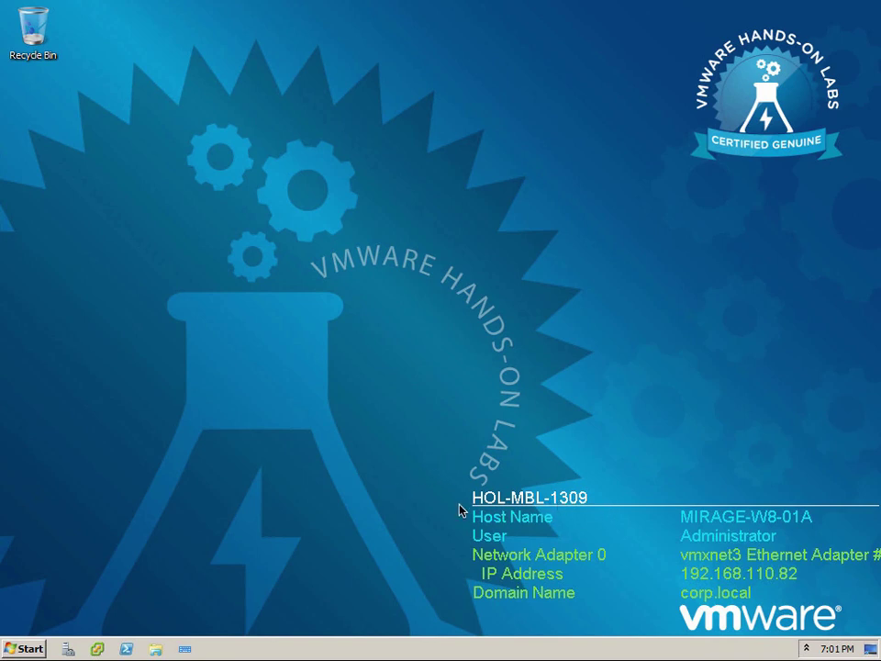
mouse_move(570, 517)
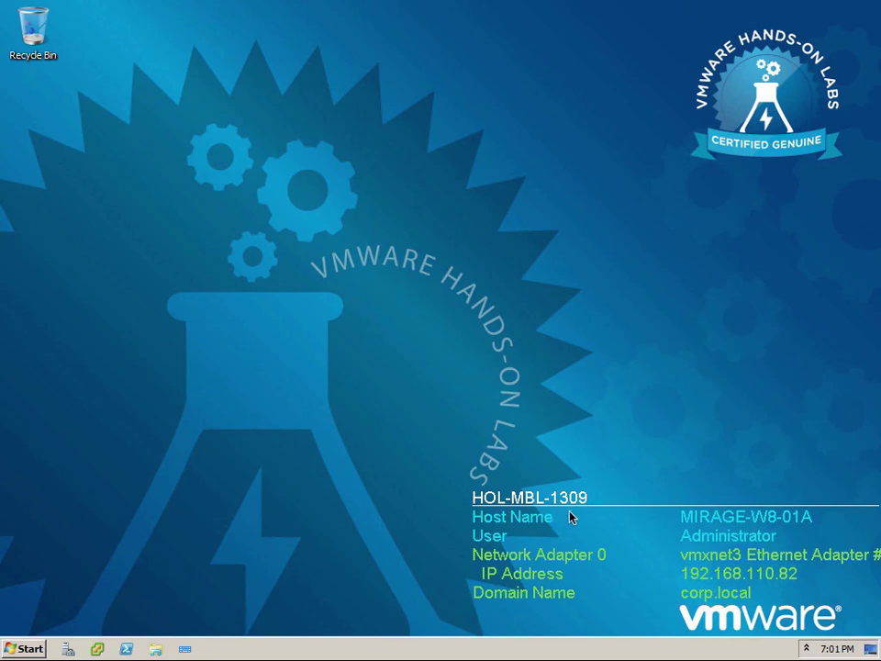
mouse_move(579, 519)
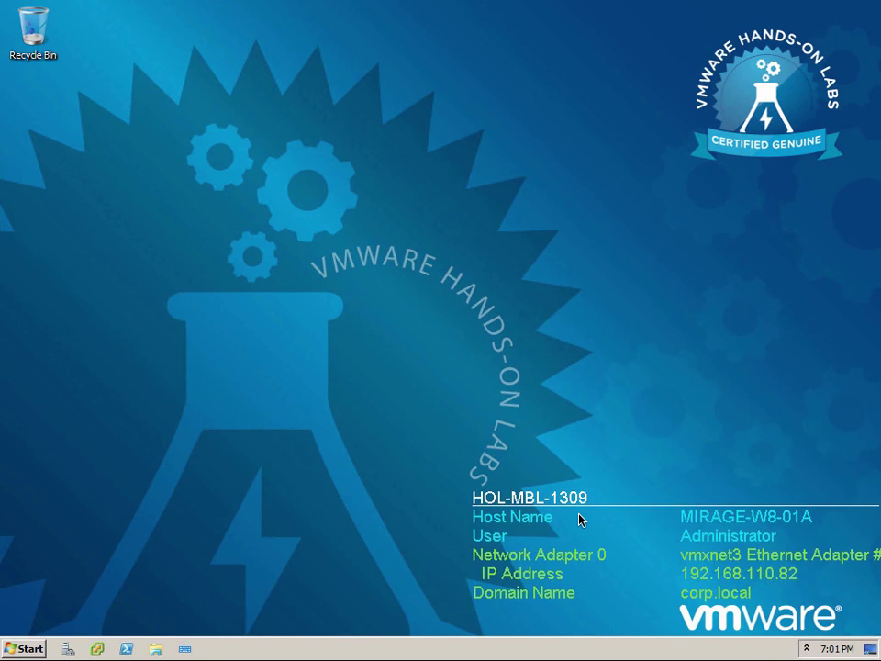
mouse_move(590, 520)
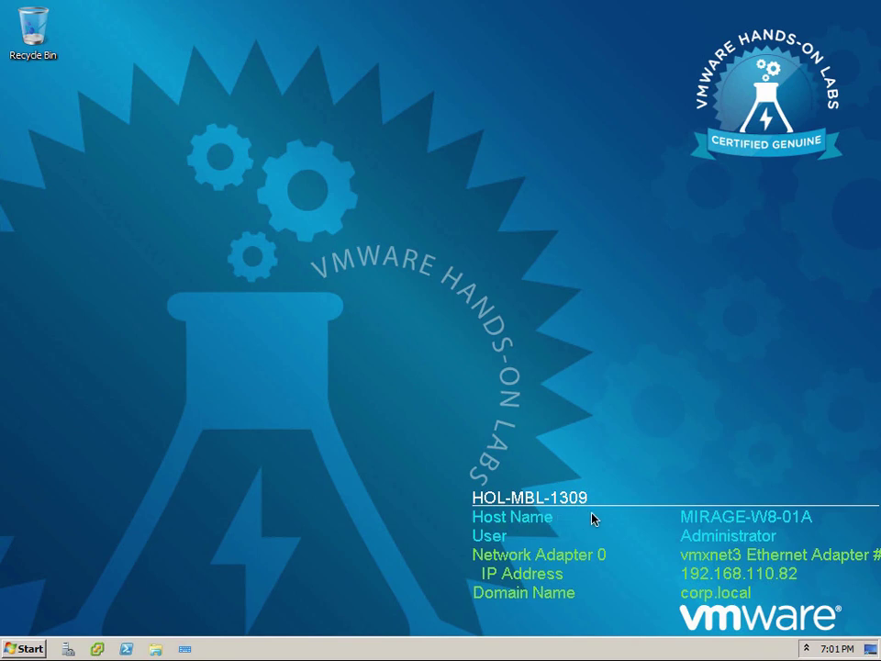
mouse_move(560, 518)
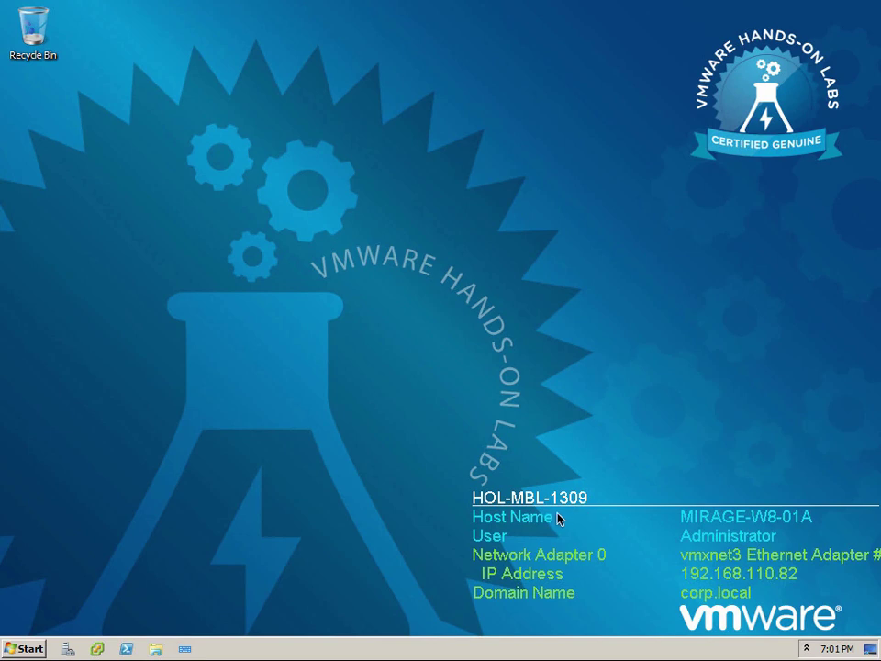
mouse_move(287, 348)
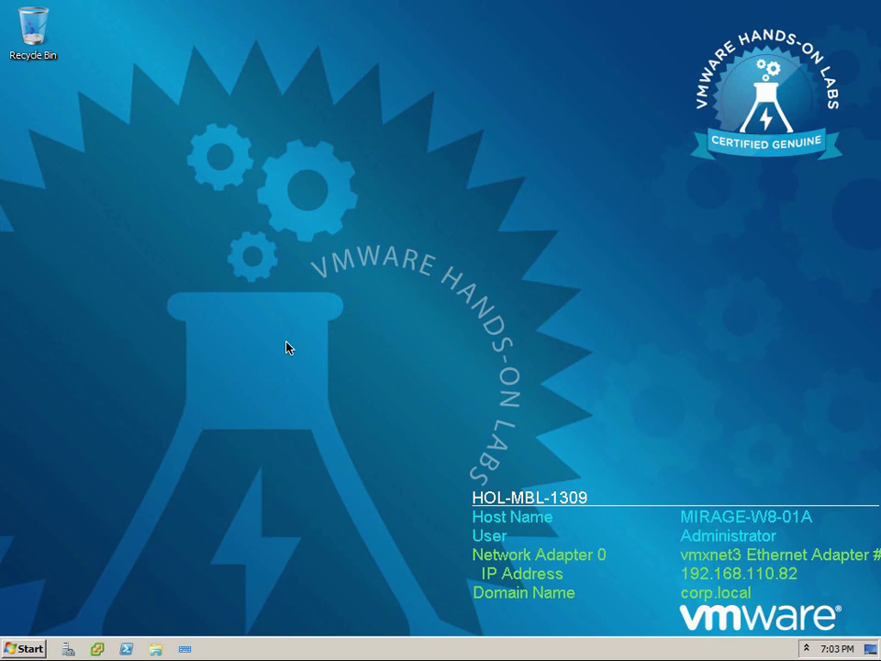
mouse_move(176, 512)
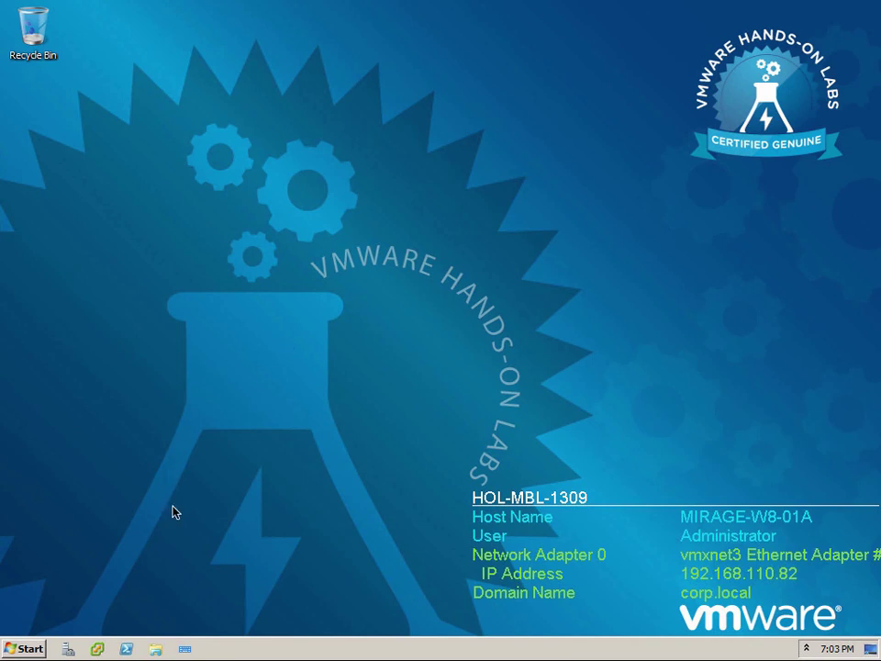
mouse_move(158, 649)
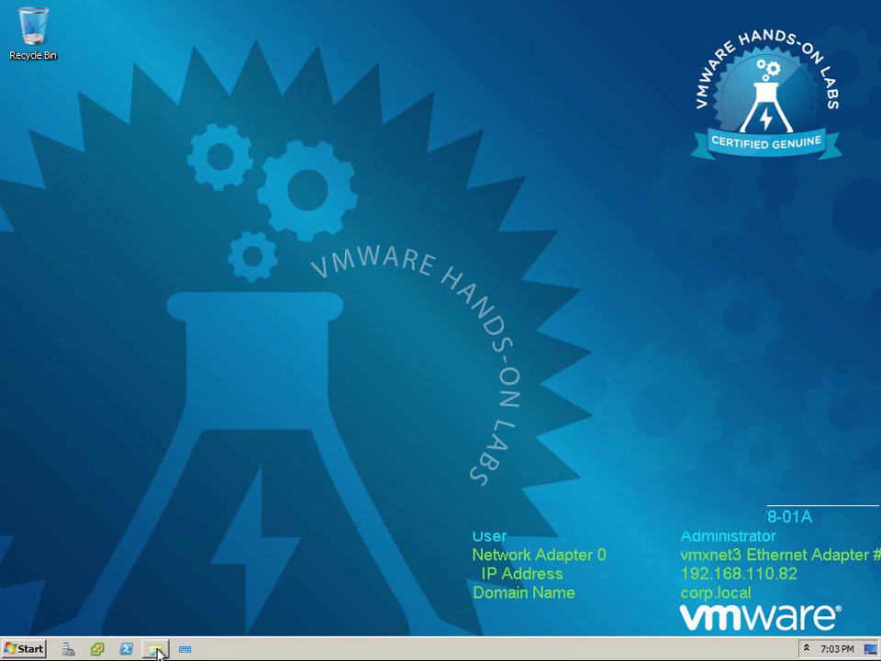
Step: Browse the Mirage disc's Server folder and select mirage.management.server.x64
left_click(156, 649)
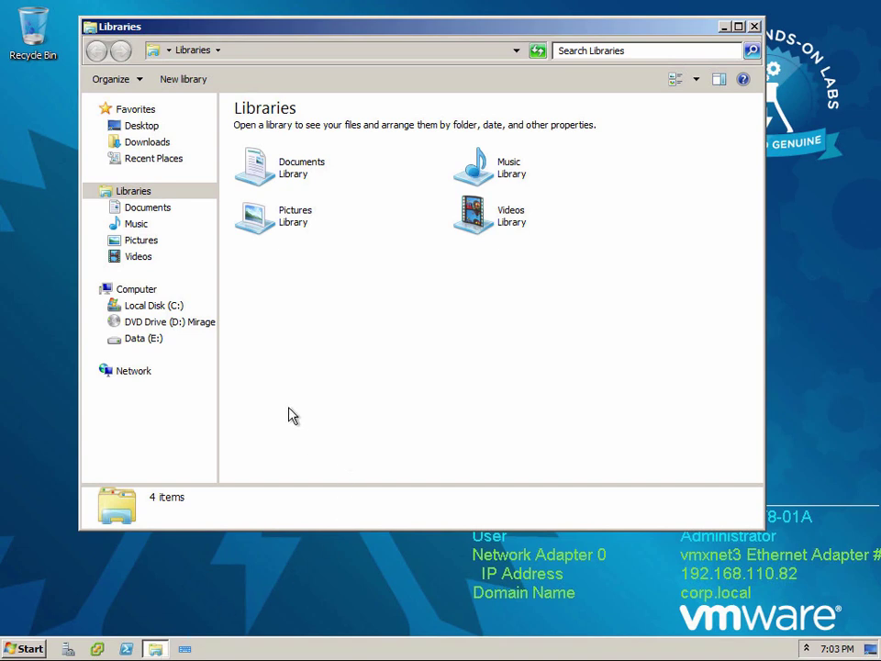
left_click(153, 322)
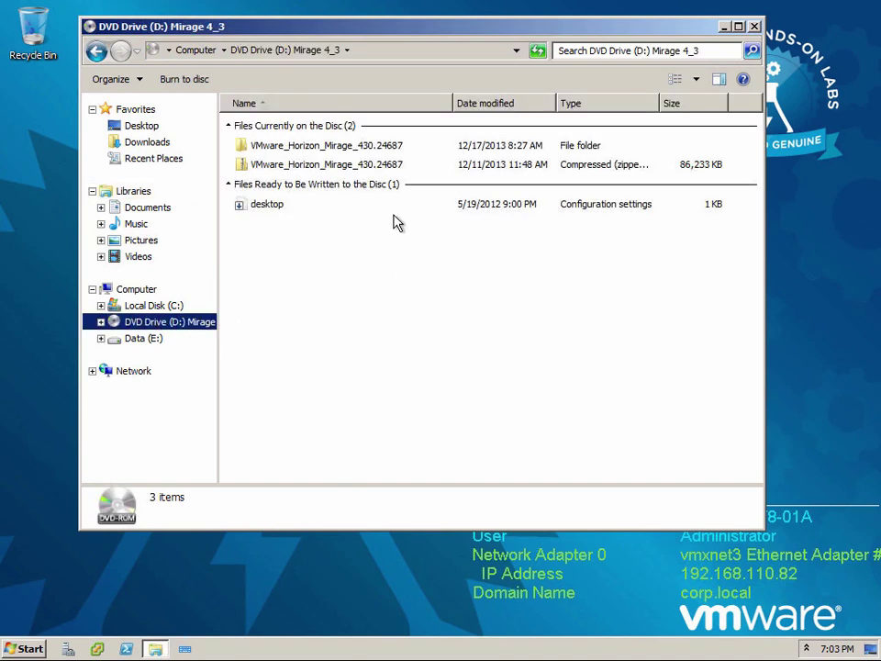
left_click(323, 145)
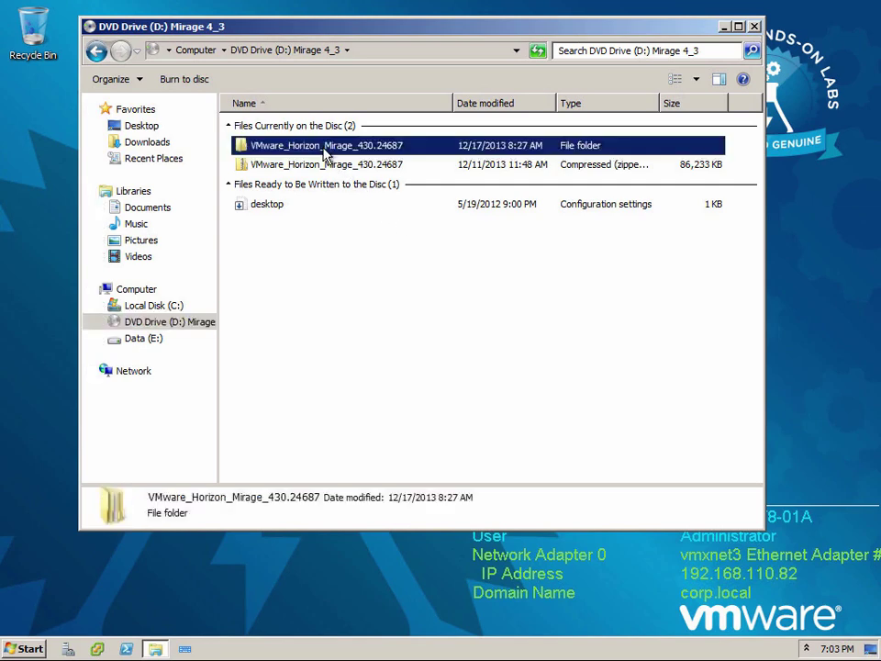
double_click(326, 145)
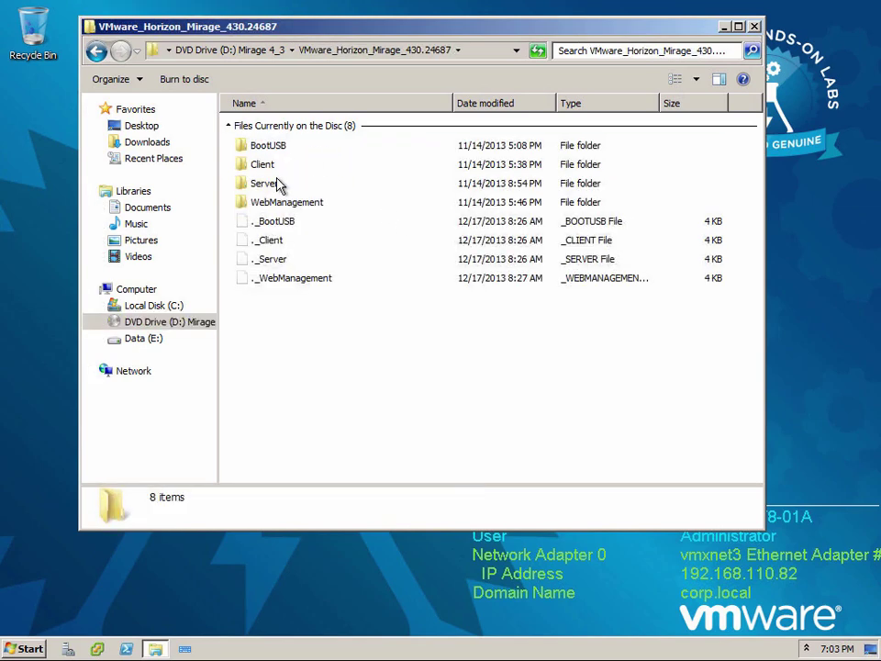
double_click(265, 183)
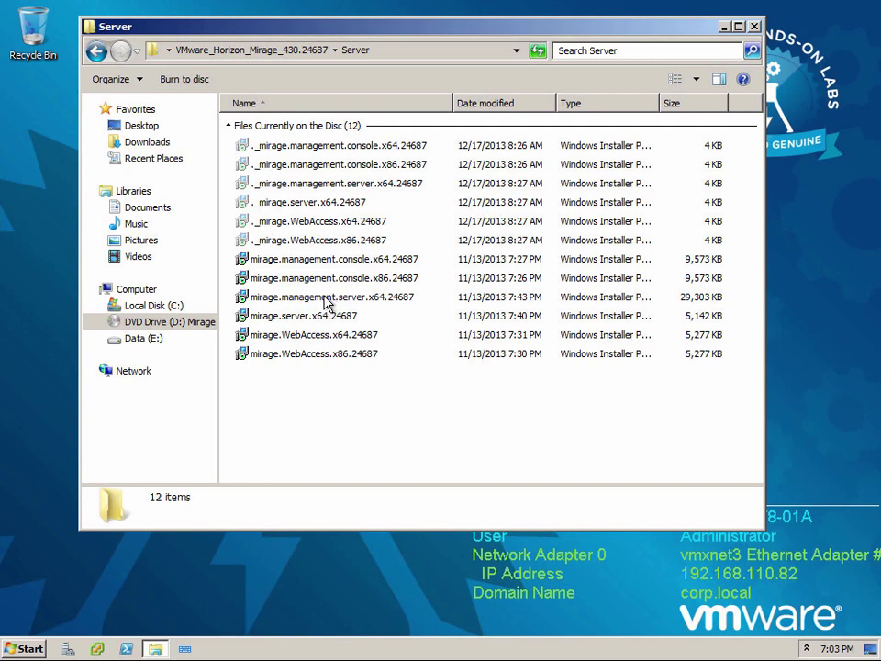
left_click(331, 297)
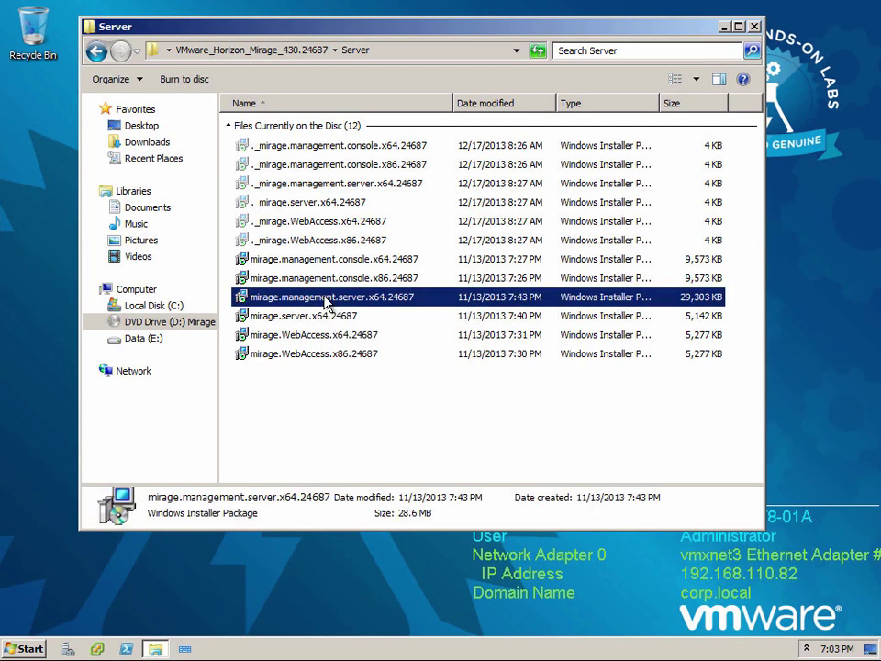
Step: Launch the management server installer and accept the licence agreement
double_click(326, 296)
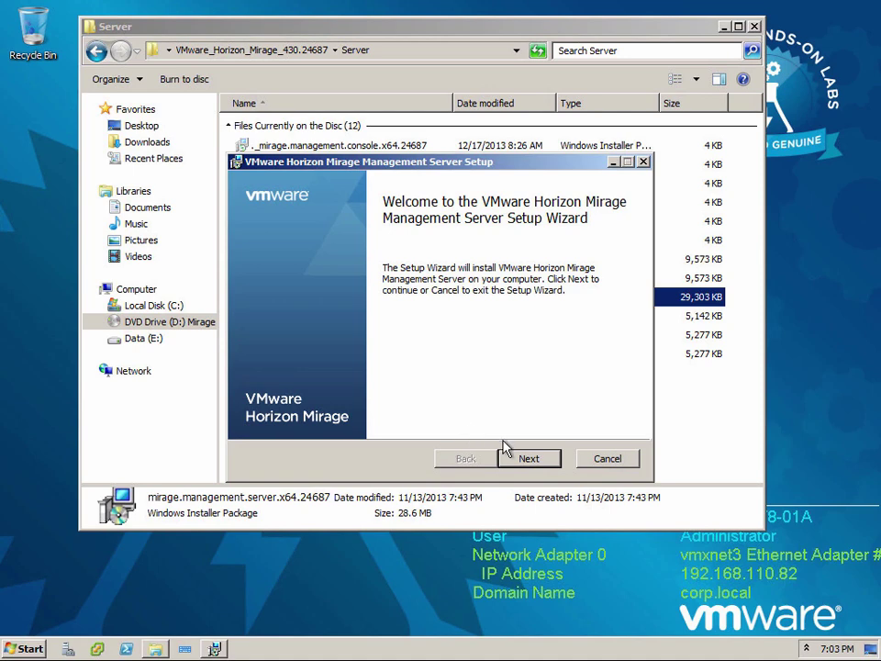
left_click(528, 458)
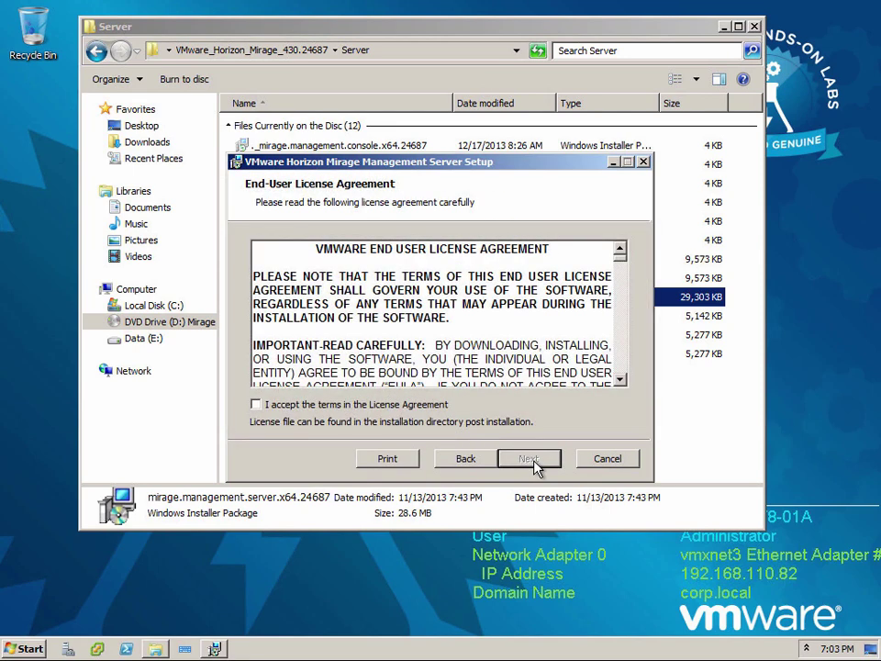
left_click(256, 404)
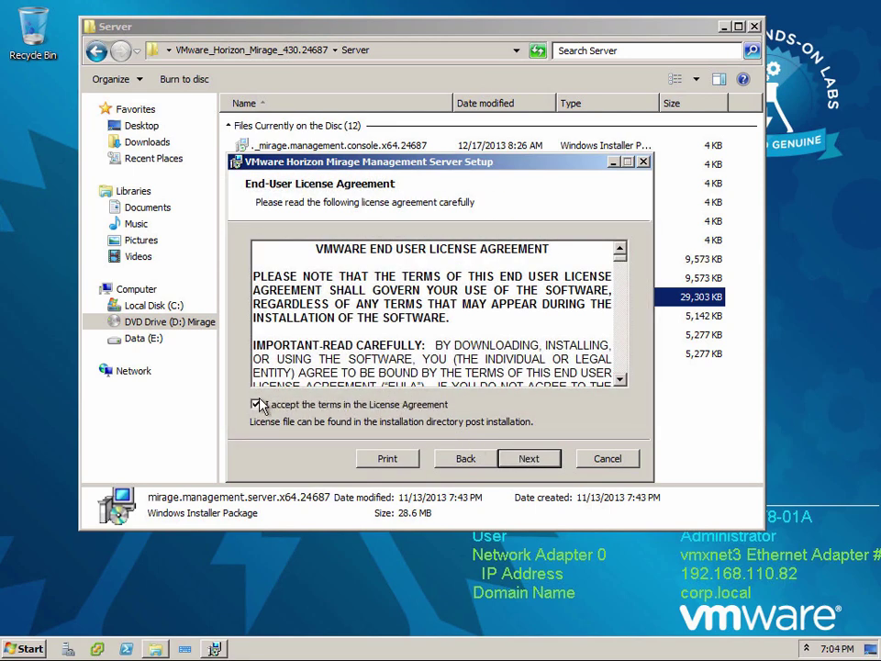
left_click(529, 458)
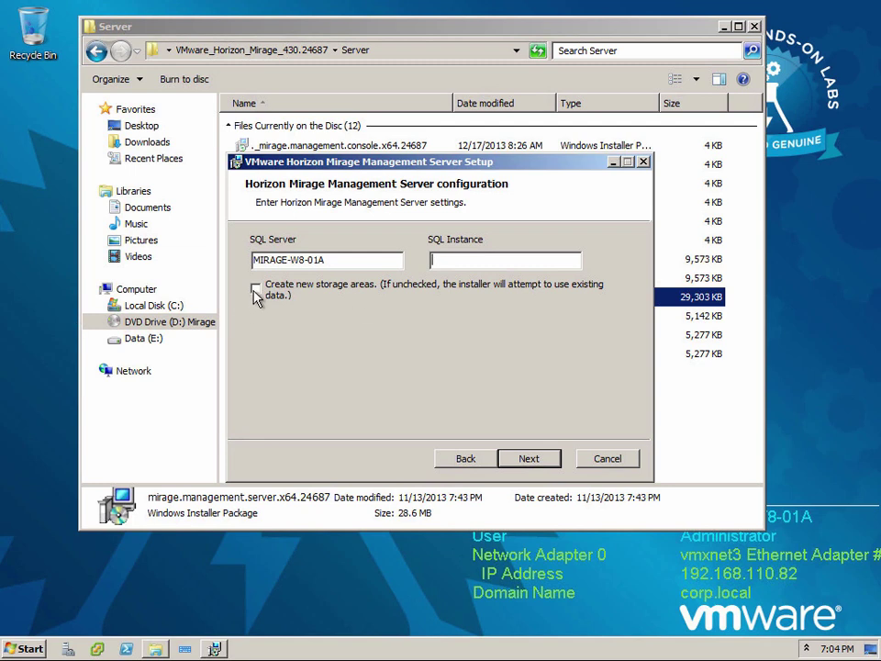
Step: Choose to create new storage areas and set the storage folder path
left_click(256, 288)
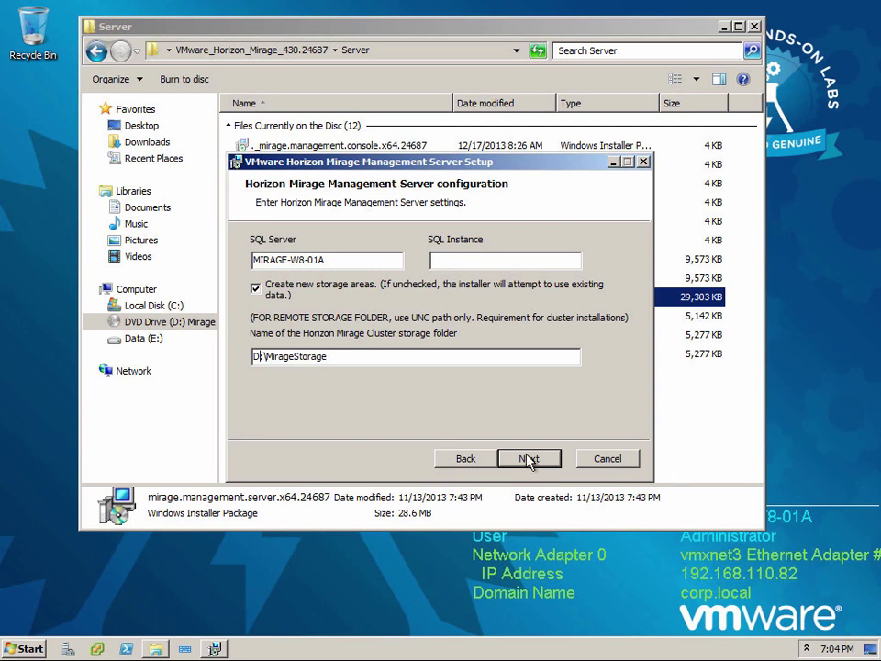
left_click(528, 458)
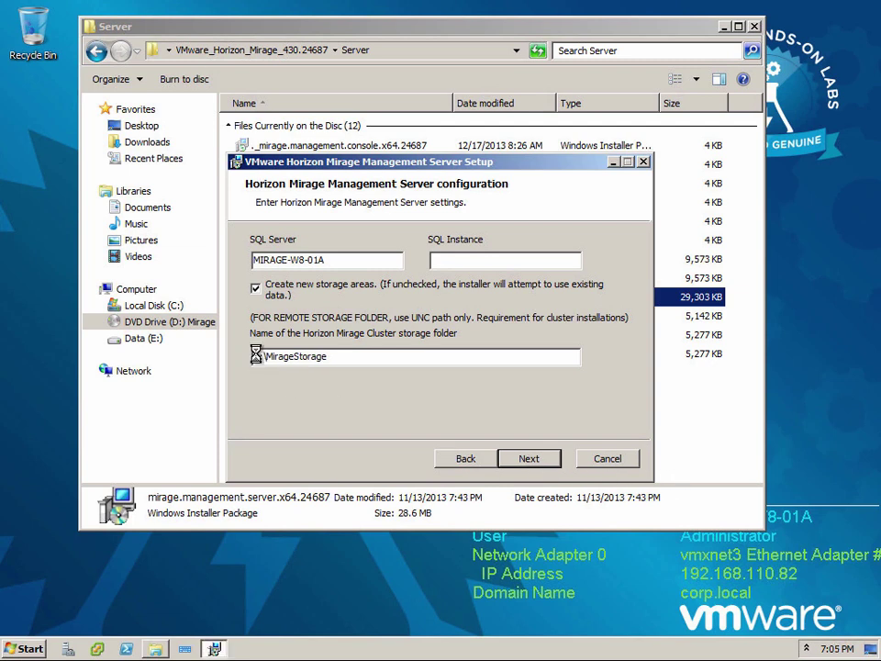
type("D:\\")
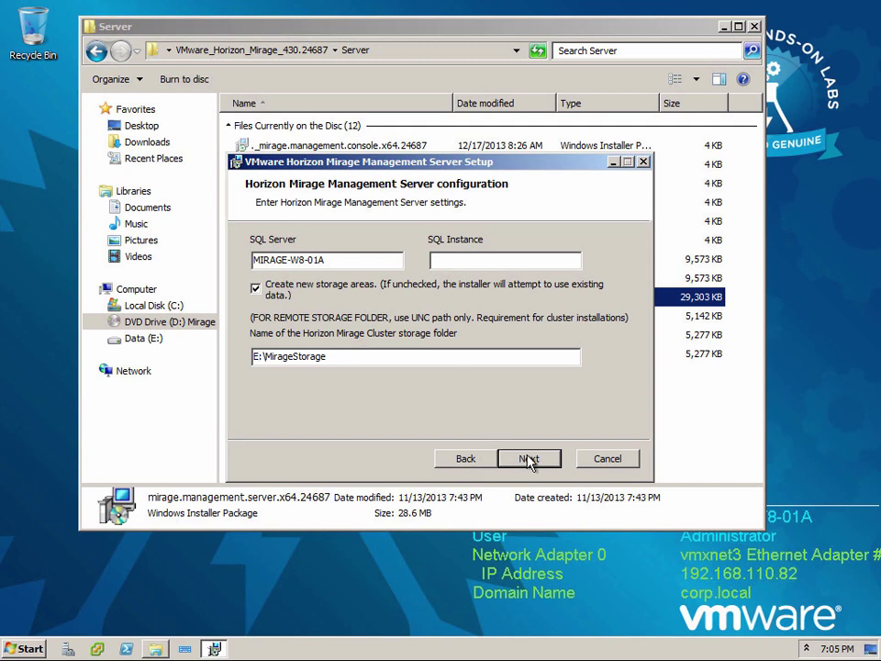
Step: Set the service account to CORP\Administrator with CORP\Administrators as the admin group
left_click(528, 458)
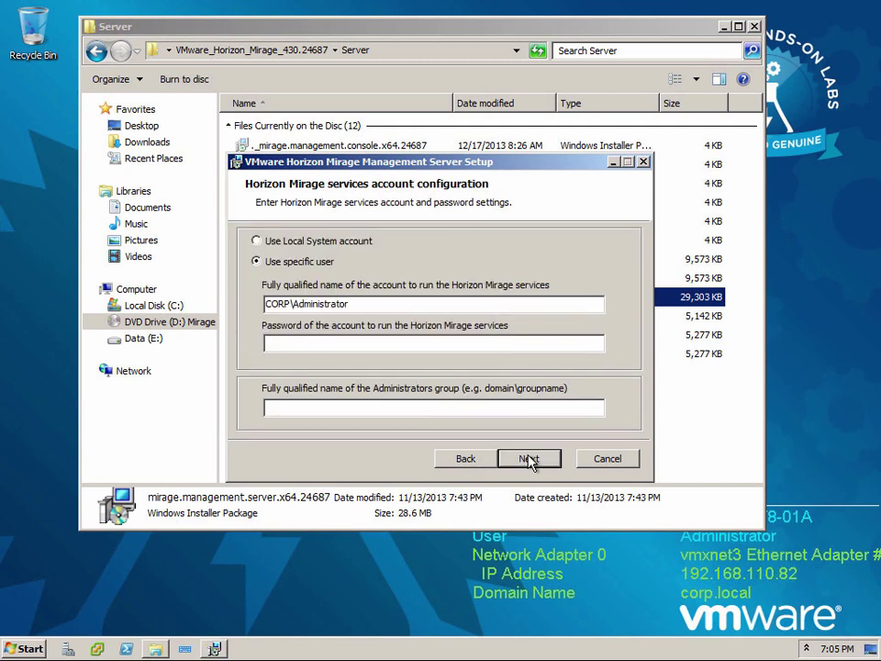
mouse_move(353, 240)
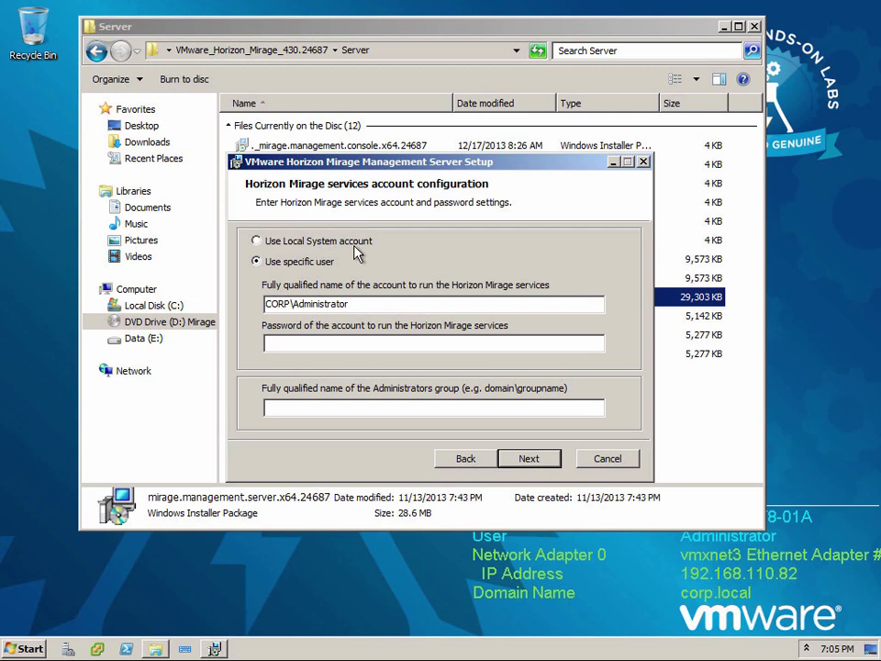
mouse_move(315, 248)
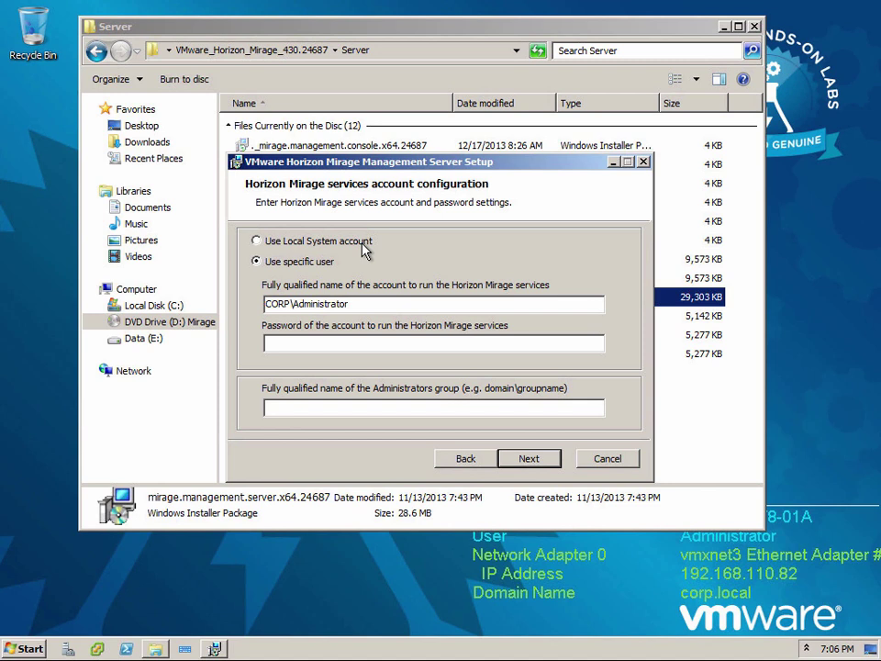
mouse_move(287, 266)
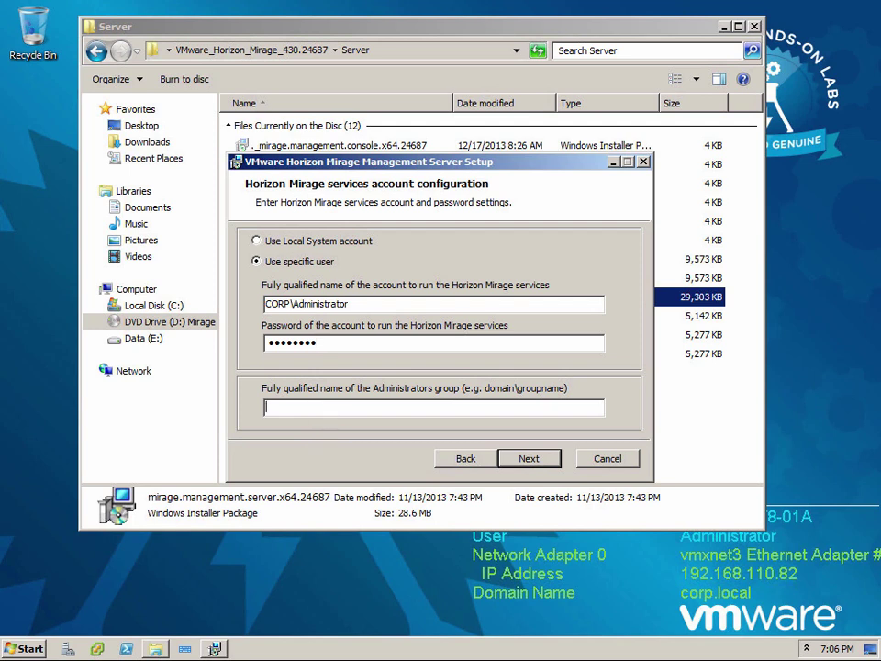
type("CORP\\Adminis")
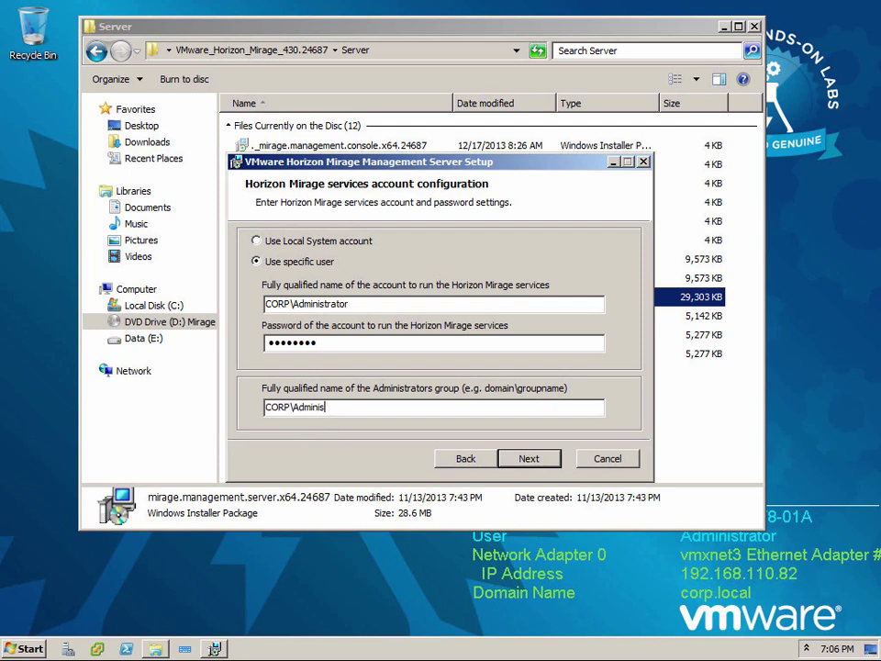
type("trators")
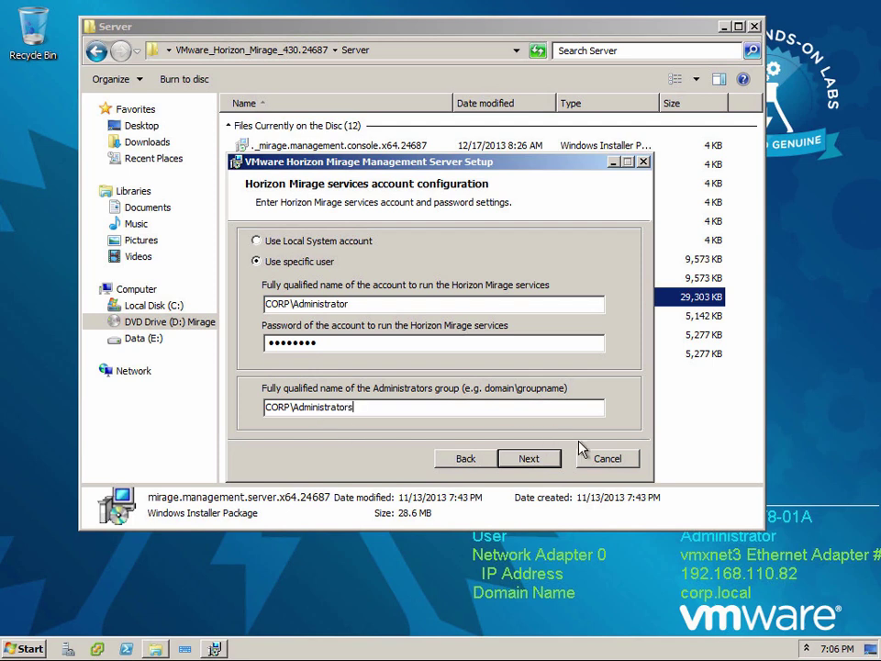
left_click(529, 458)
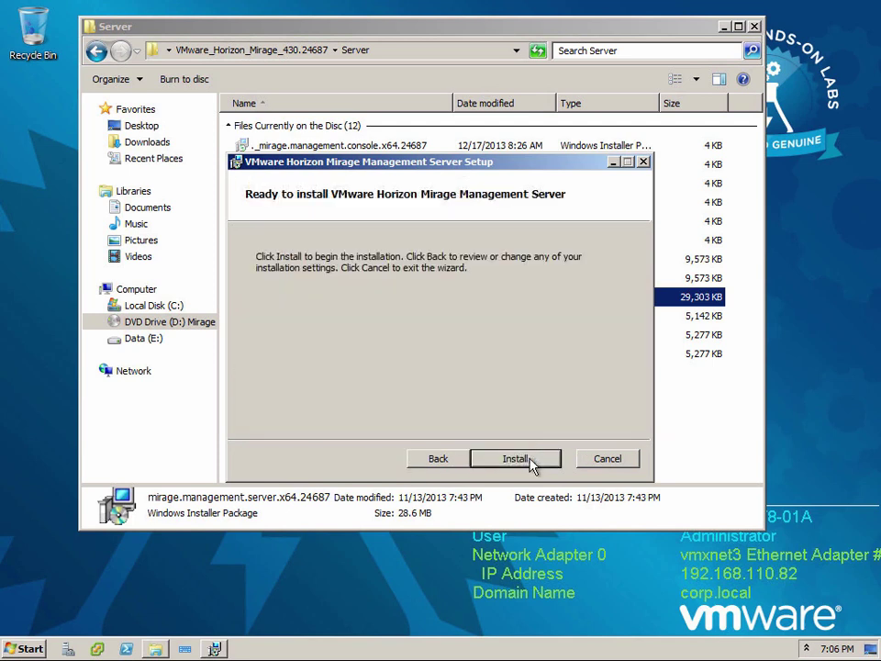
Step: Start installing the Mirage Management Server
left_click(515, 458)
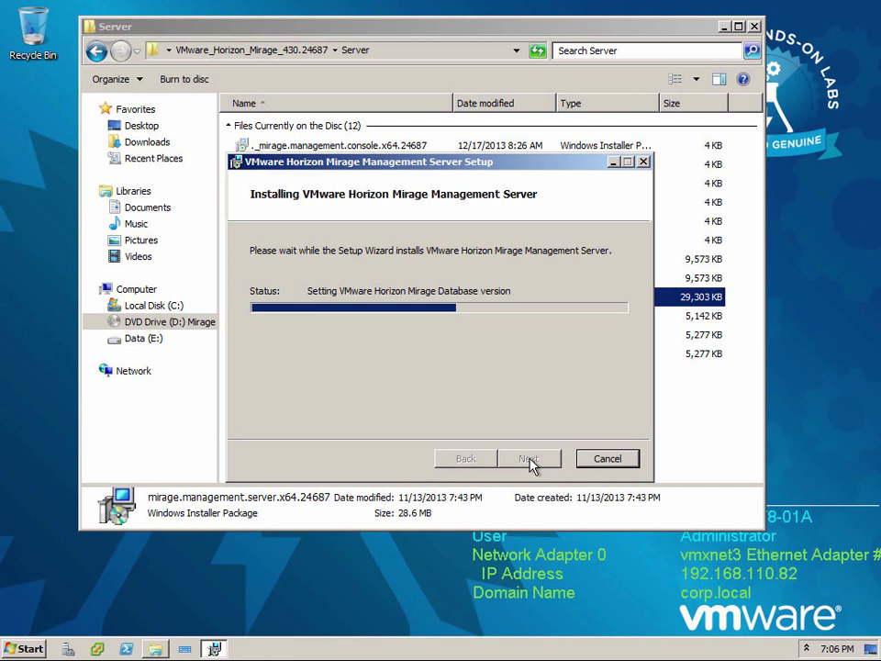
mouse_move(423, 407)
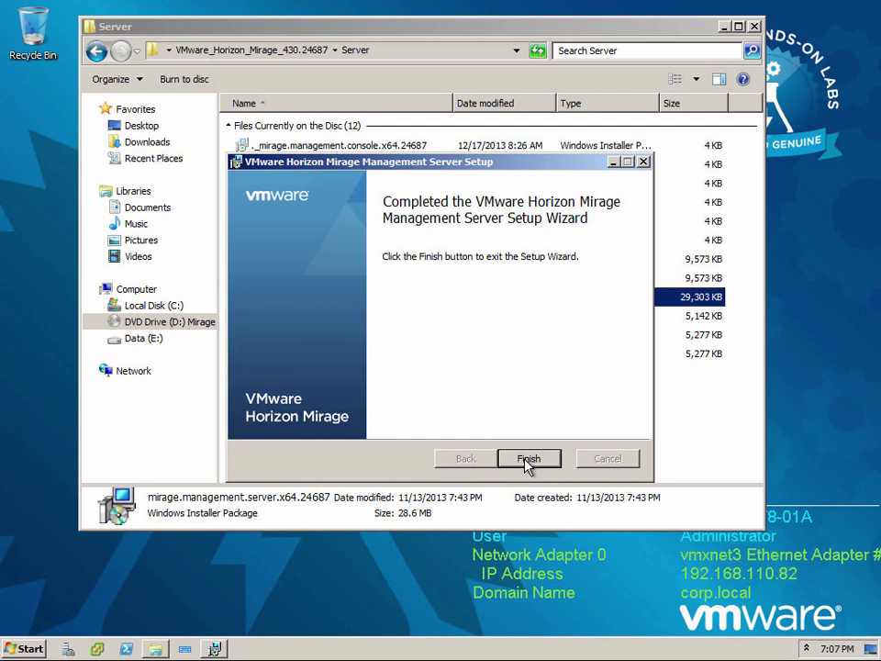
Step: Close the server wizard, then install the Mirage Console and finish its wizard
left_click(529, 458)
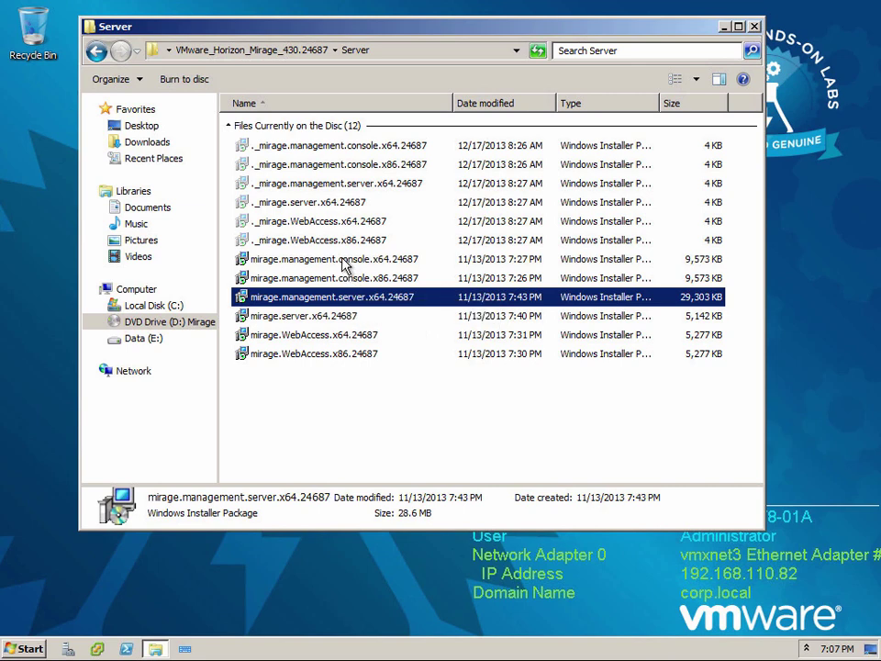
mouse_move(339, 266)
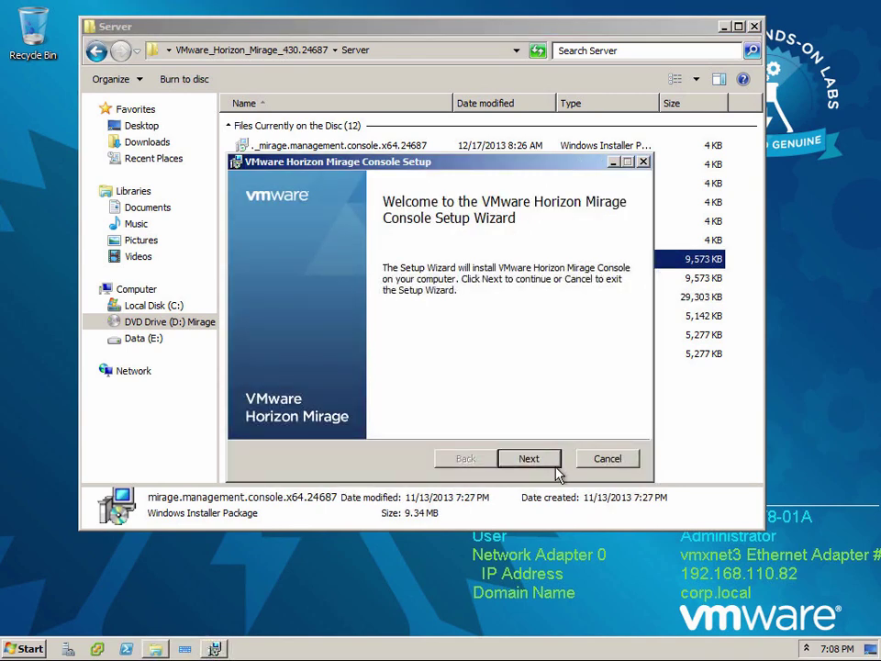
left_click(528, 458)
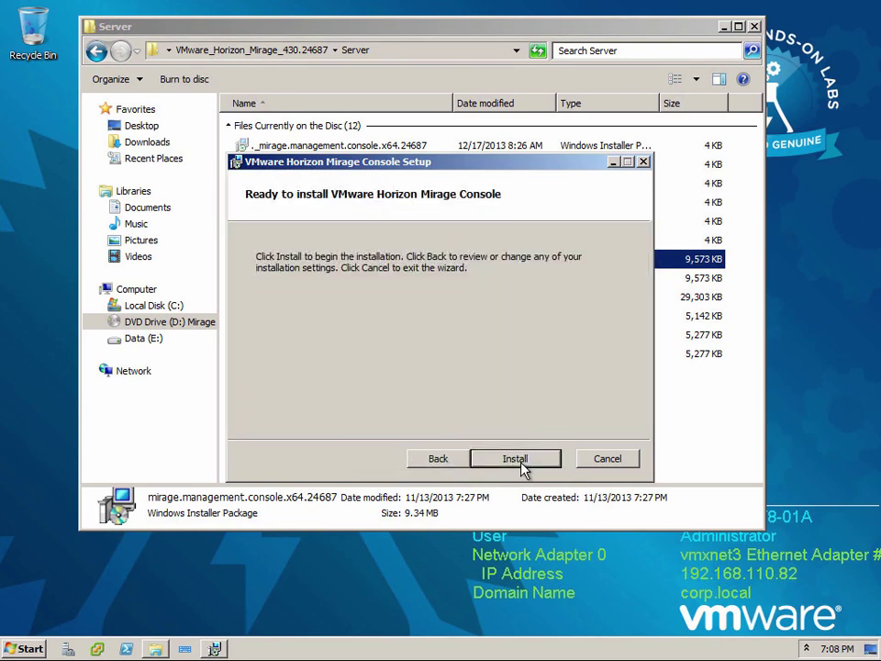
left_click(515, 458)
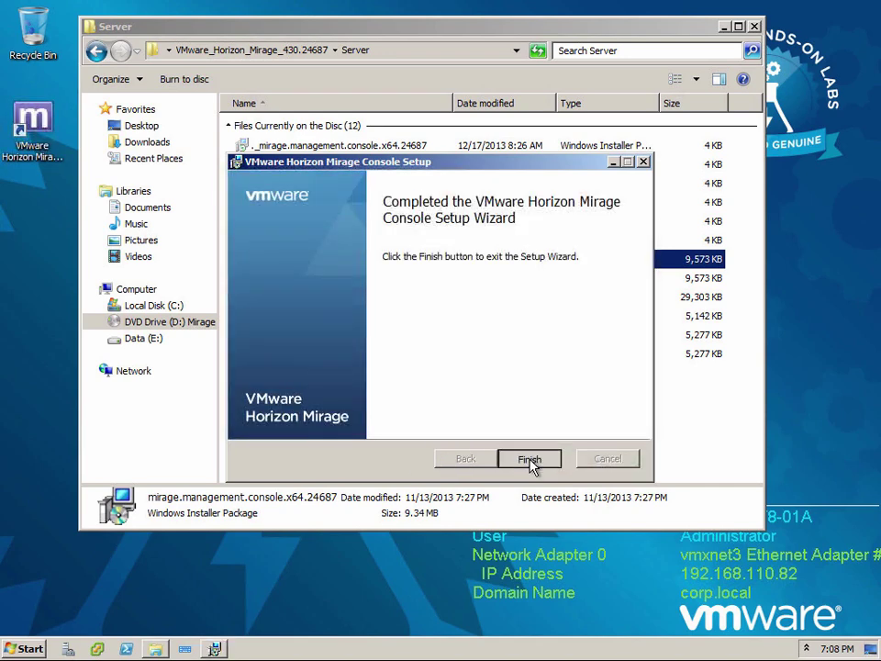
left_click(529, 458)
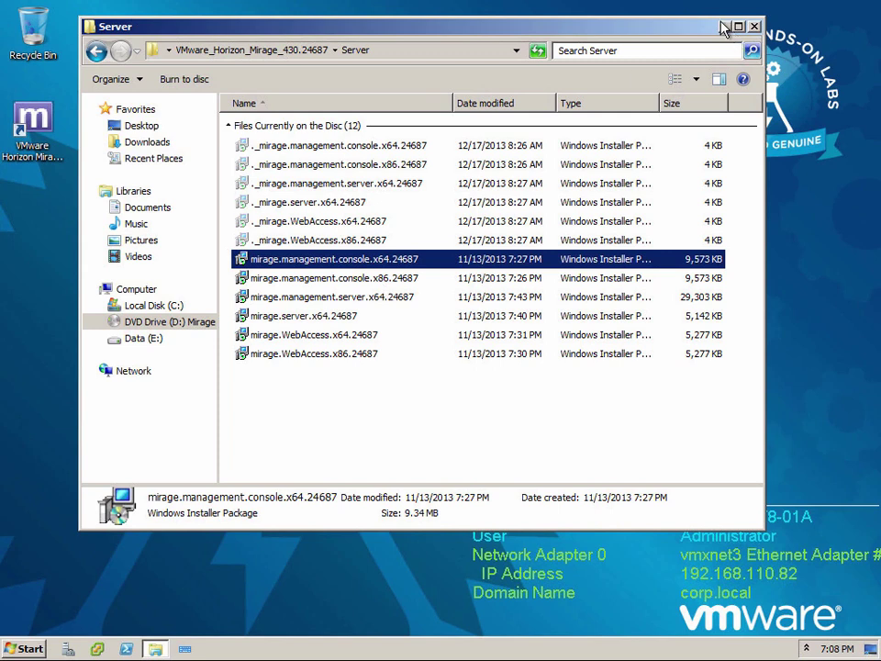
Step: Launch the Mirage Console from its desktop shortcut and expand and select the Horizon Mirage node
left_click(754, 25)
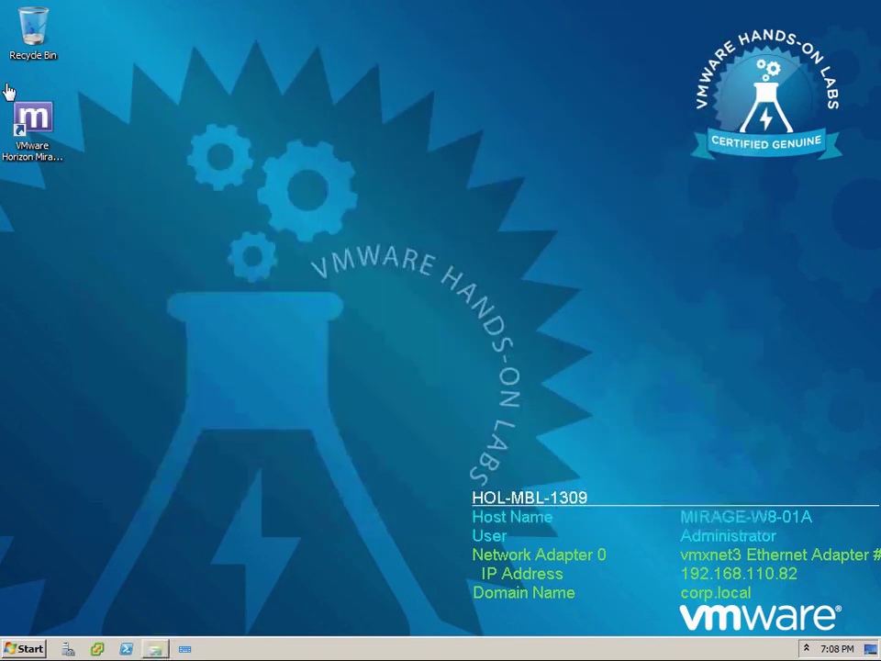
right_click(33, 119)
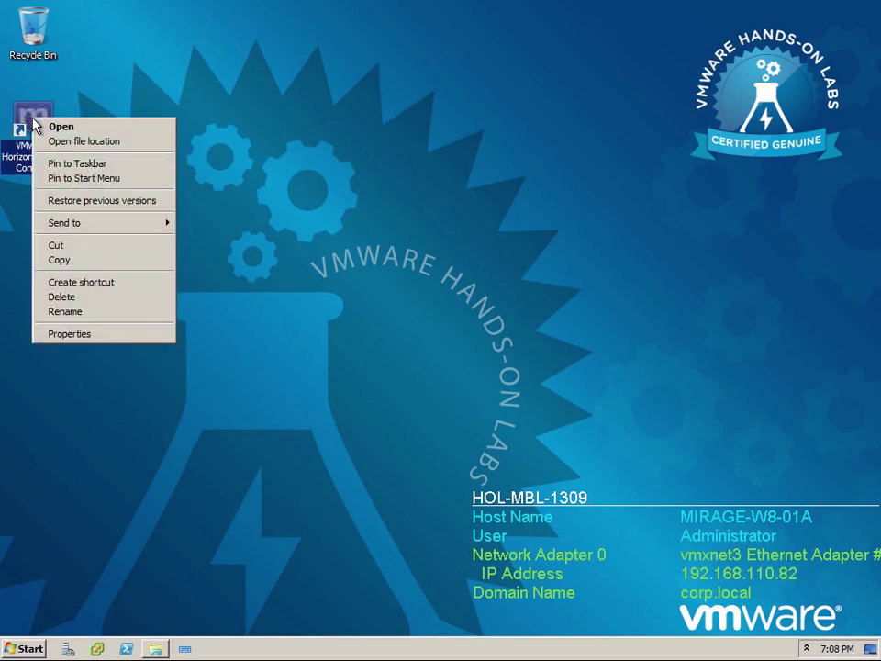
mouse_move(61, 126)
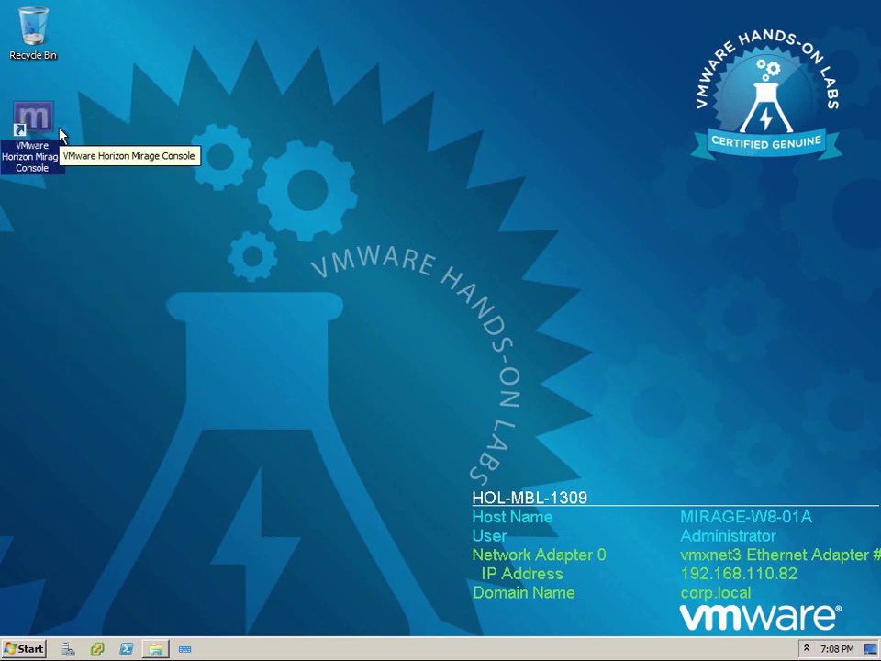
double_click(32, 116)
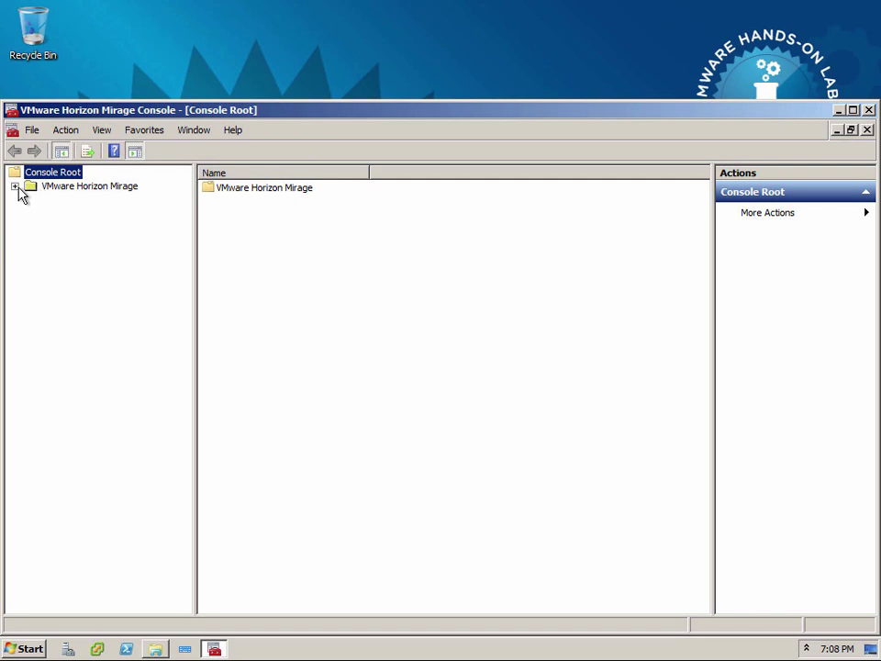
left_click(15, 186)
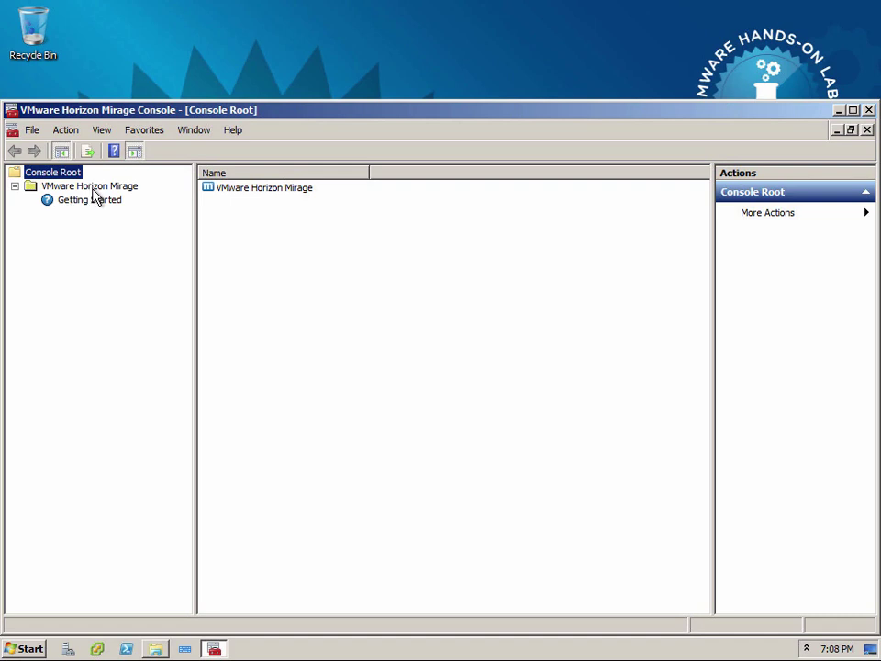
left_click(89, 185)
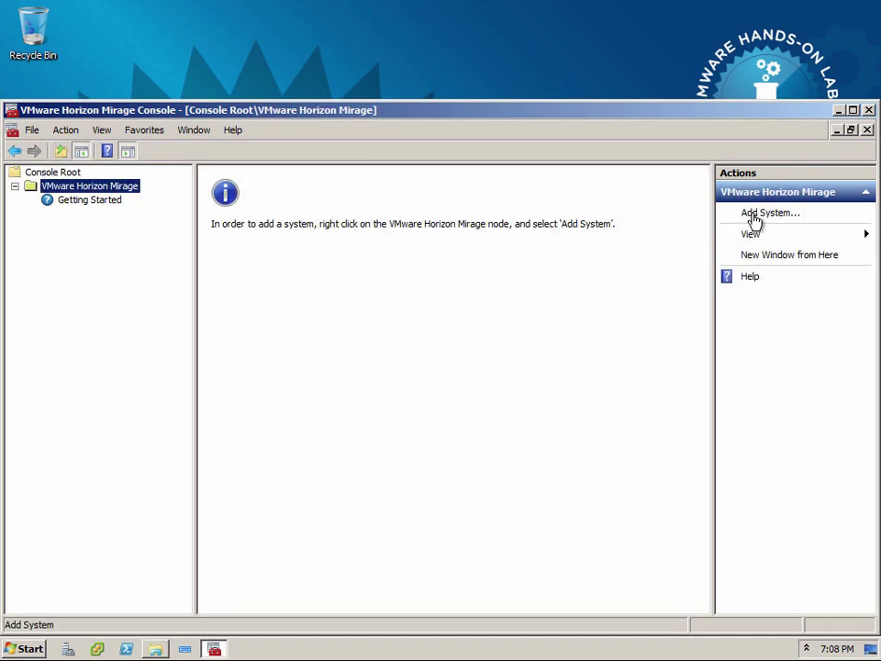
Step: Add a Mirage system with localhost as the management server address
left_click(770, 212)
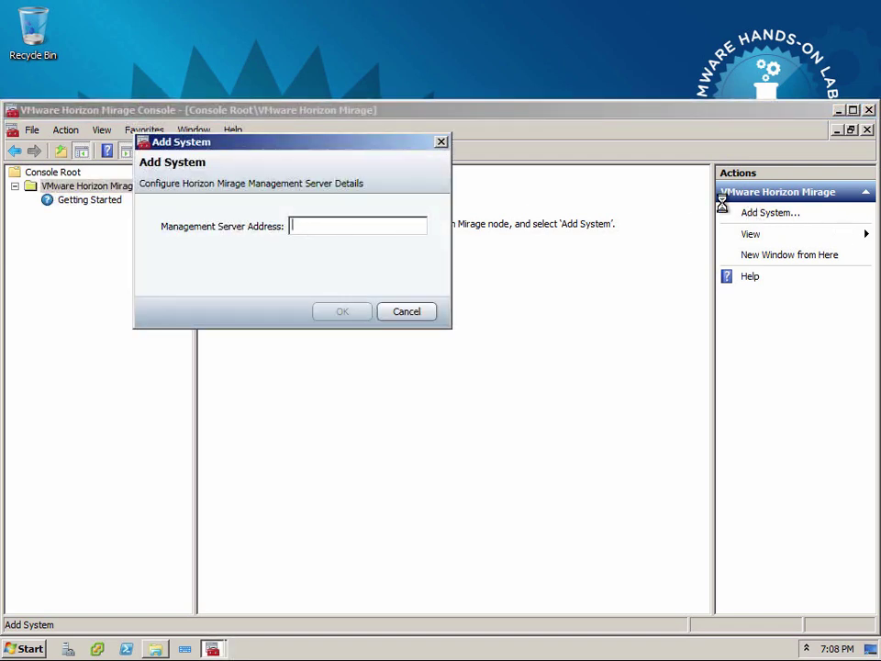
type("localhost")
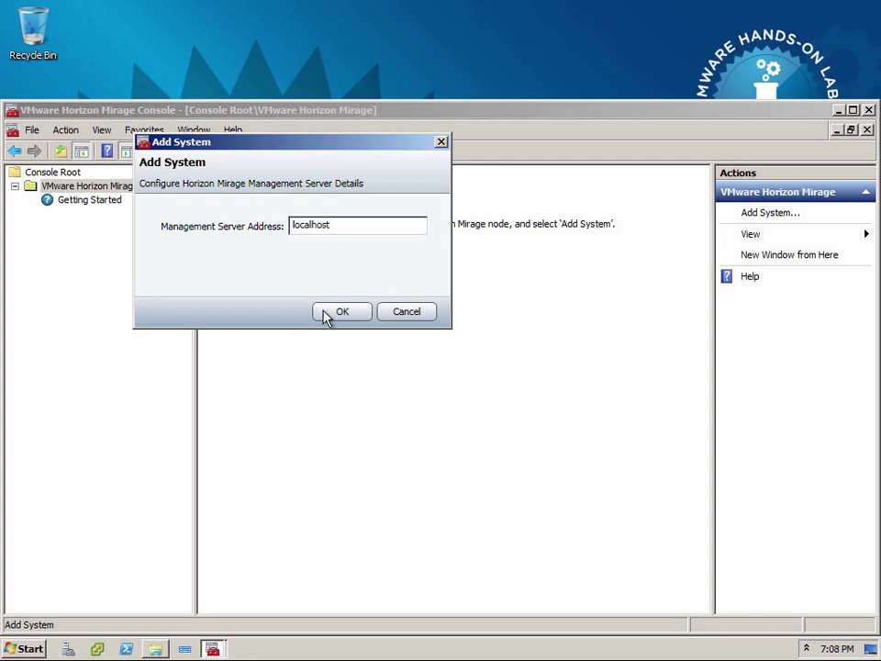
left_click(342, 311)
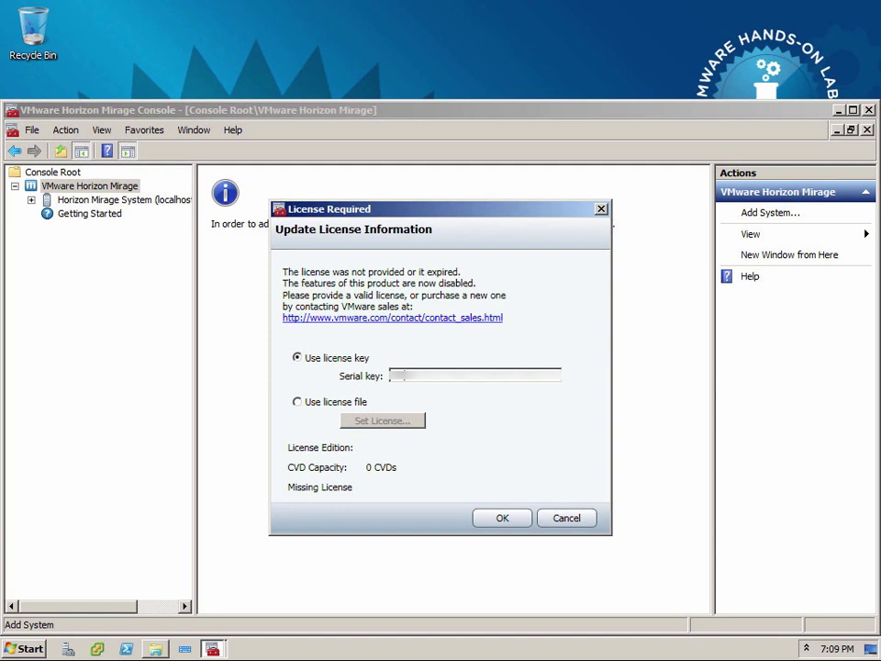
Step: Enter the 500-CVD license serial key and apply it
left_click(474, 375)
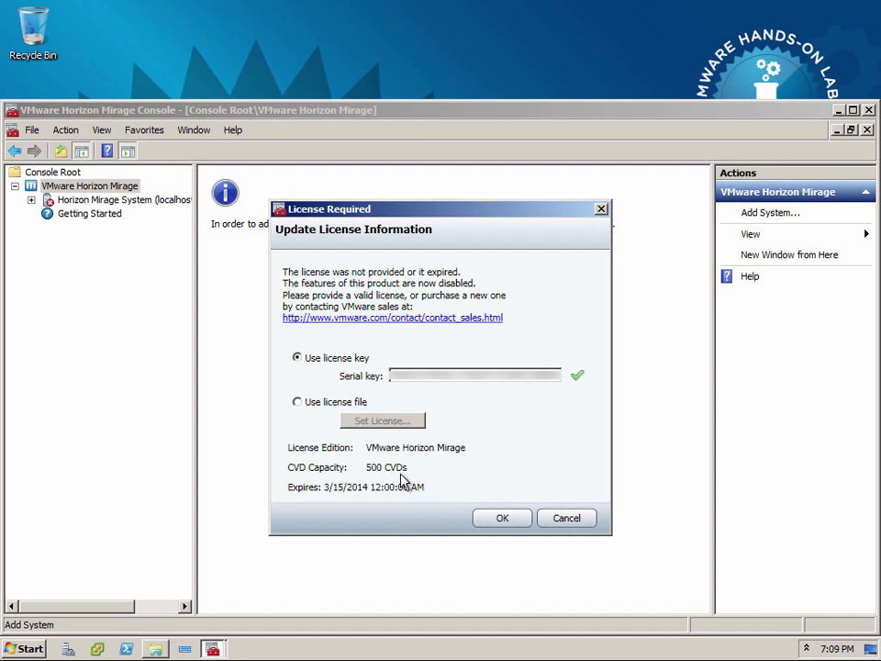
mouse_move(333, 498)
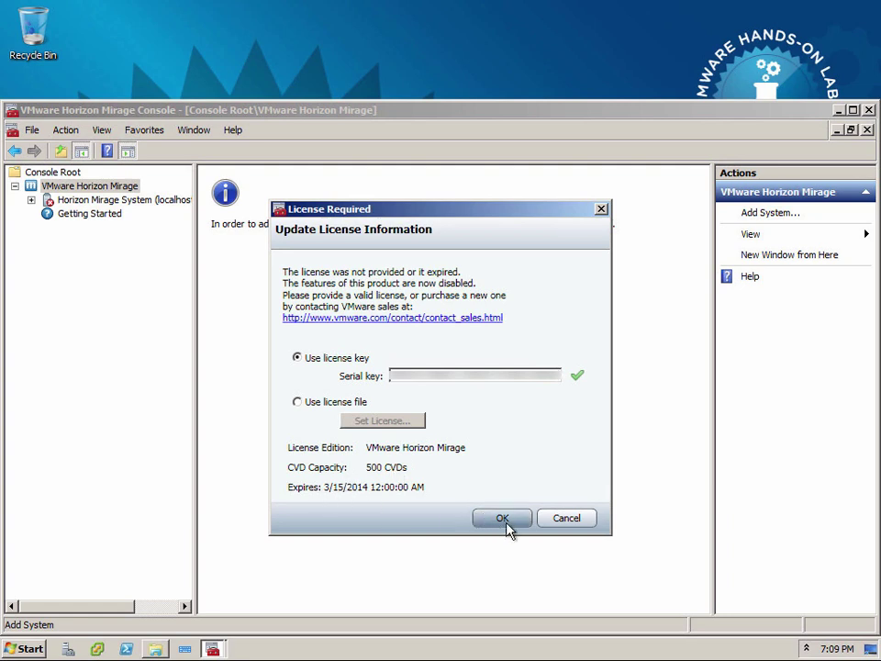
left_click(502, 518)
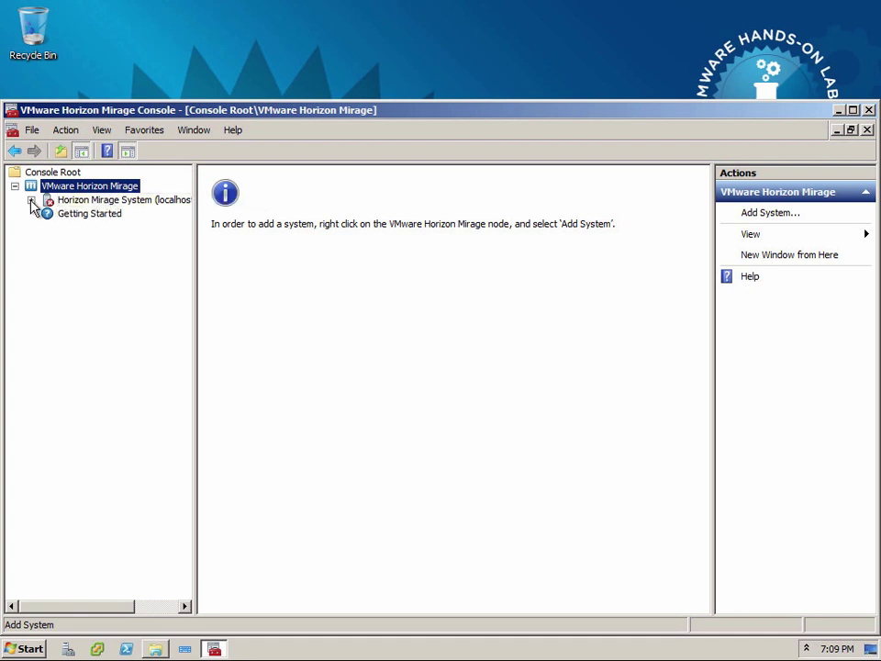
Step: Expand the newly added localhost Mirage system entry
left_click(31, 199)
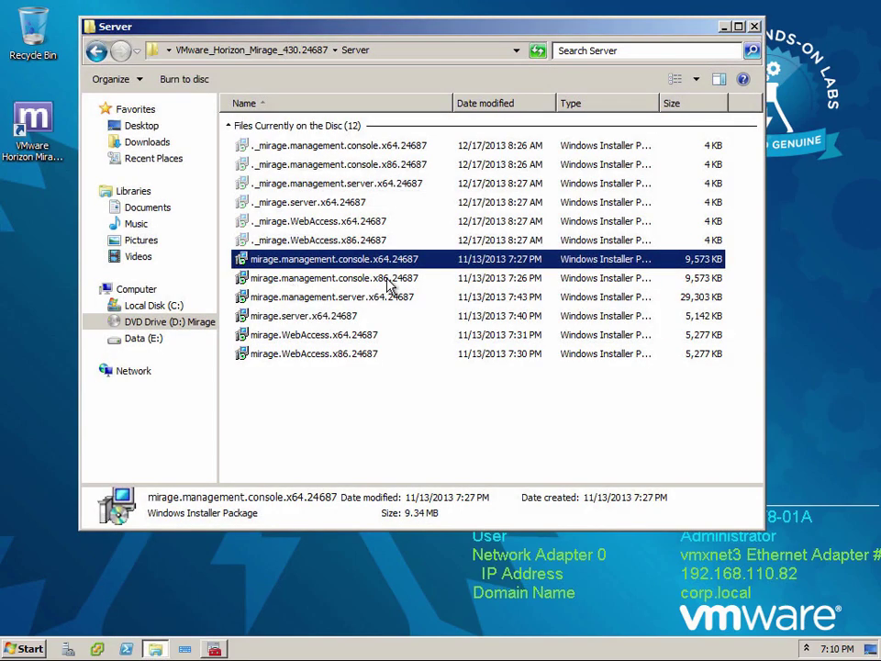
mouse_move(326, 303)
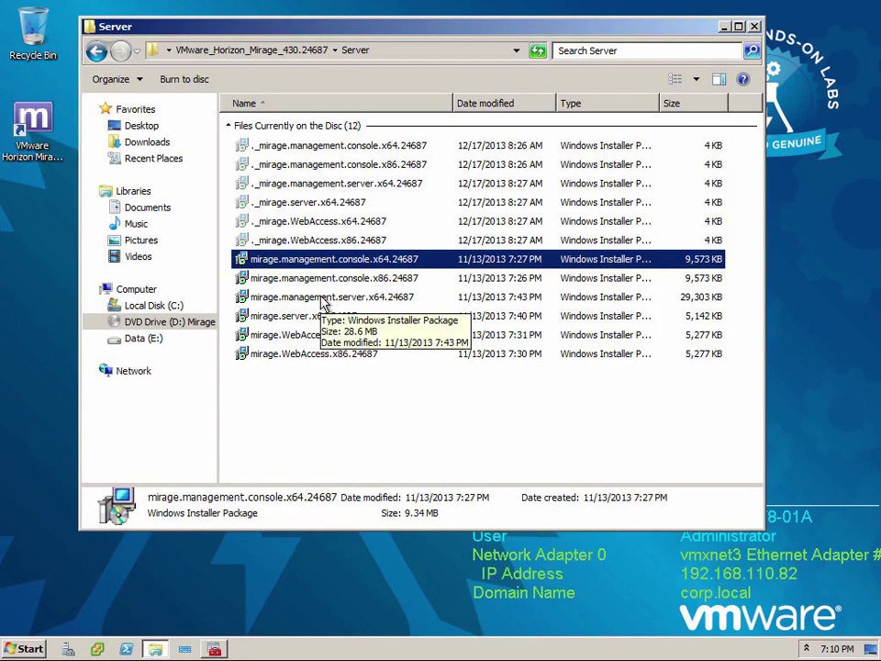
mouse_move(308, 302)
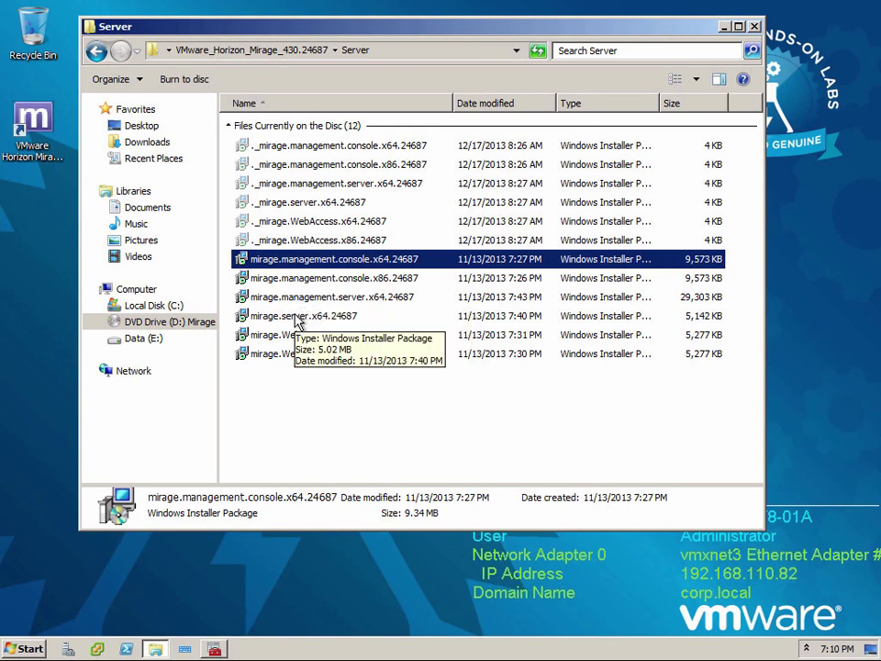
Step: Run mirage.server.x64.24687, accept the licence, and reach server configuration settings
double_click(303, 314)
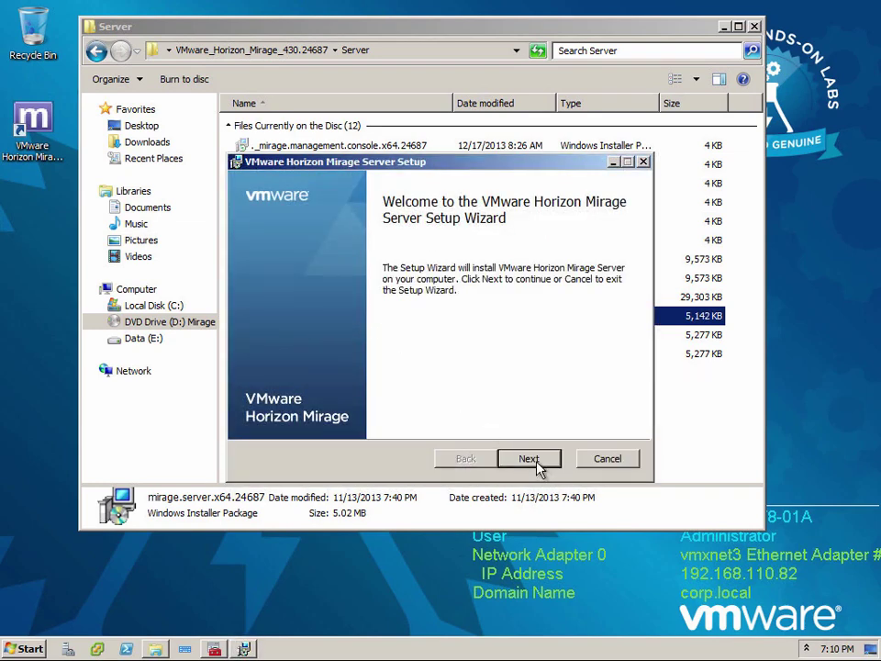
left_click(529, 458)
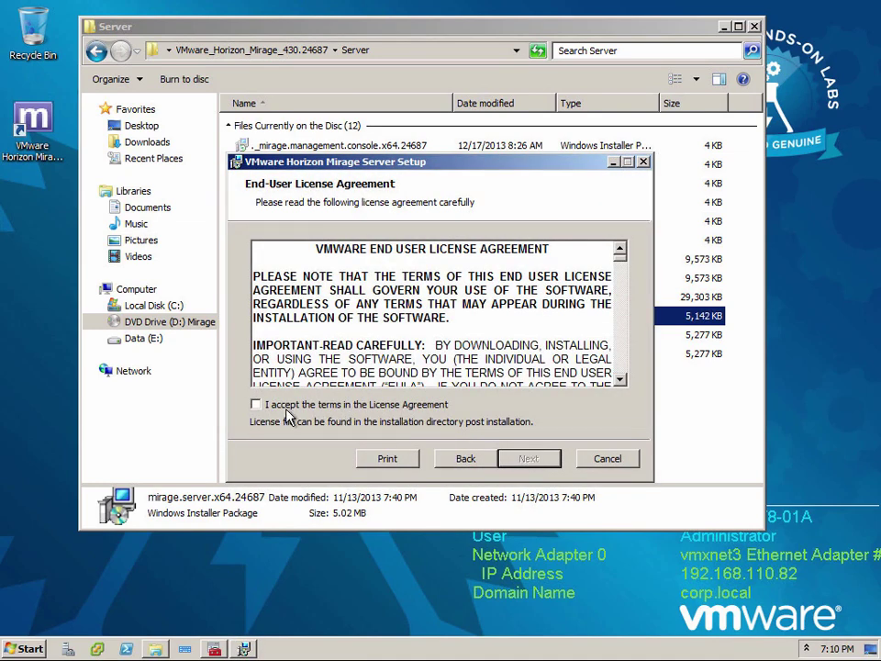
left_click(256, 404)
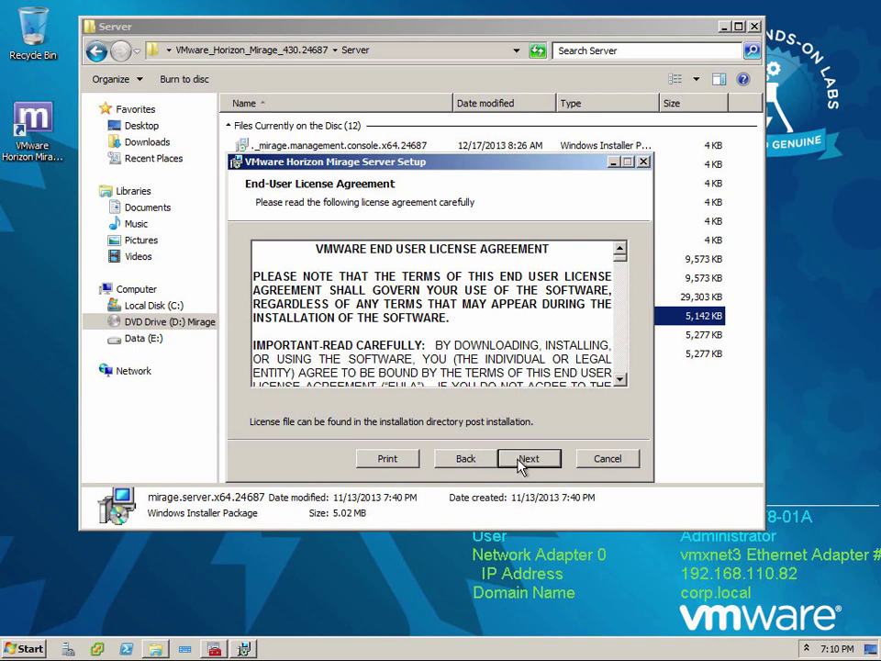
left_click(529, 458)
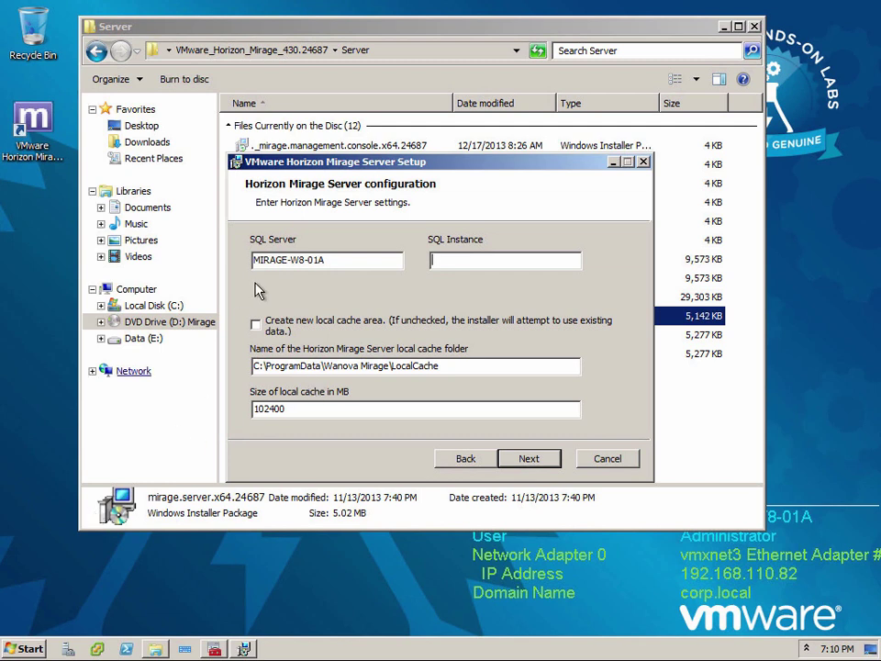
Step: Create a new 1024 MB local cache at E:\ProgramData\Wanova Mirage\LocalCache
left_click(256, 324)
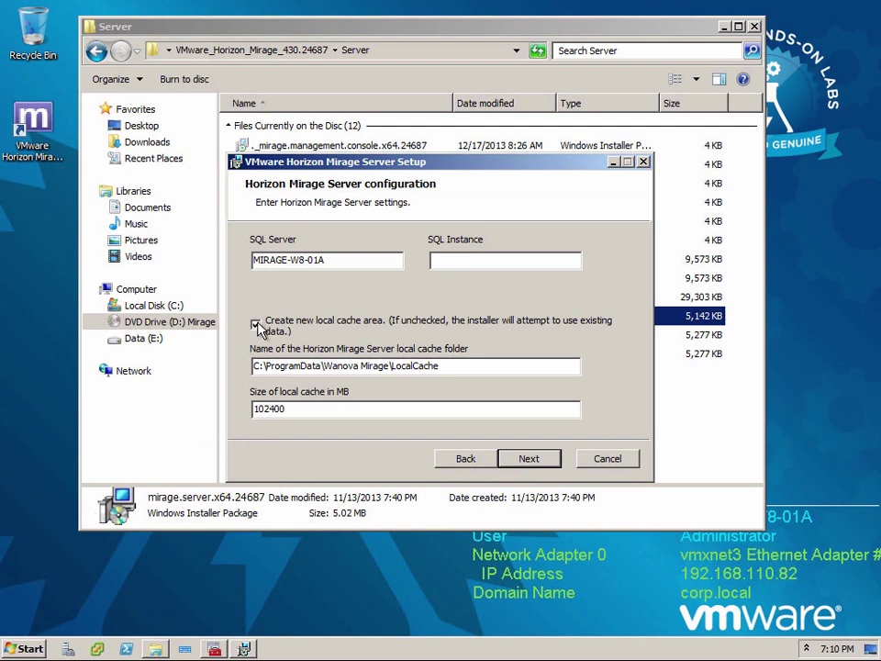
left_click(256, 323)
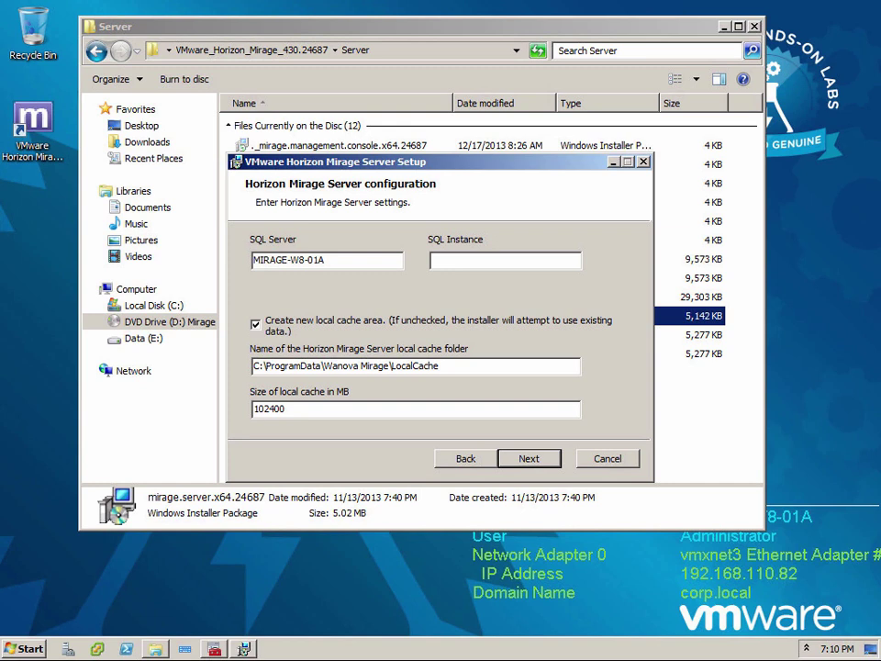
mouse_move(327, 365)
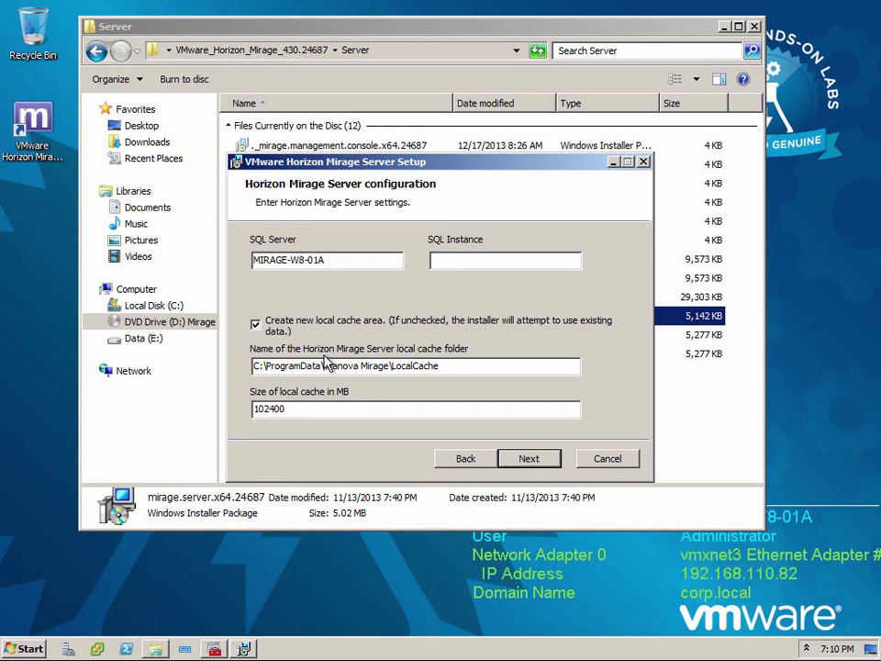
mouse_move(365, 396)
type("E")
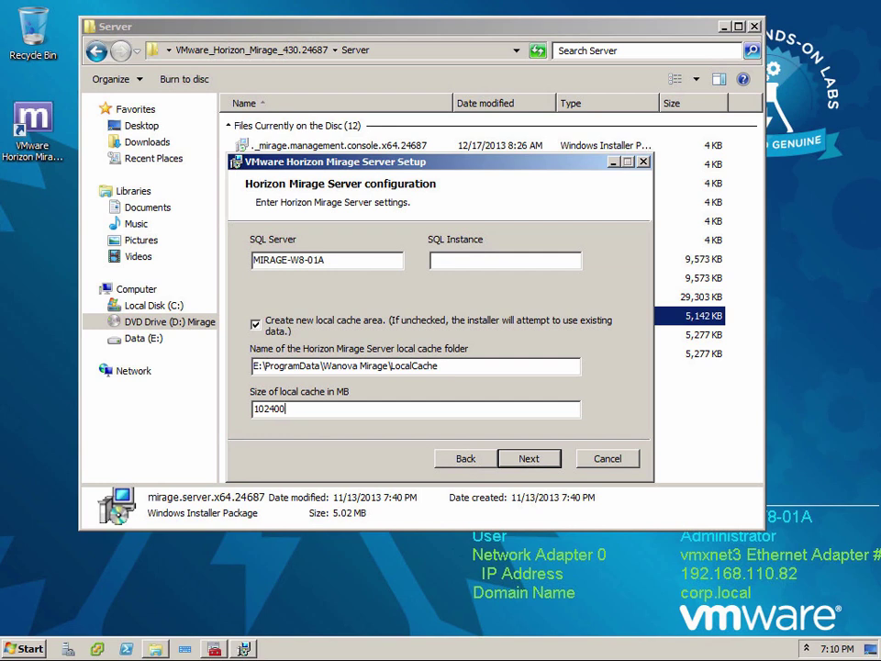
type("1")
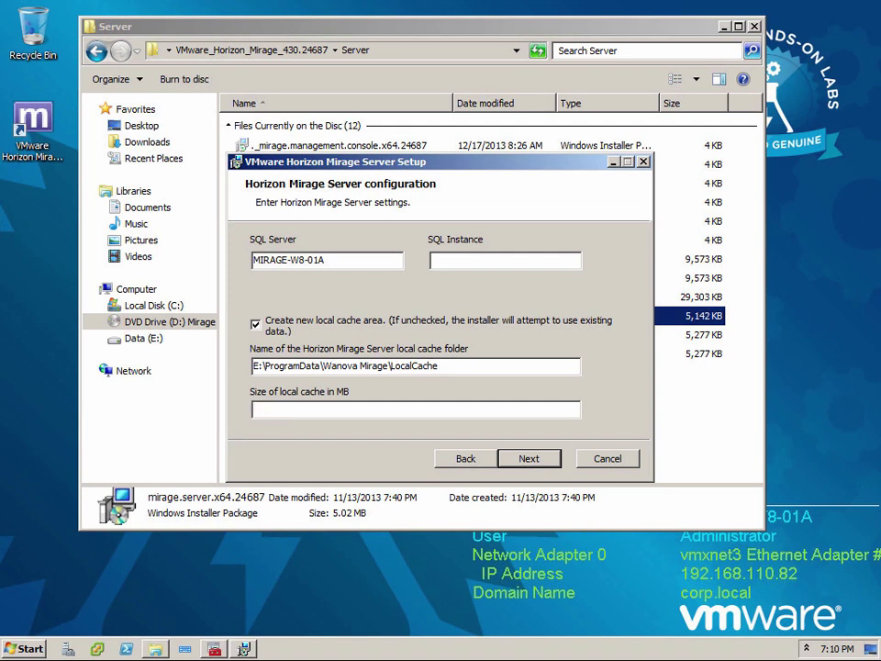
type("5")
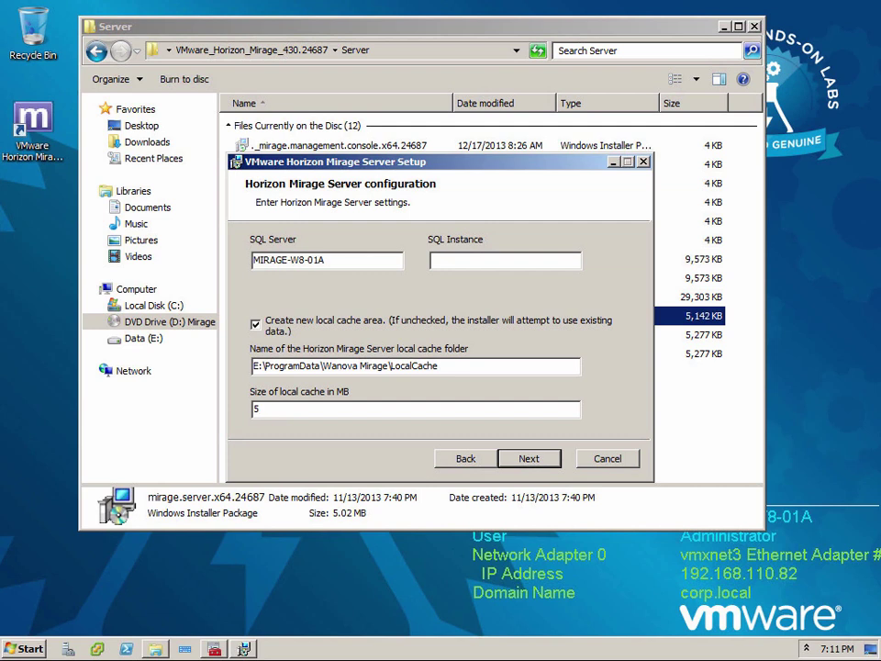
type("024")
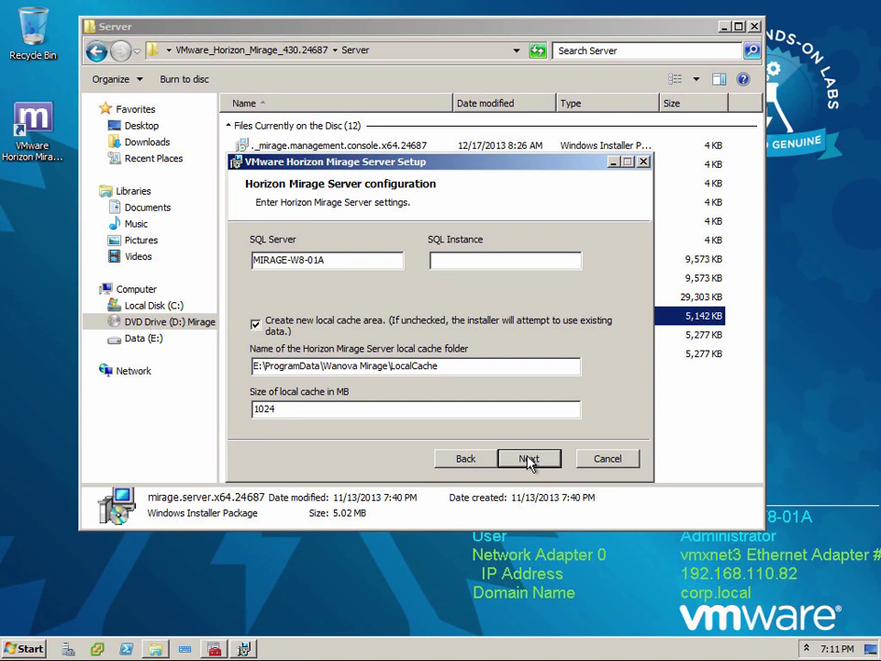
Step: Set transport encryption to None on port 8000 and accept the unsecure-SSL warning
left_click(529, 458)
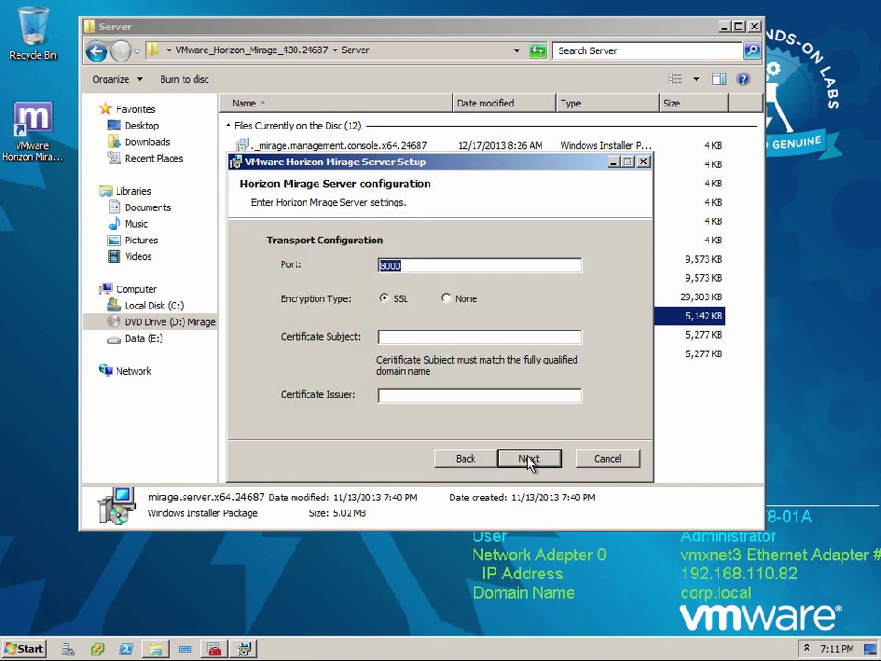
mouse_move(267, 328)
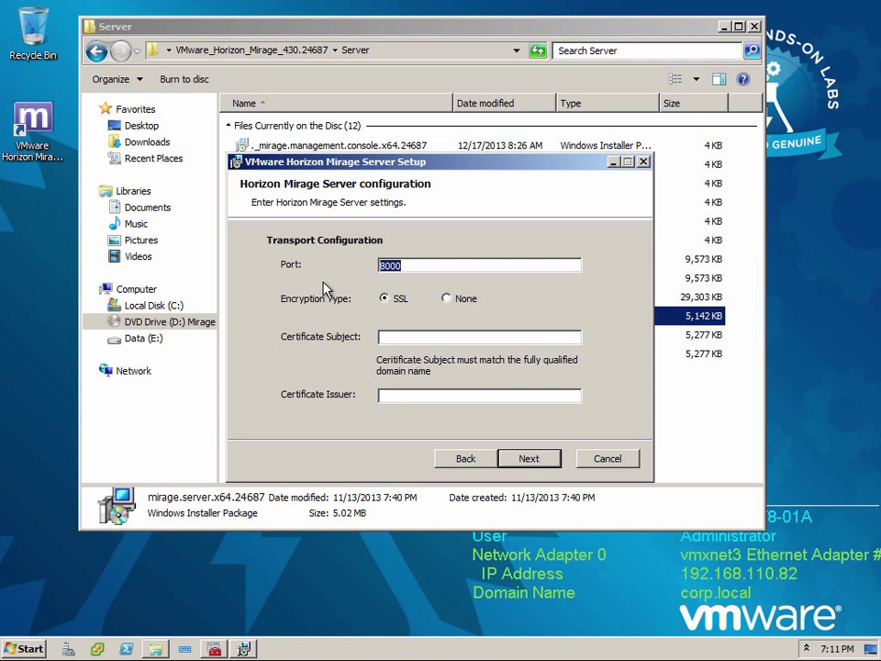
mouse_move(420, 282)
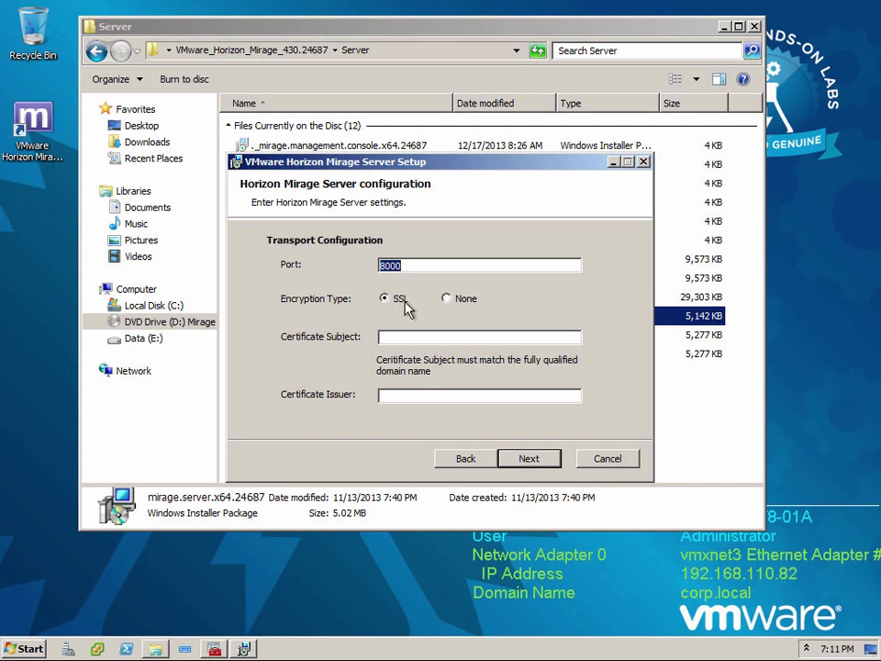
mouse_move(431, 312)
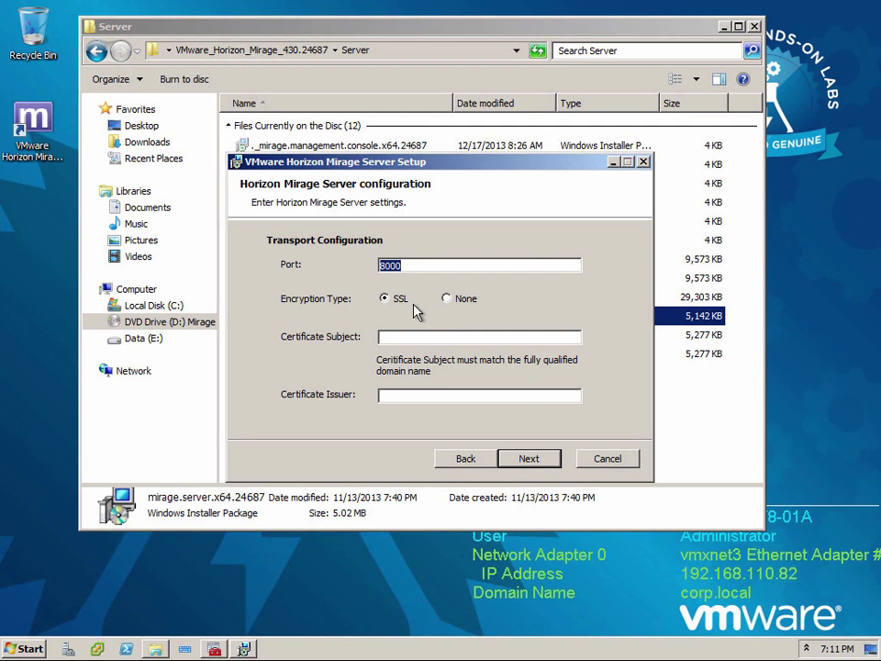
mouse_move(344, 337)
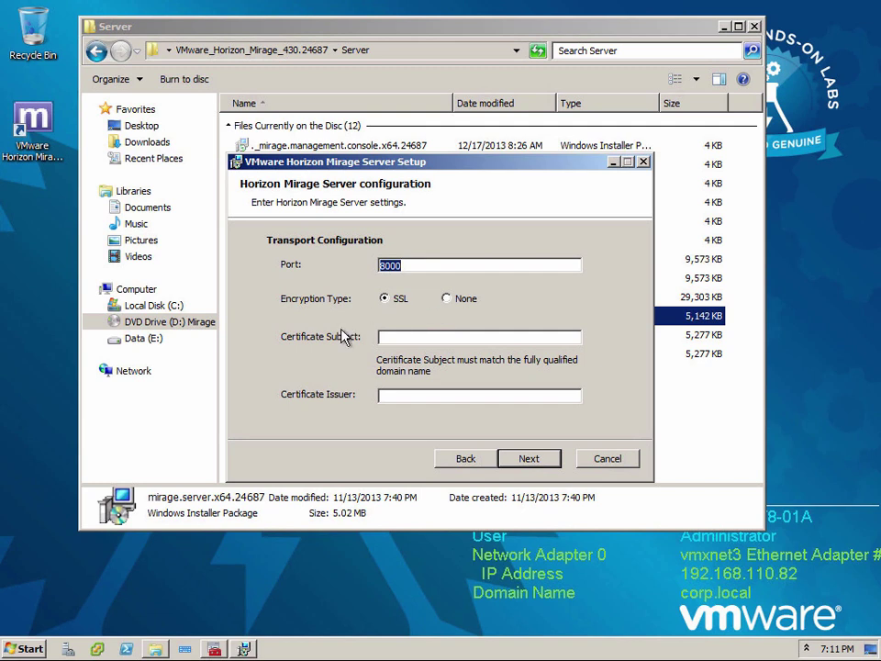
mouse_move(344, 338)
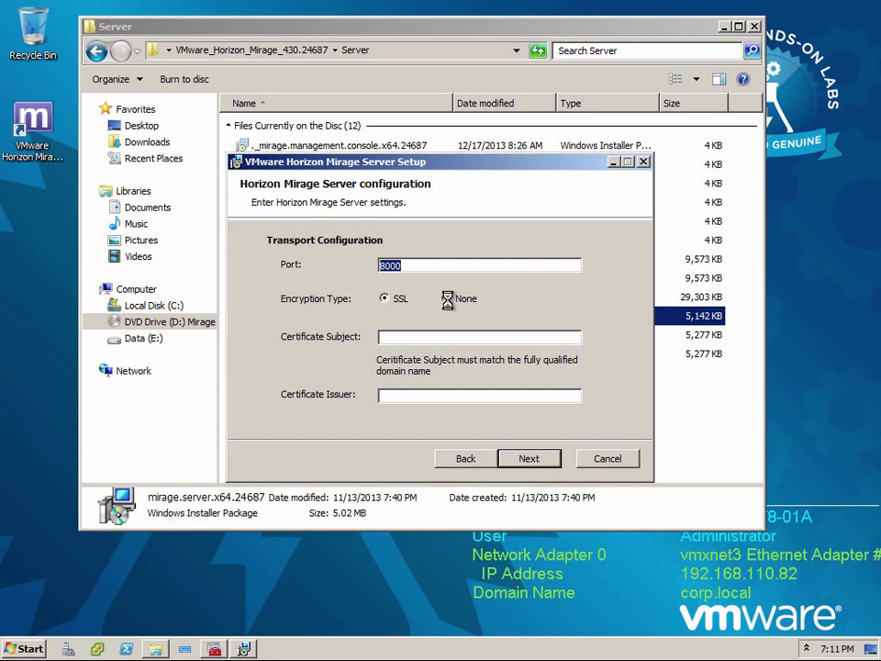
left_click(446, 299)
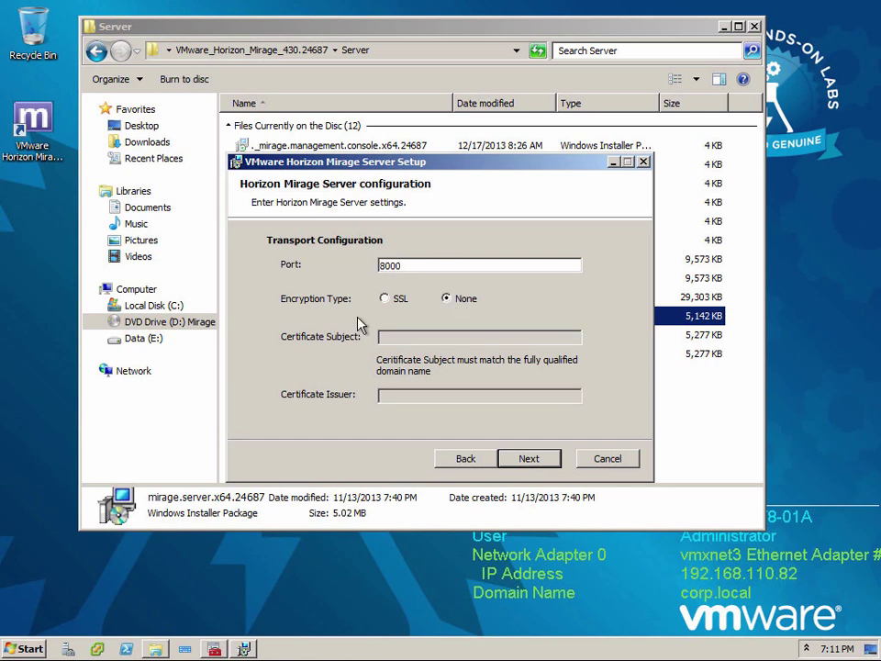
mouse_move(466, 402)
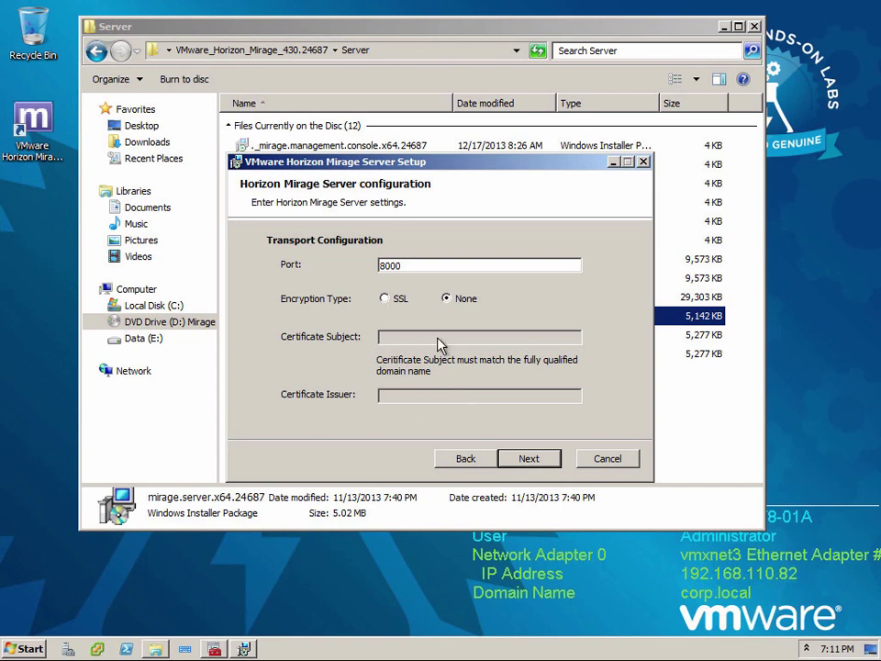
mouse_move(294, 379)
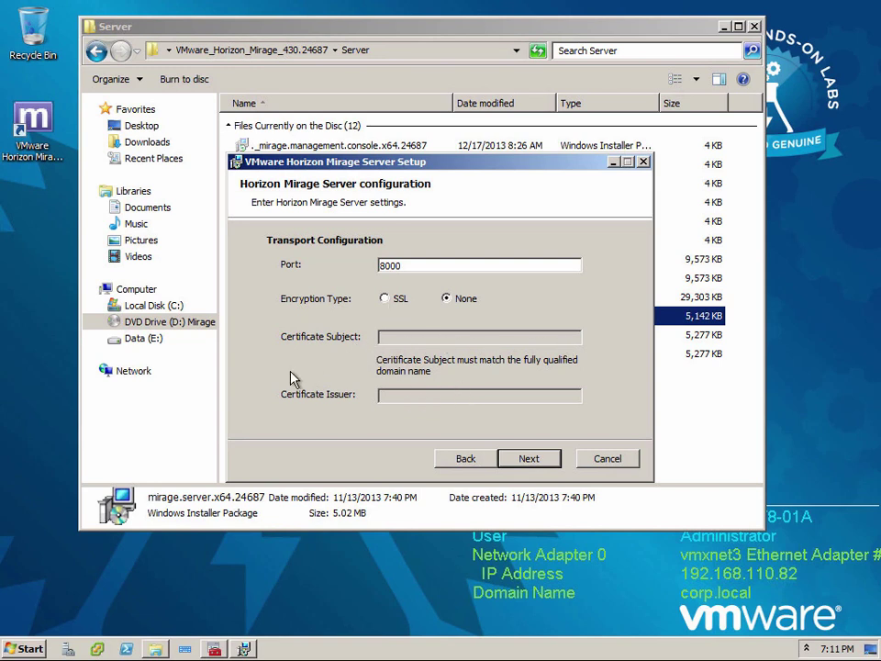
mouse_move(419, 469)
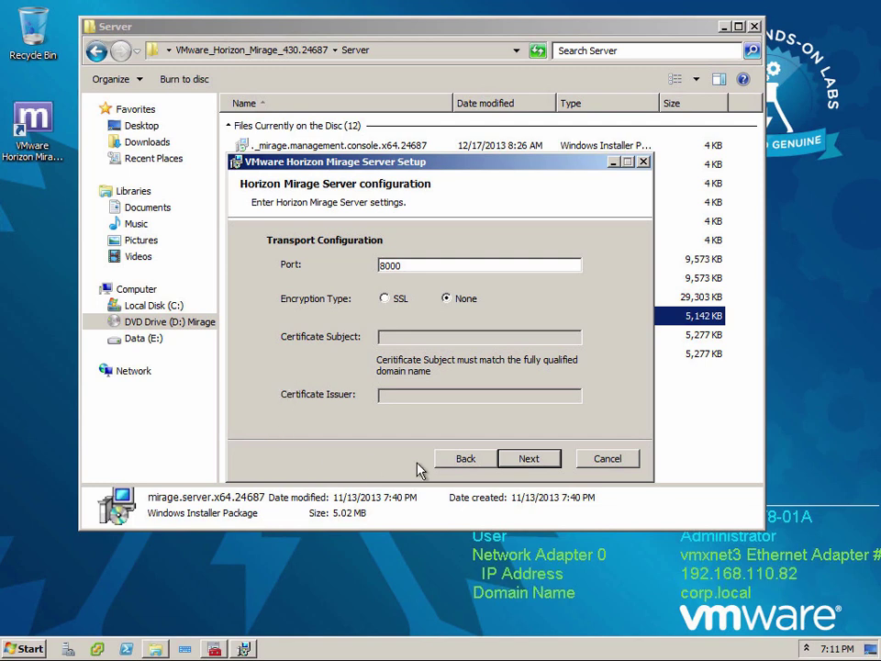
left_click(529, 458)
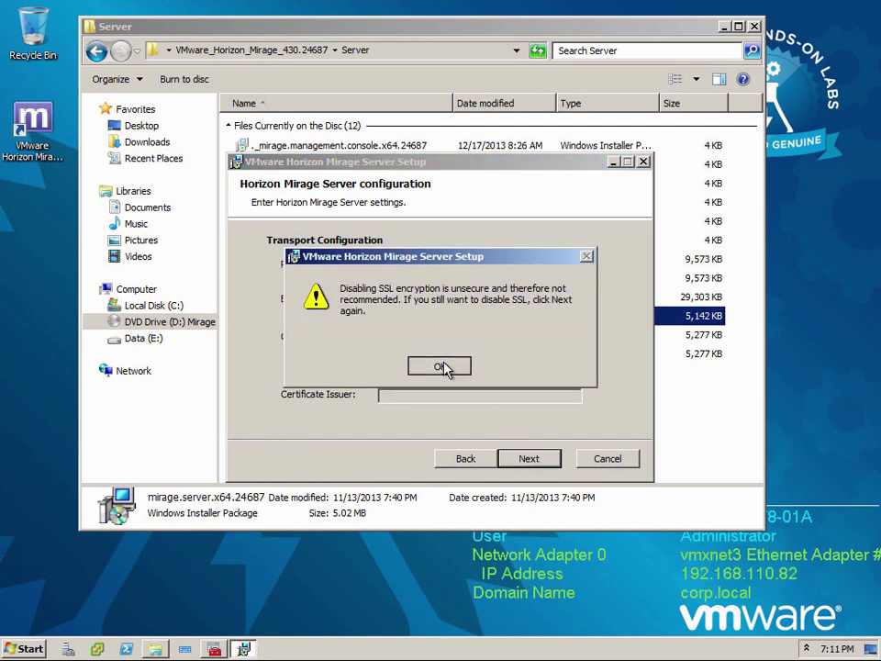
left_click(438, 365)
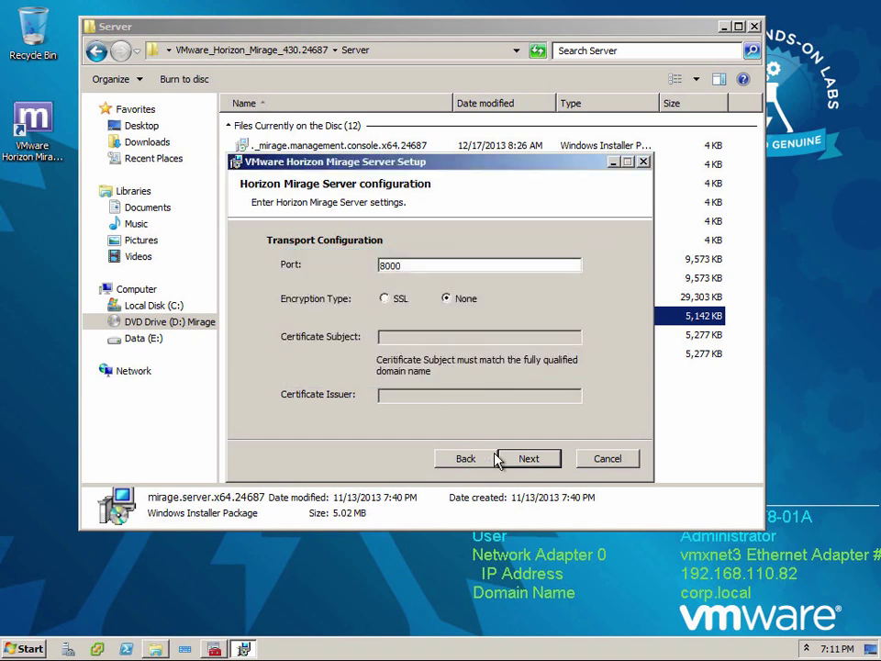
Step: Give the CORP\Administrator services account its password and reach the ready-to-install page
left_click(527, 458)
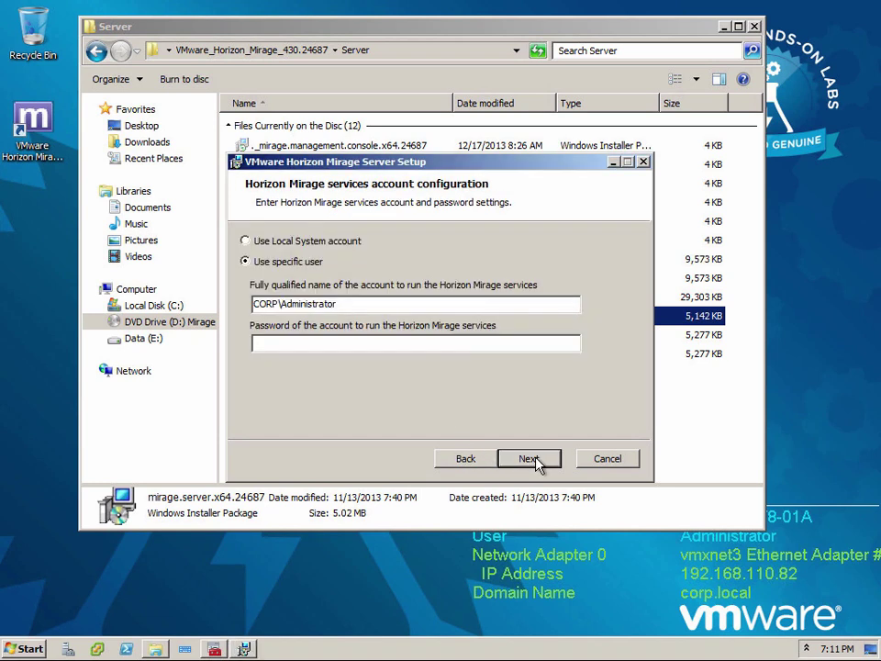
mouse_move(340, 248)
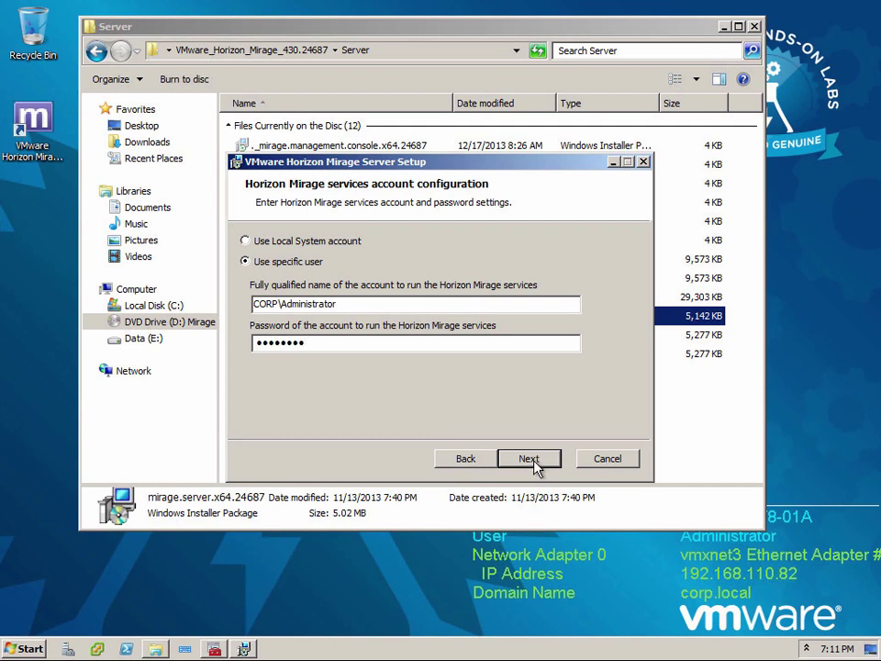
left_click(530, 458)
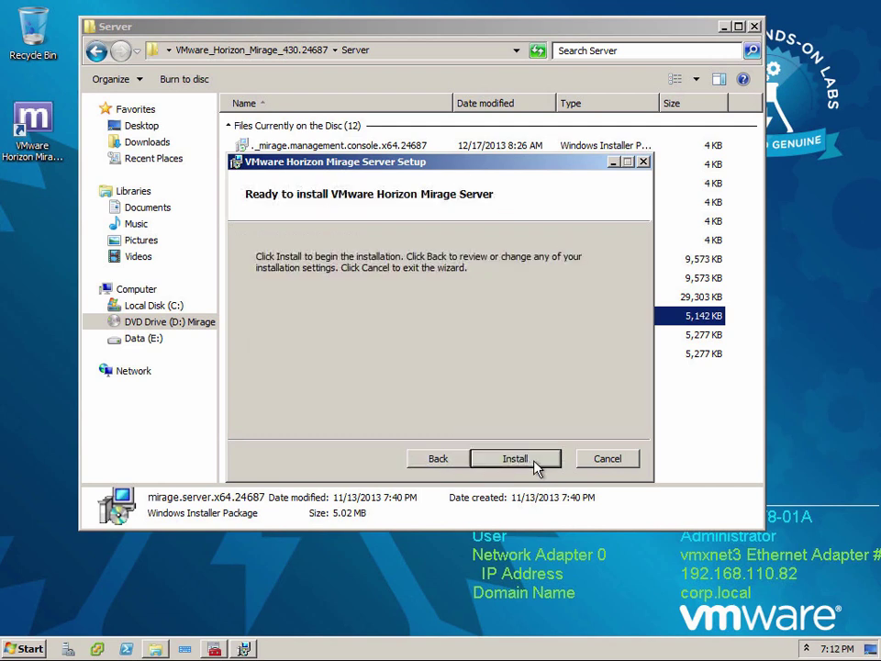
Step: Install the Mirage server and close the finished setup wizard
left_click(515, 458)
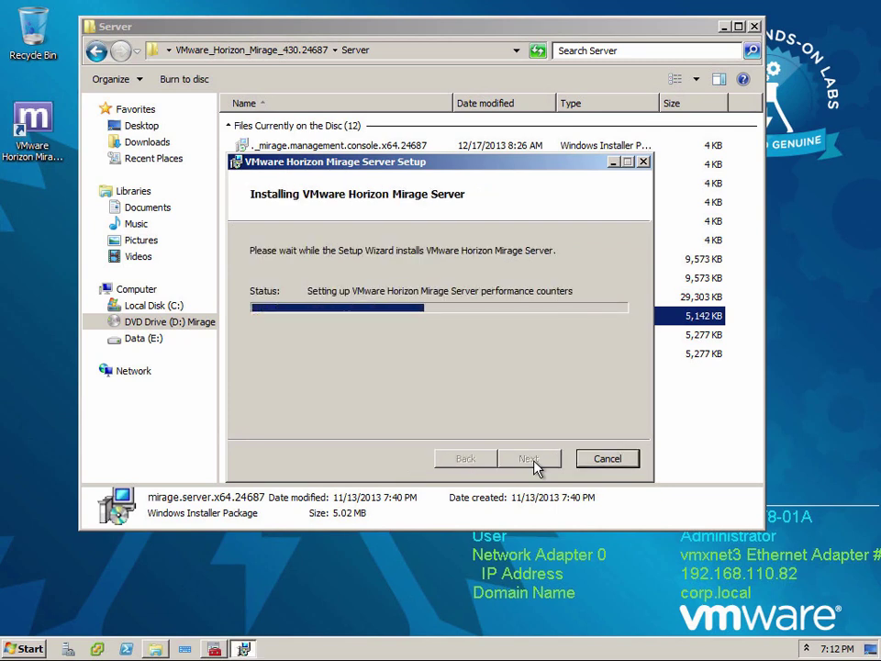
mouse_move(289, 434)
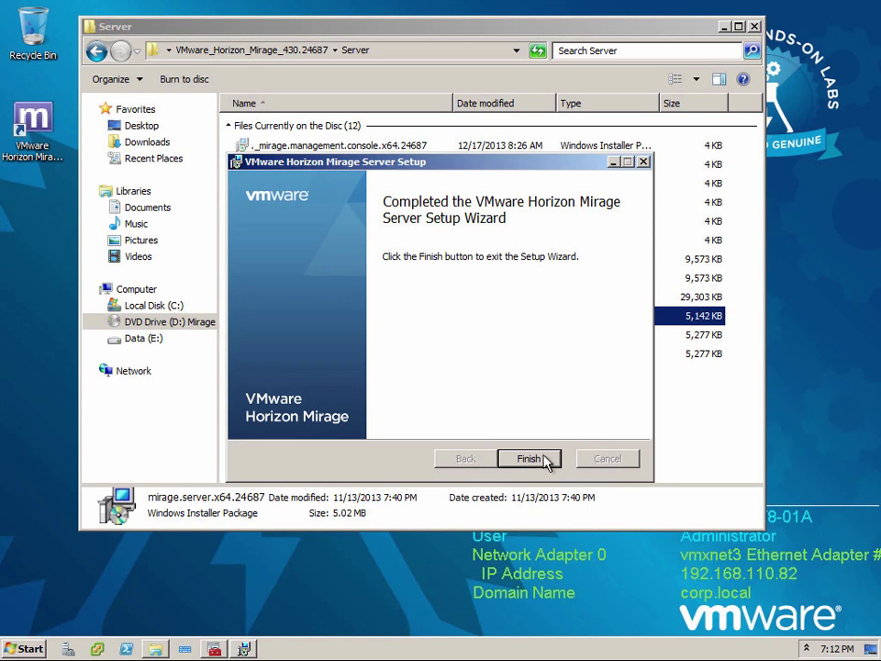
left_click(530, 457)
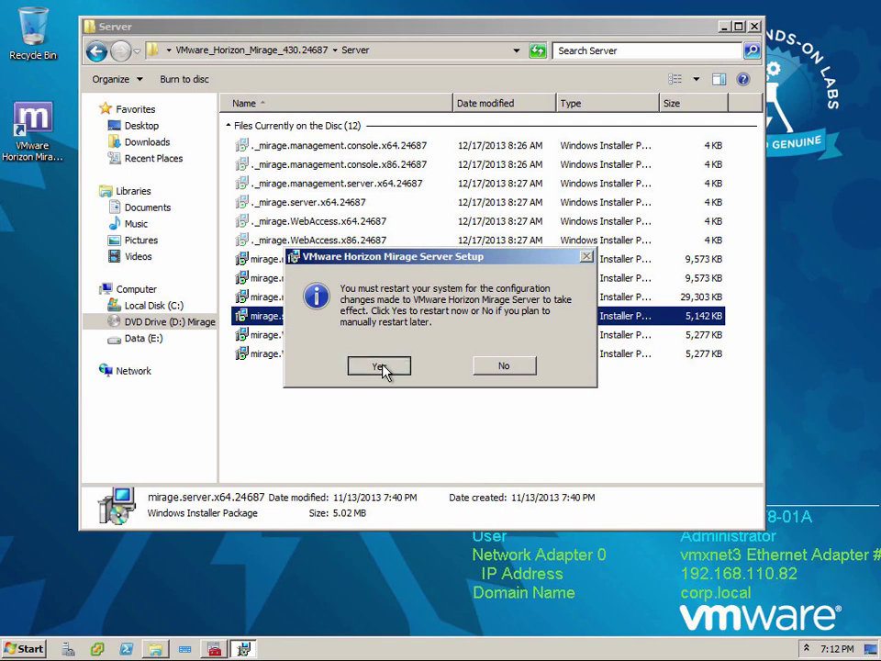
Step: Restart Windows, then reopen Windows Explorer on Libraries after the reboot
left_click(379, 366)
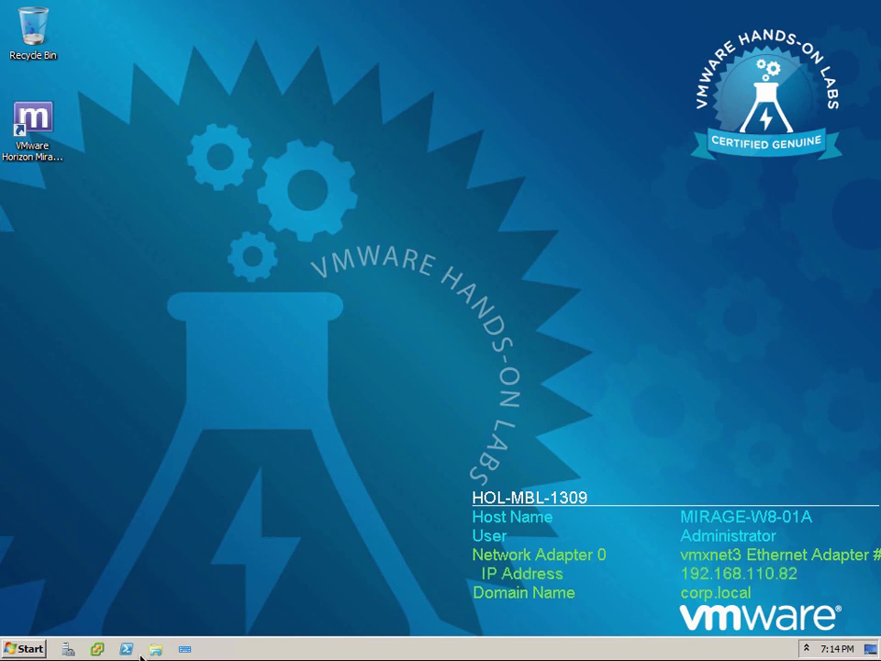
mouse_move(693, 654)
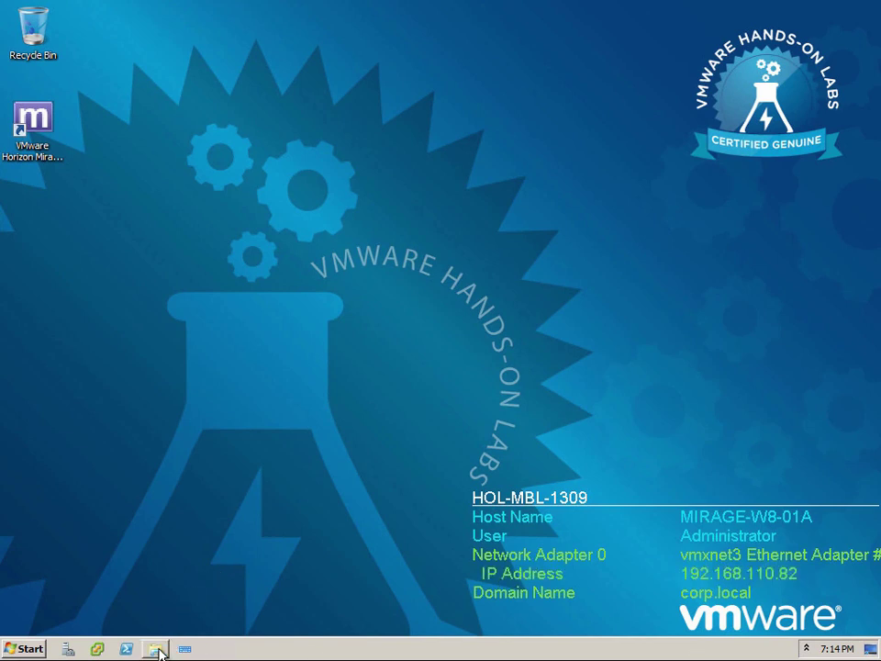
left_click(156, 649)
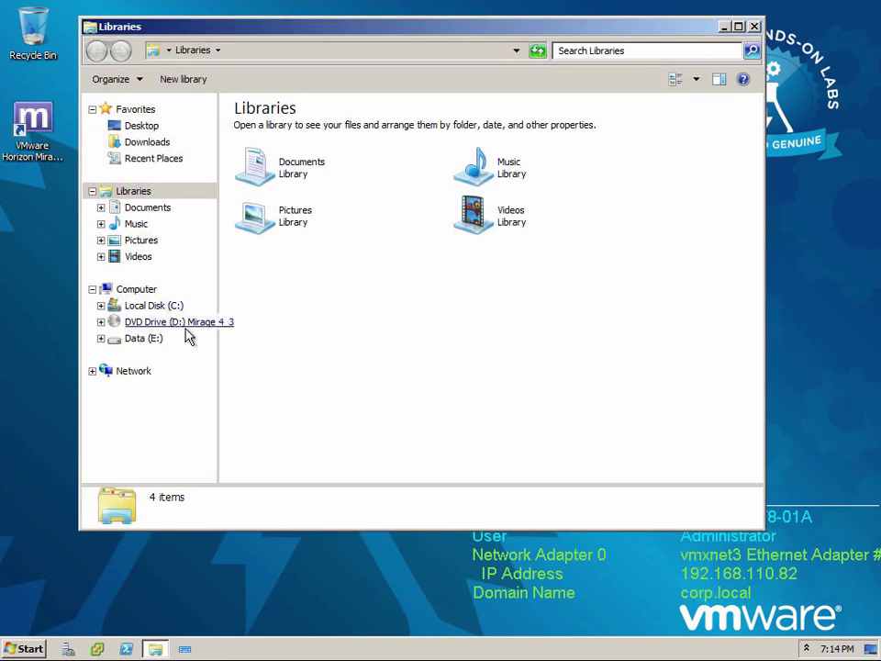
Step: Select DVD Drive (D:) Mirage 4_3 in the Explorer navigation pane
left_click(154, 321)
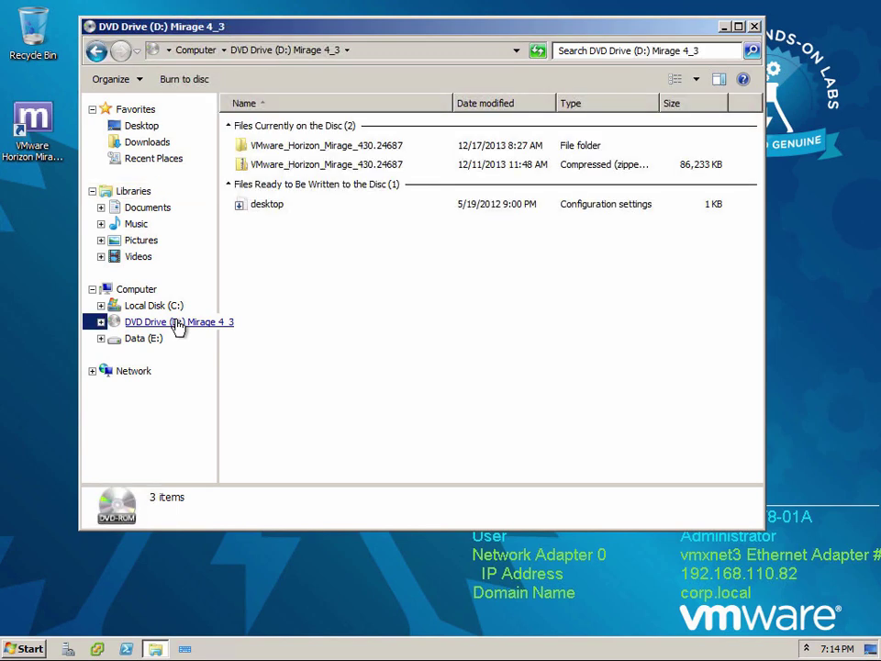
left_click(156, 322)
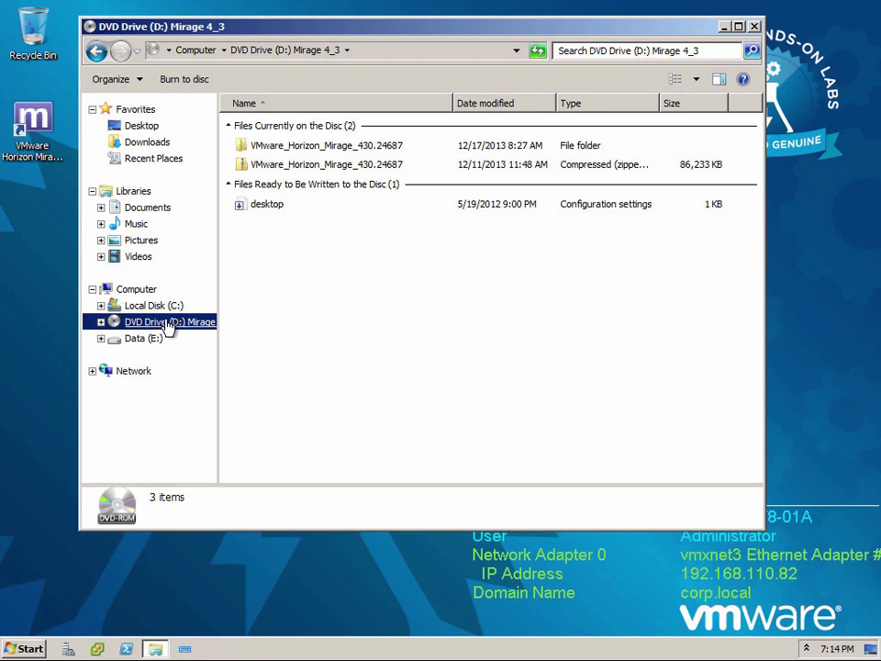
mouse_move(285, 152)
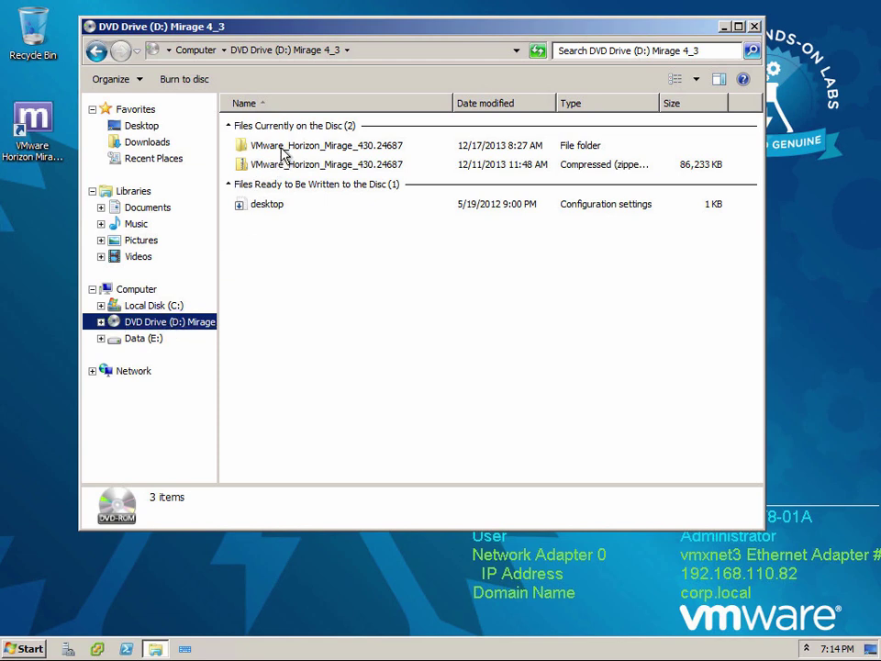
Step: Open VMware_Horizon_Mirage_430.24687 and its Server folder listing twelve installer packages
double_click(326, 145)
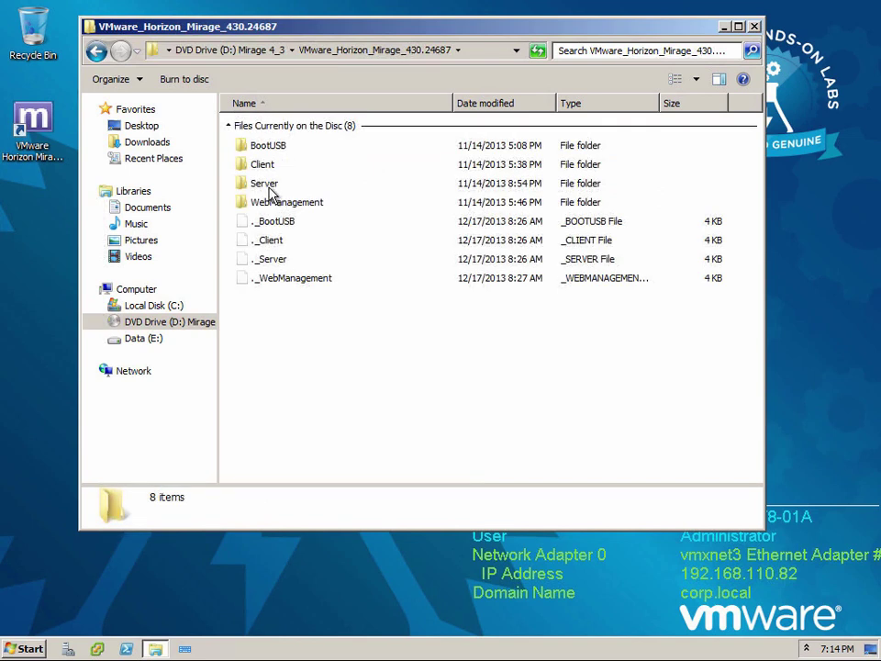
double_click(265, 183)
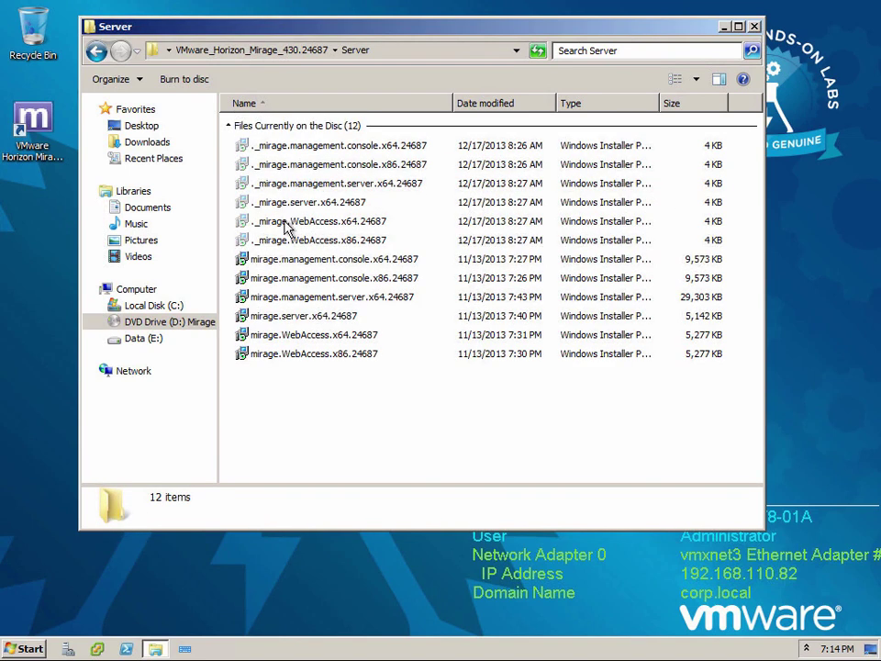
mouse_move(317, 344)
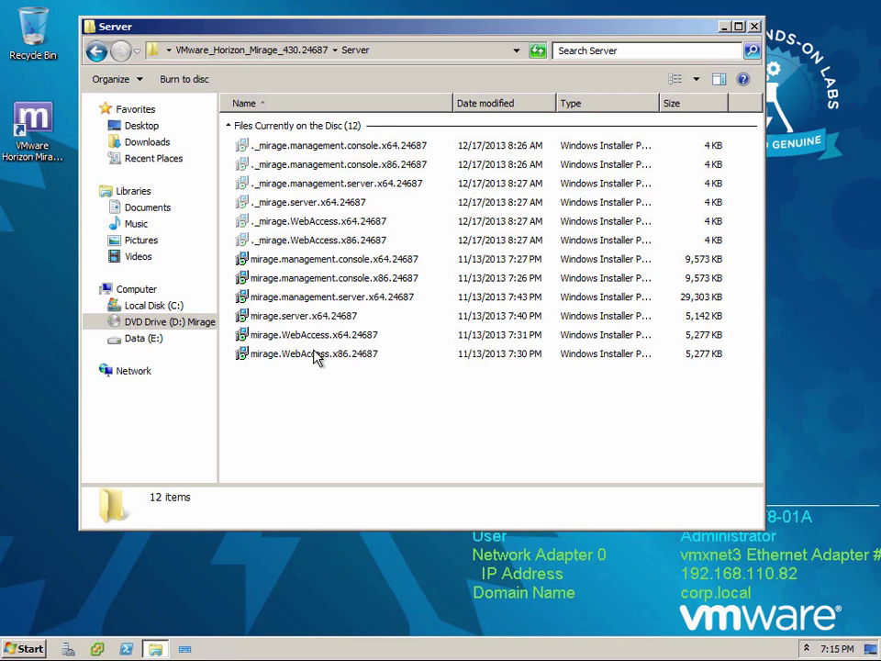
mouse_move(330, 349)
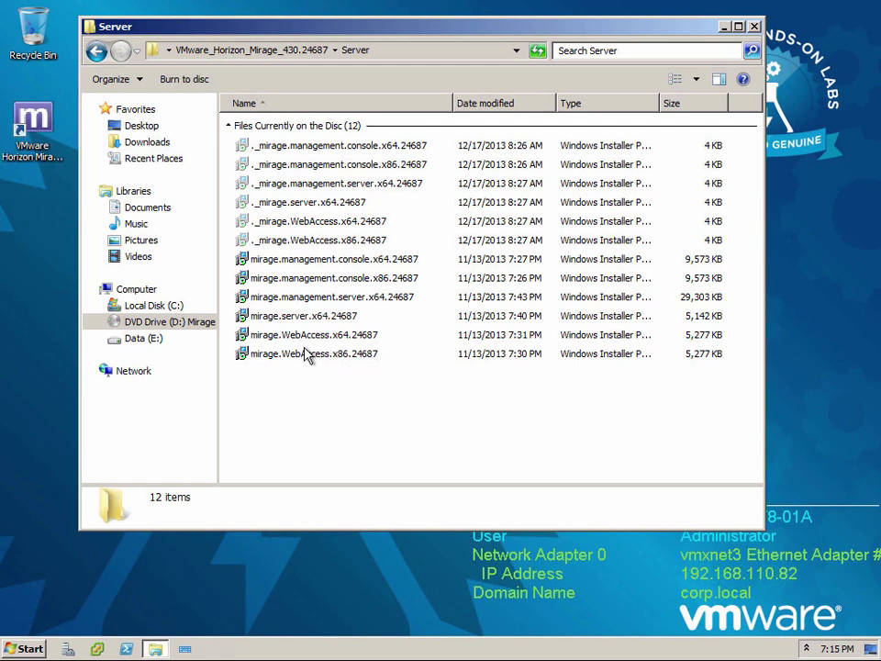
mouse_move(307, 353)
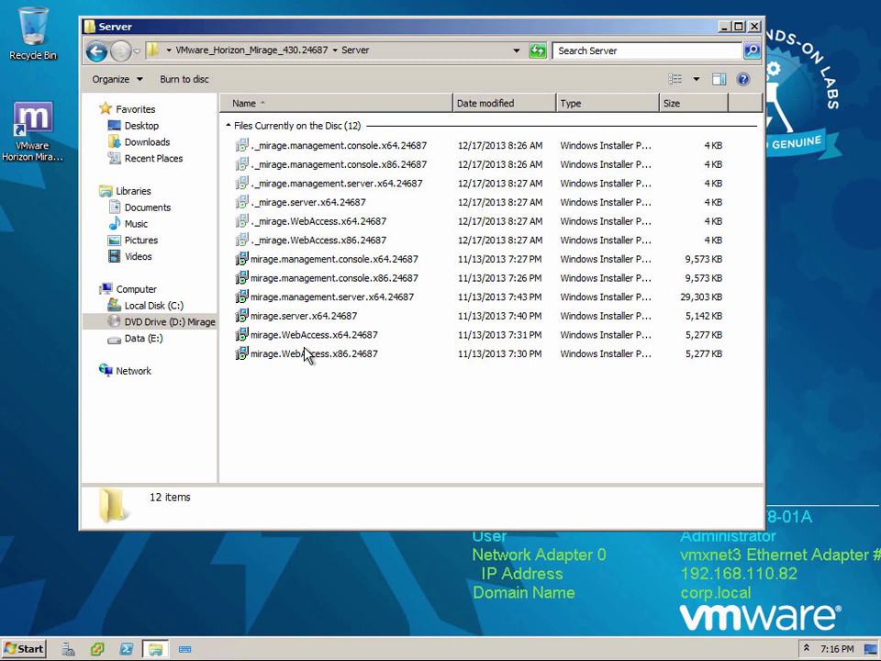
mouse_move(274, 364)
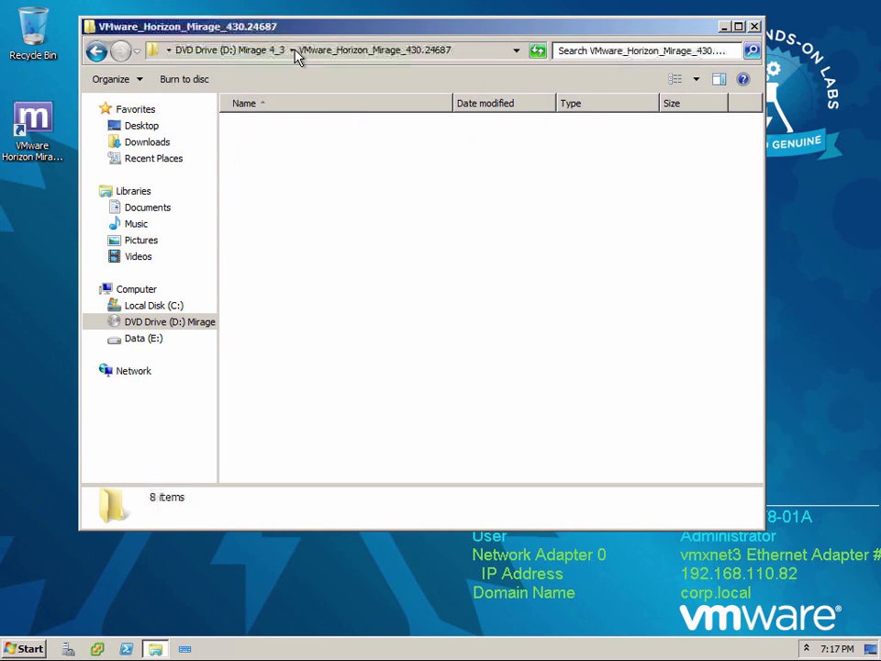
Step: Open D:\VMware_Horizon_Mirage_430.24687\WebManagement to list its four installers
left_click(285, 201)
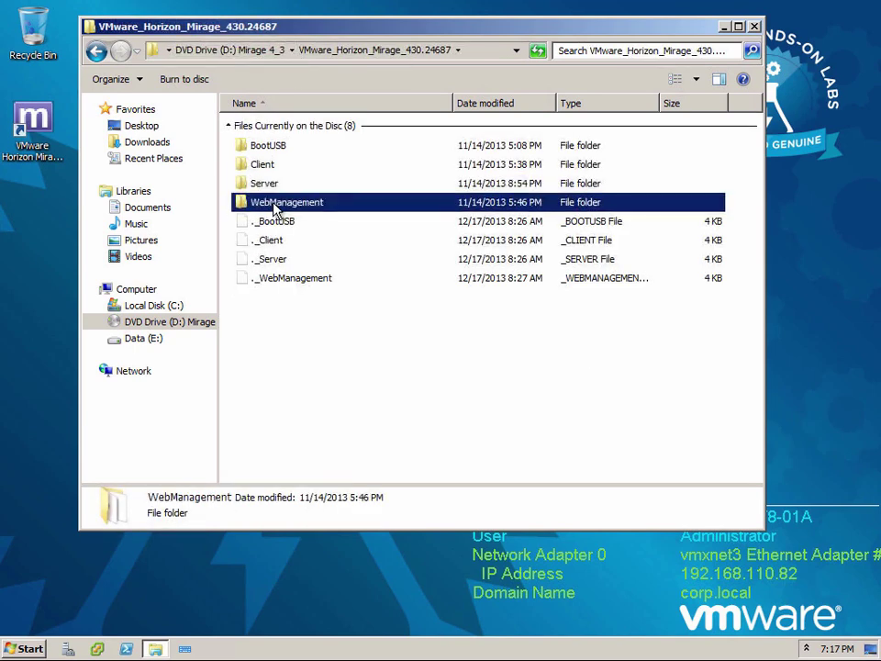
double_click(285, 201)
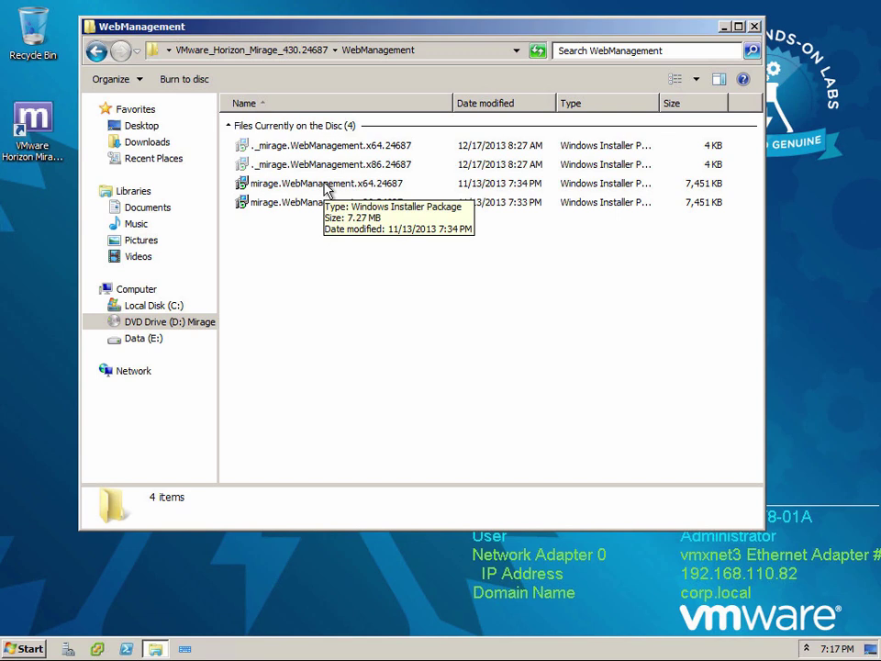
Step: Run mirage.WebManagement.x64.24687.msi, accept the EULA, keep localhost, install and finish
double_click(321, 183)
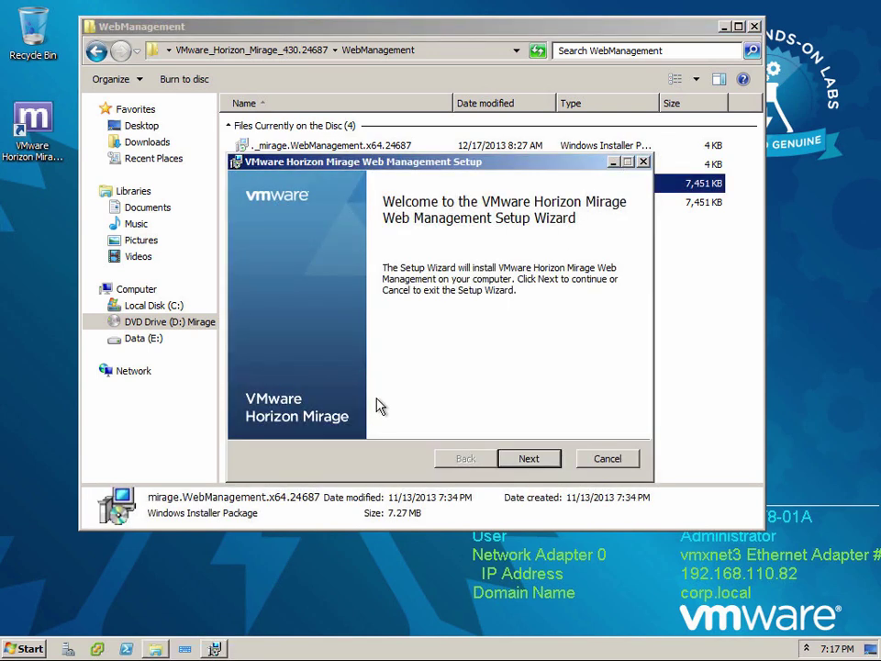
left_click(528, 458)
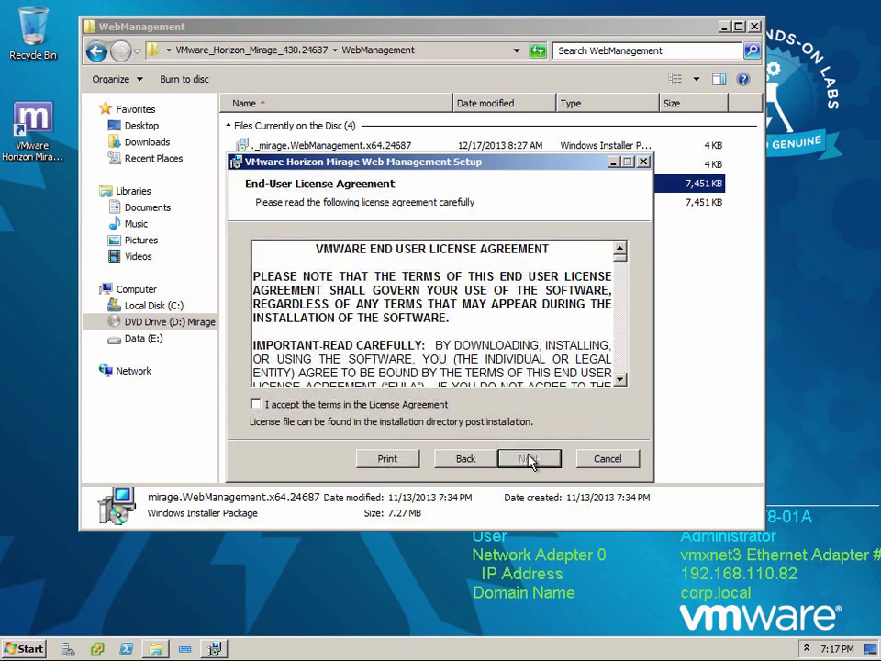
left_click(256, 405)
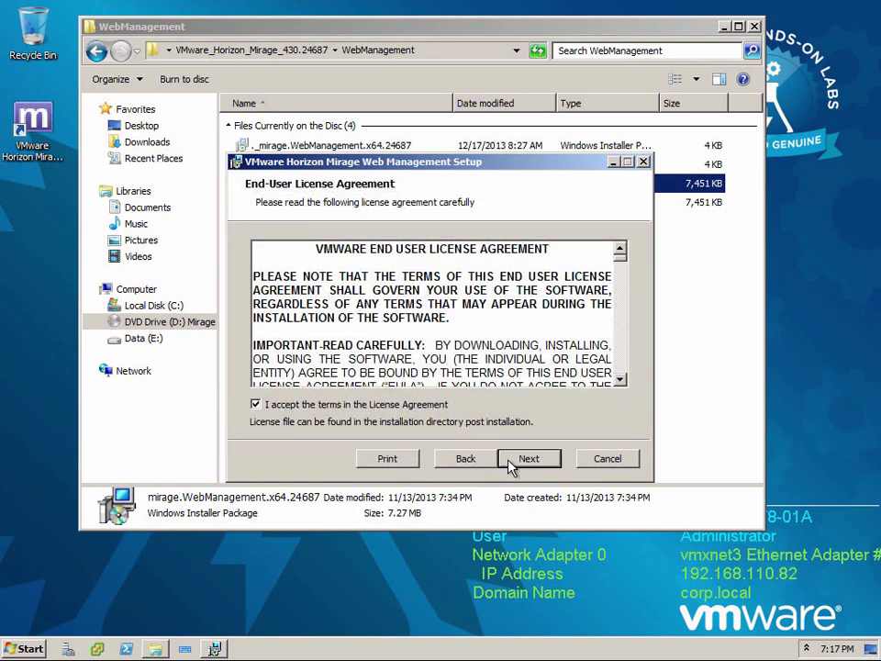
left_click(529, 457)
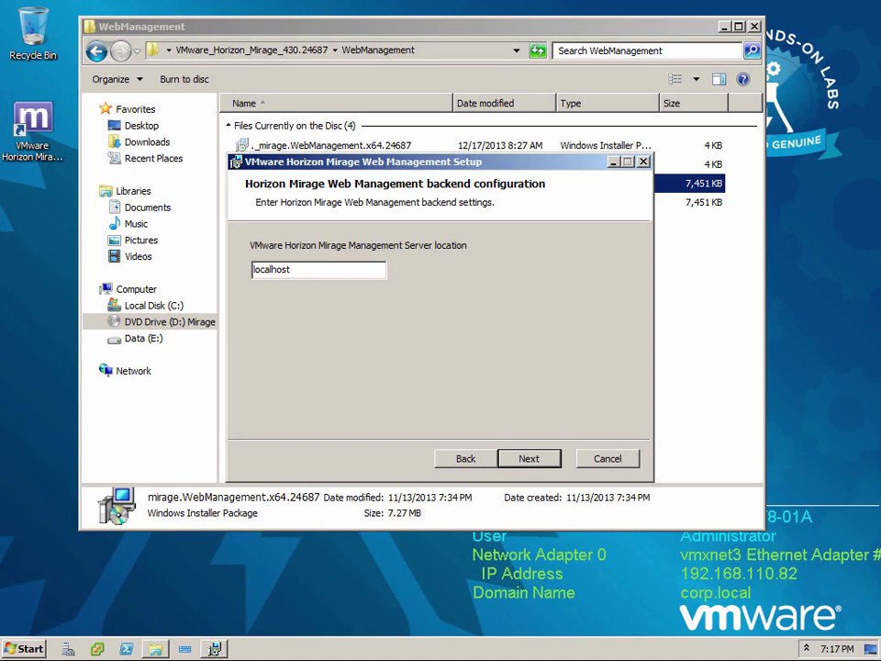
left_click(529, 458)
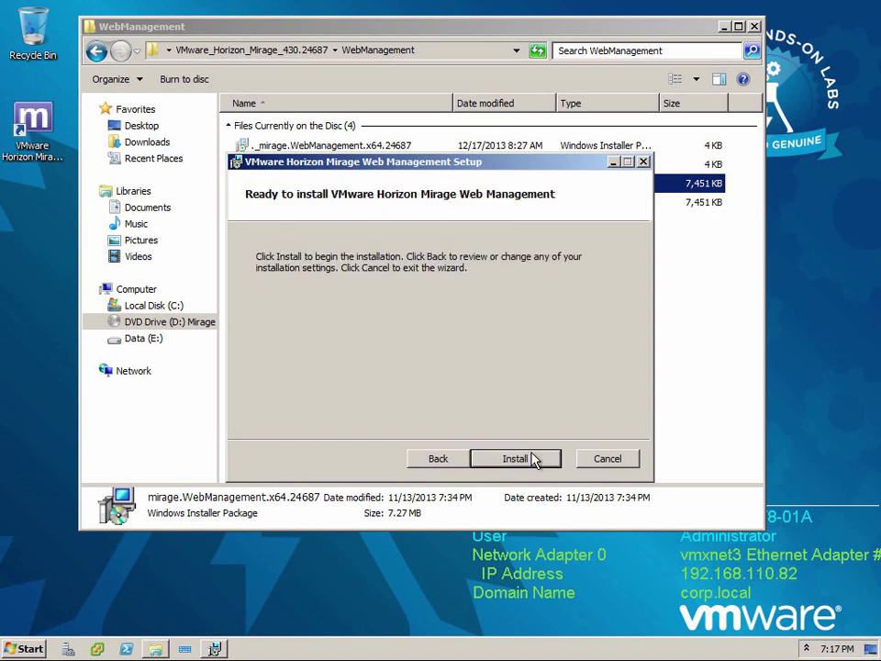
left_click(514, 457)
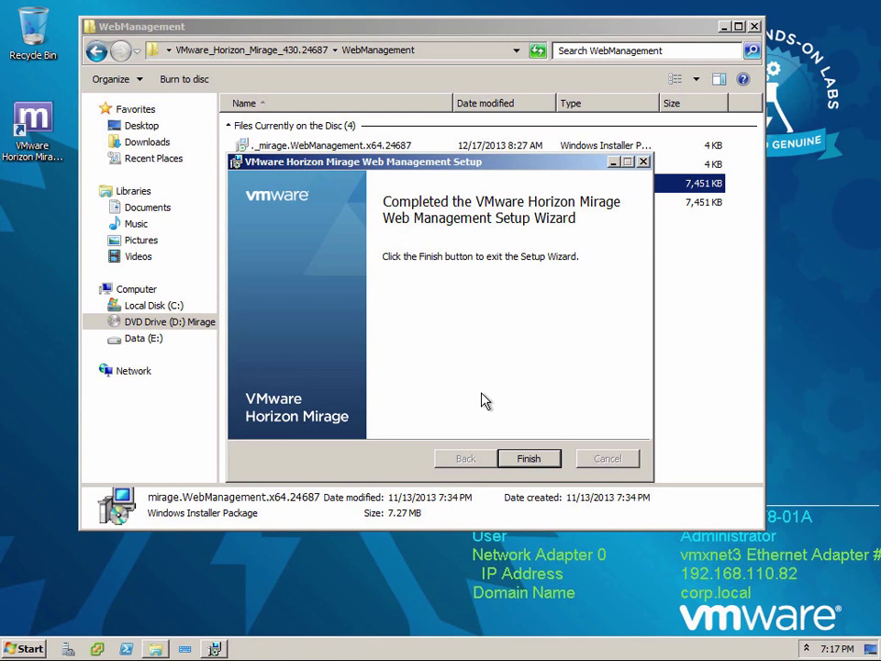
mouse_move(499, 426)
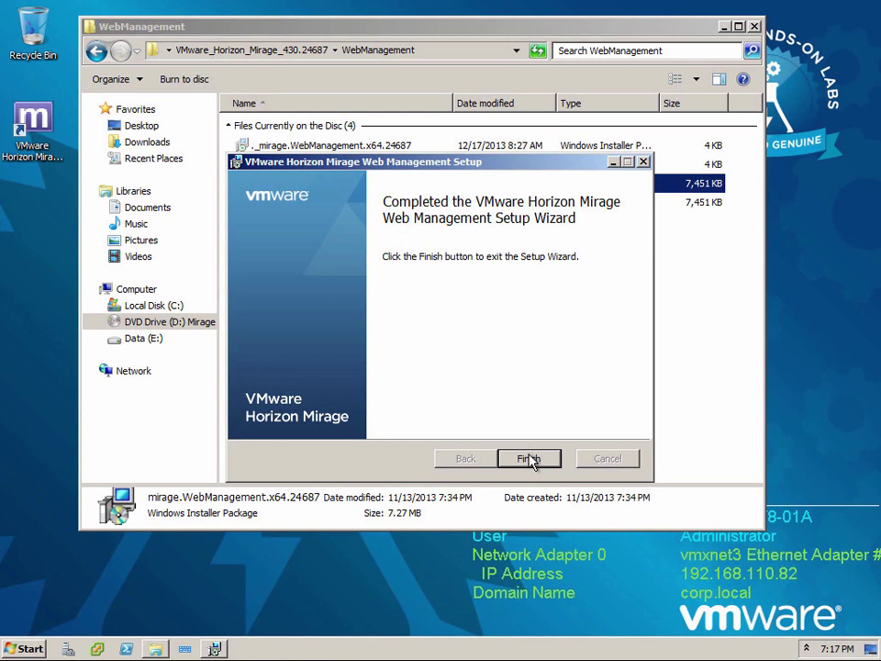
left_click(530, 458)
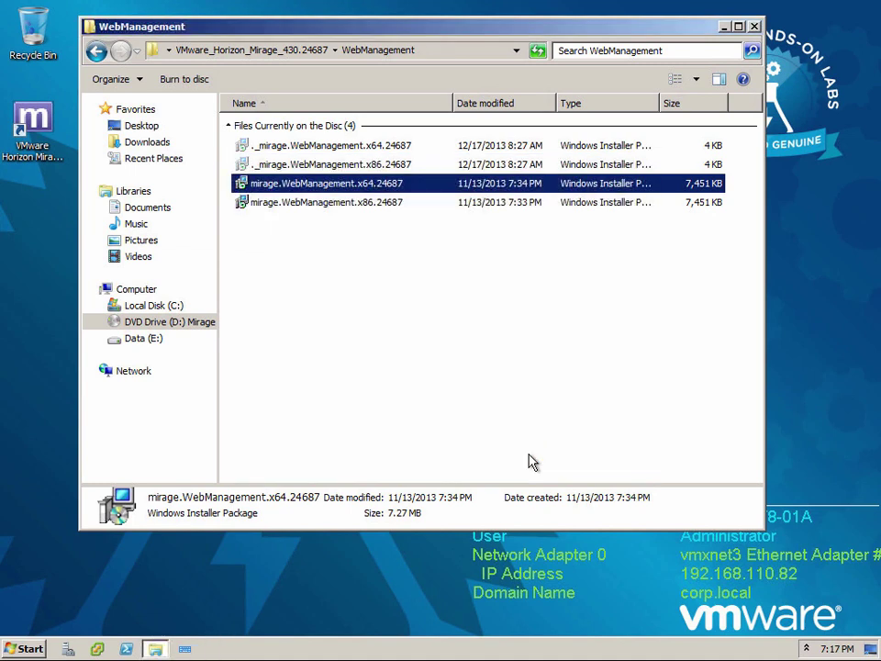
mouse_move(641, 105)
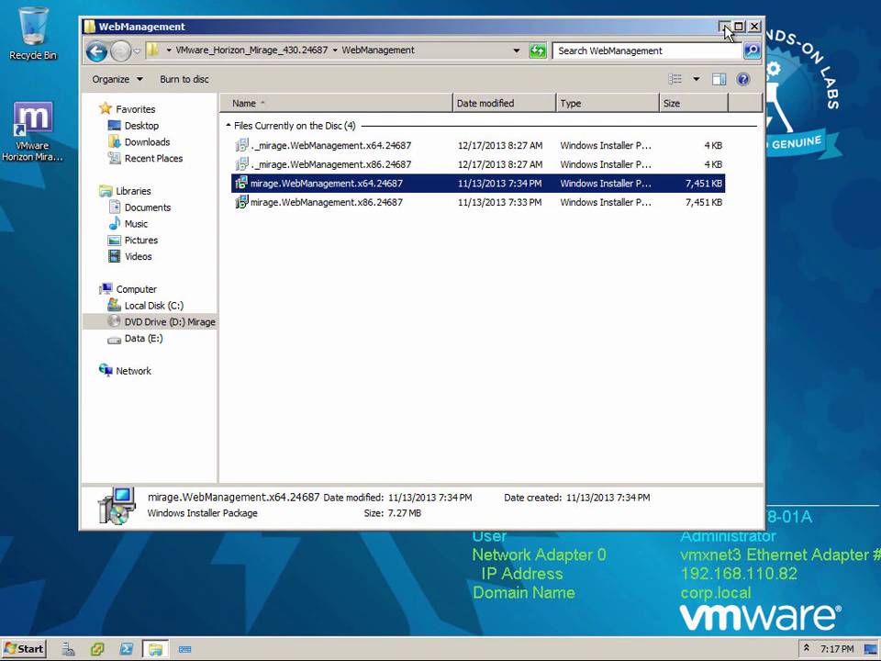
Step: Launch the Mirage Console and add a Mirage system named localhost
left_click(754, 26)
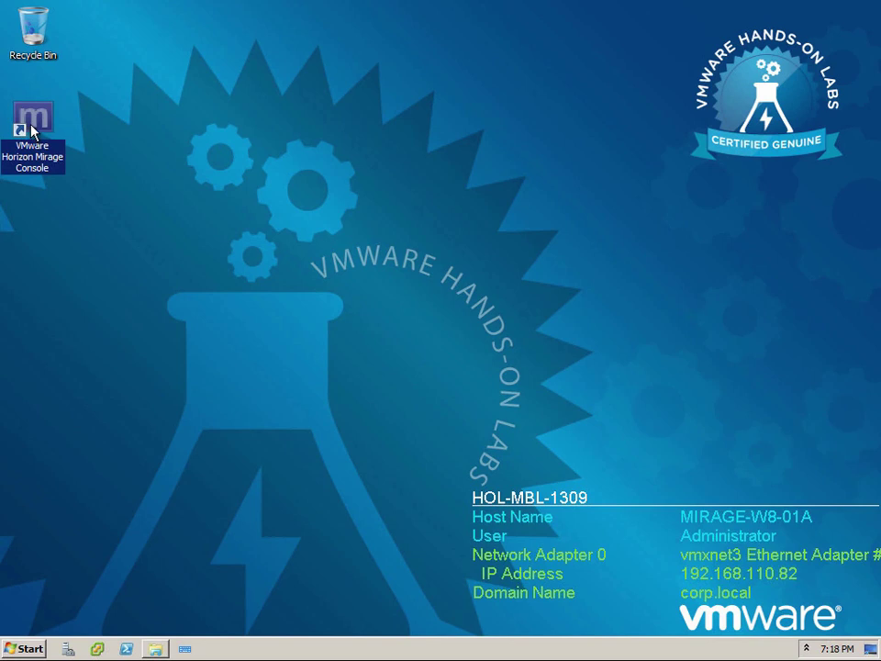
double_click(33, 117)
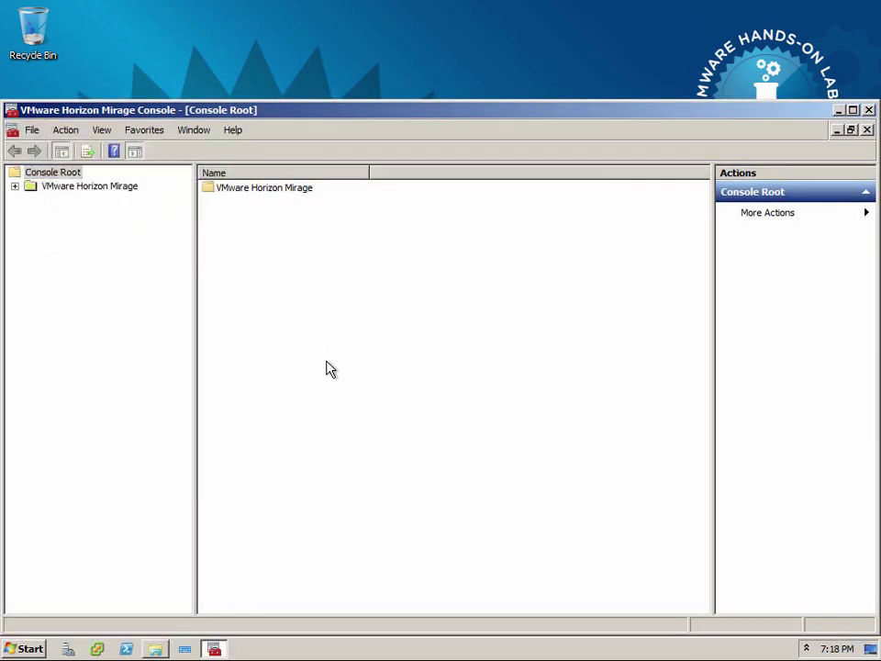
left_click(14, 185)
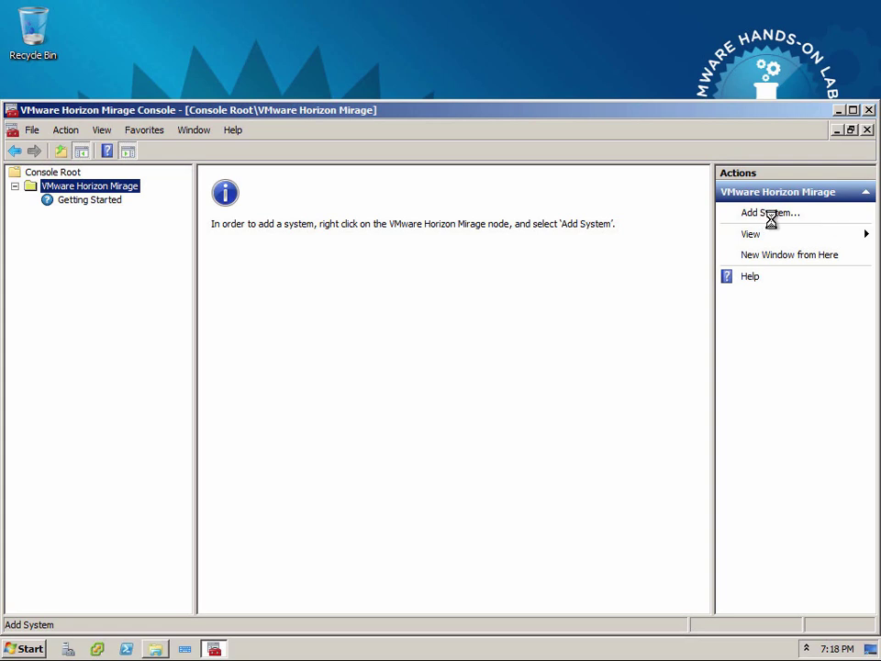
left_click(769, 212)
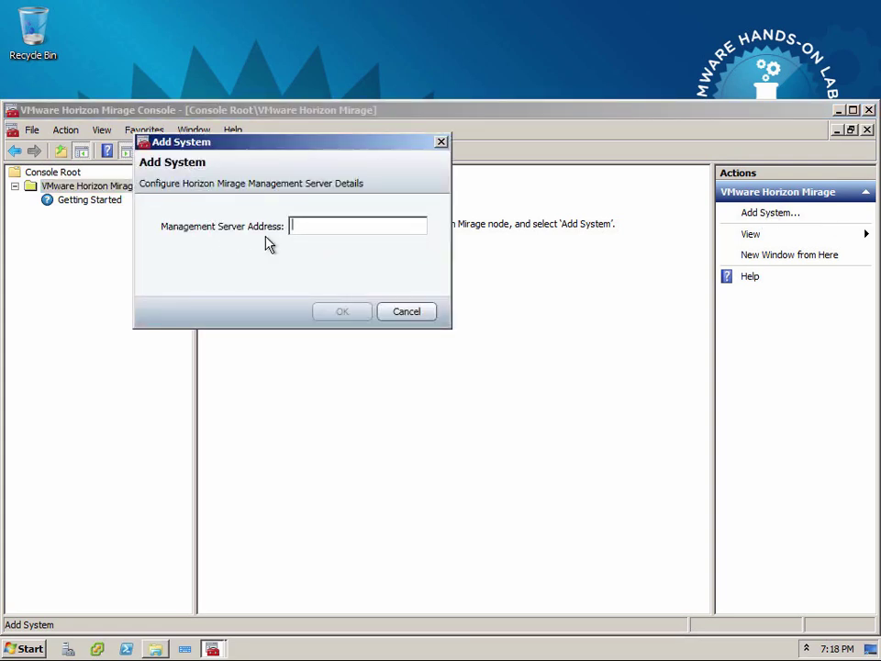
type("localhost")
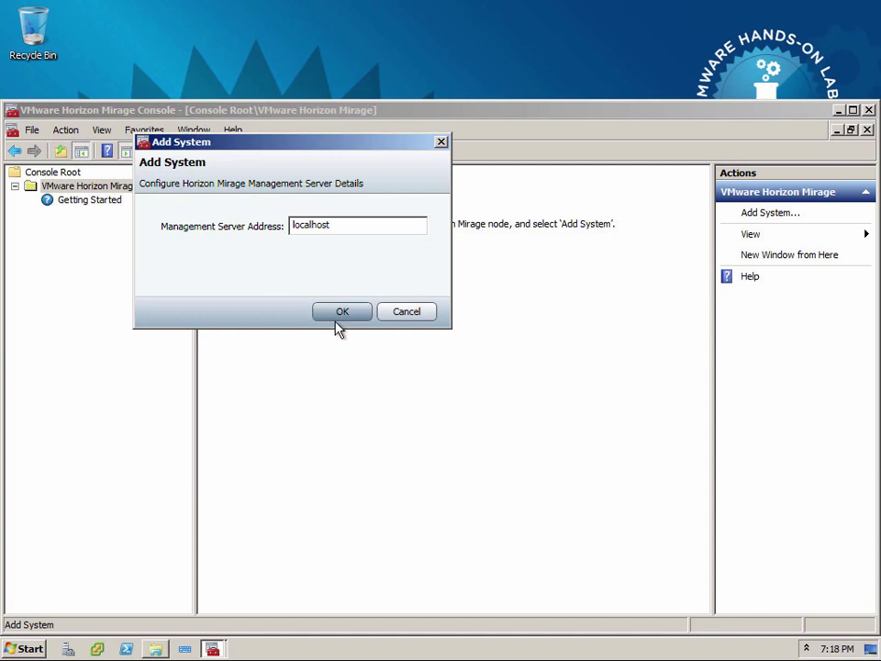
left_click(342, 311)
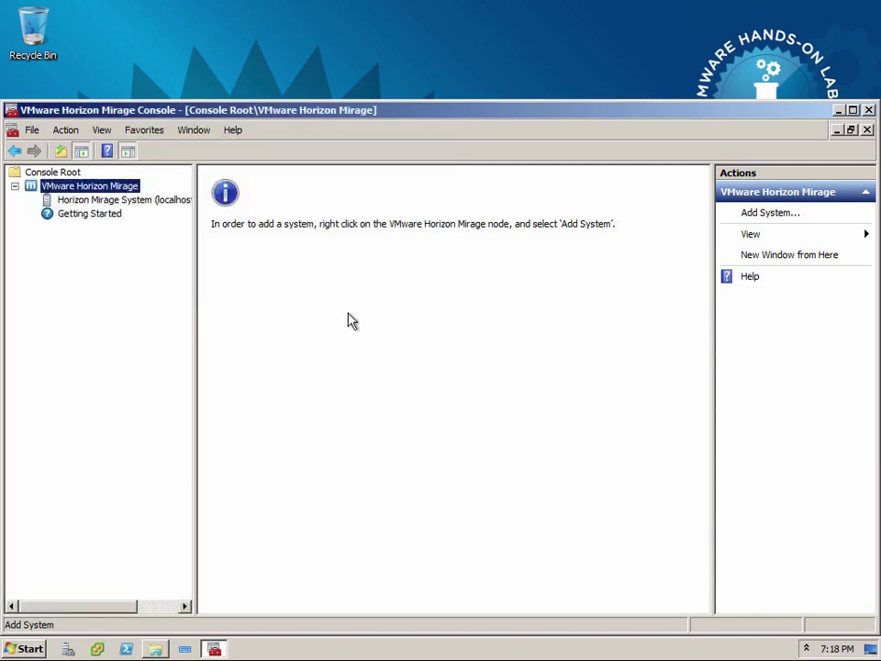
Step: Expand the localhost system and its System Configuration section
left_click(123, 199)
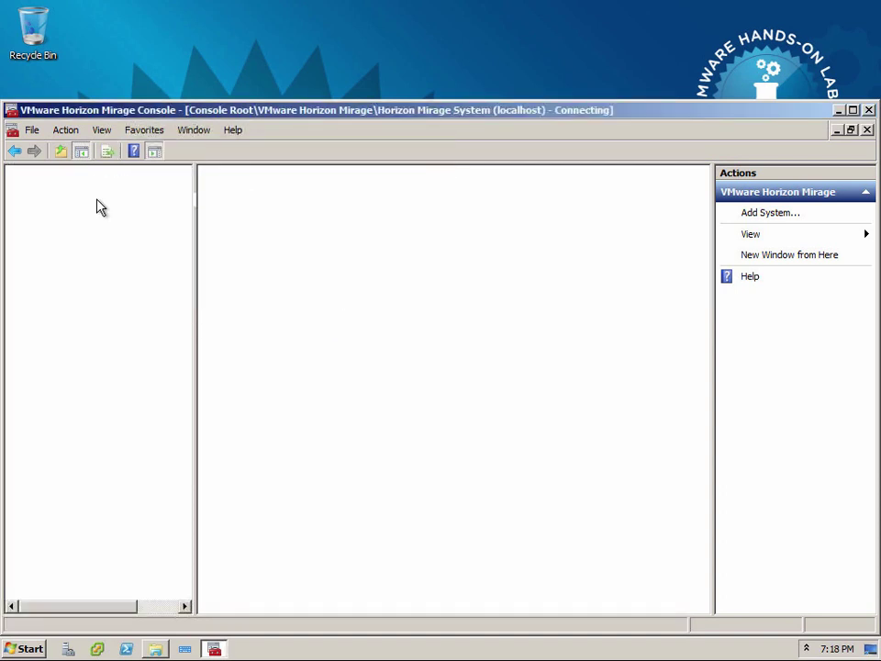
left_click(128, 200)
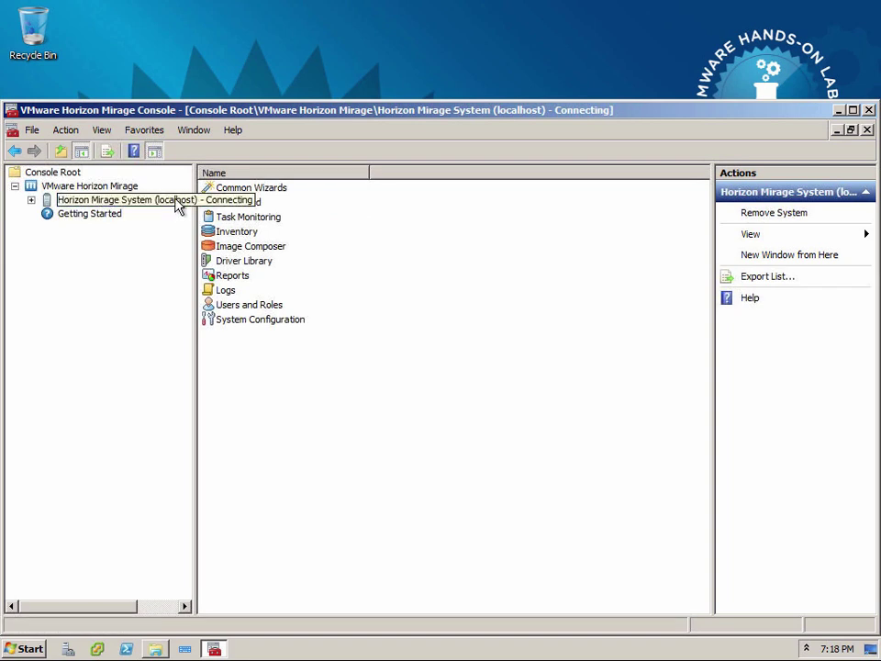
left_click(31, 199)
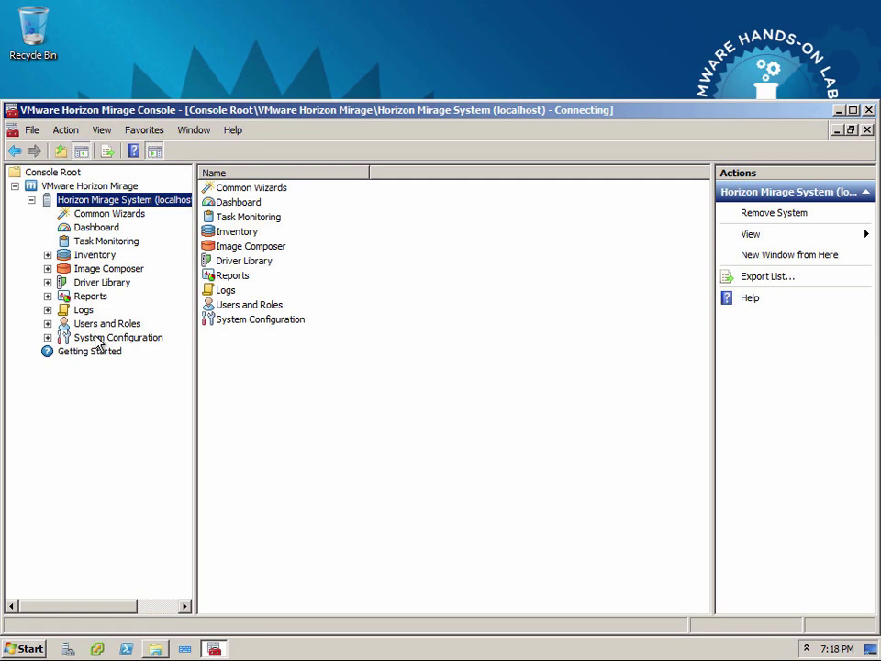
left_click(48, 336)
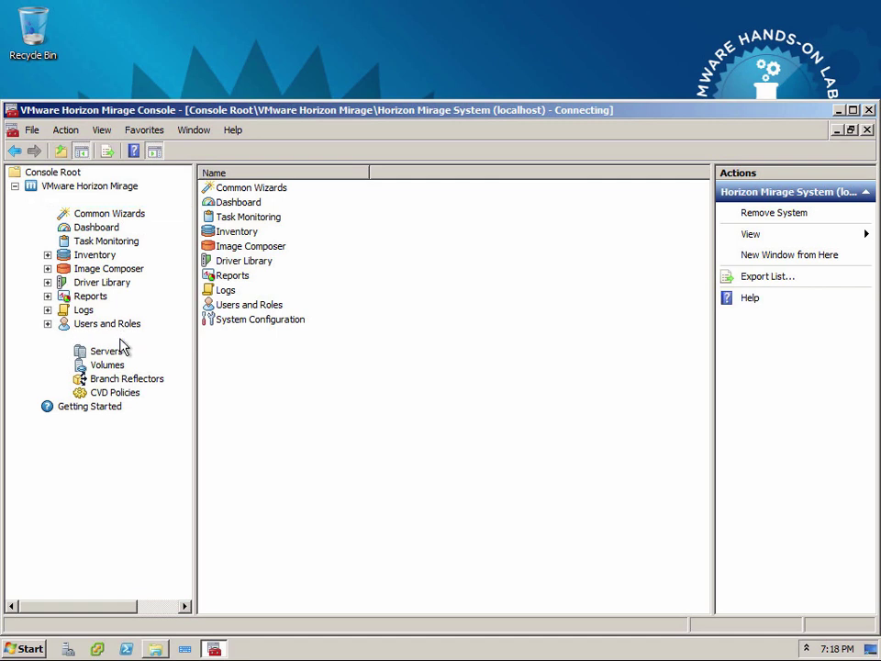
Step: Enter CORP\Administrator and its password as the Join Domain Account in System Configuration, then save
left_click(120, 337)
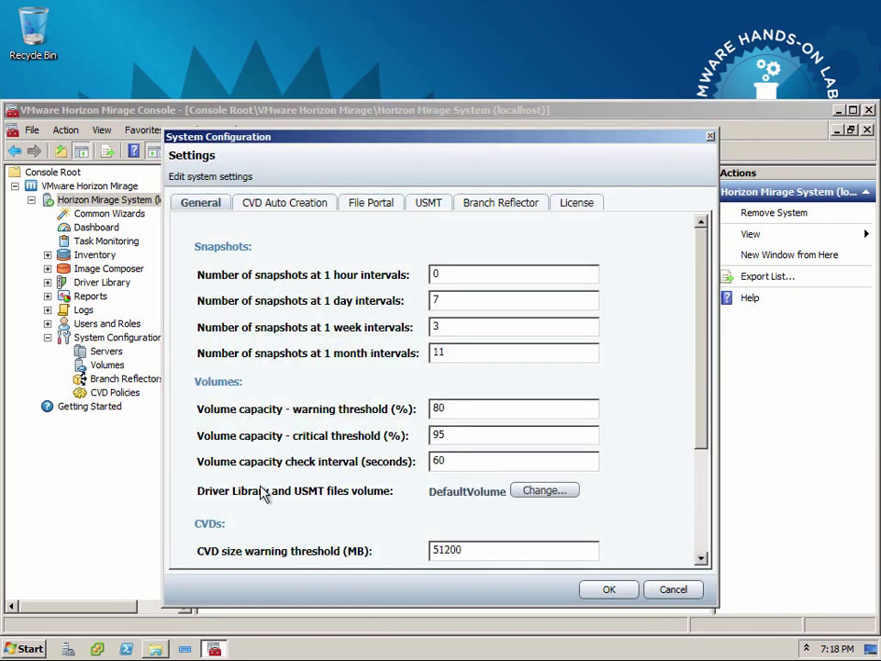
mouse_move(377, 136)
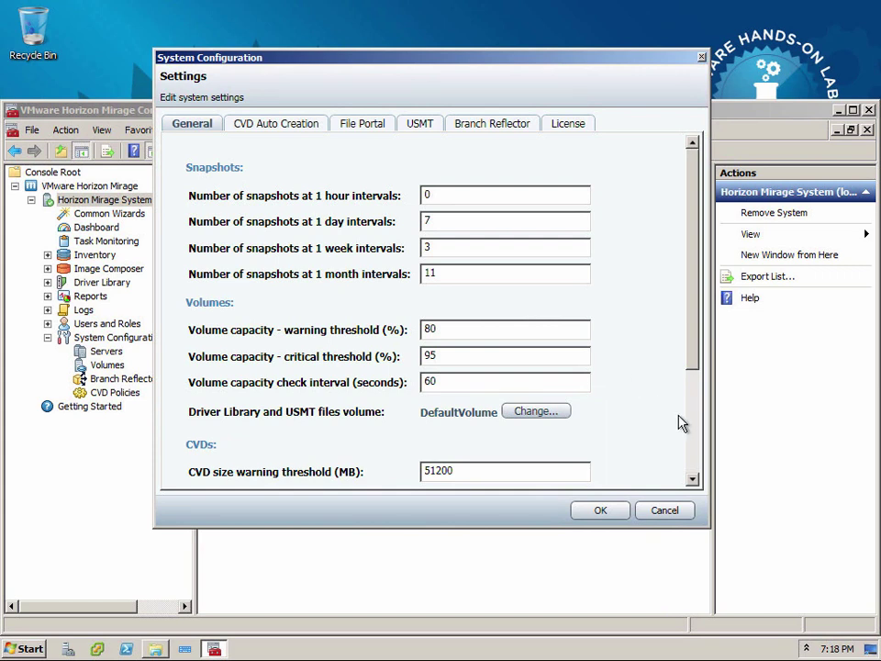
mouse_move(690, 439)
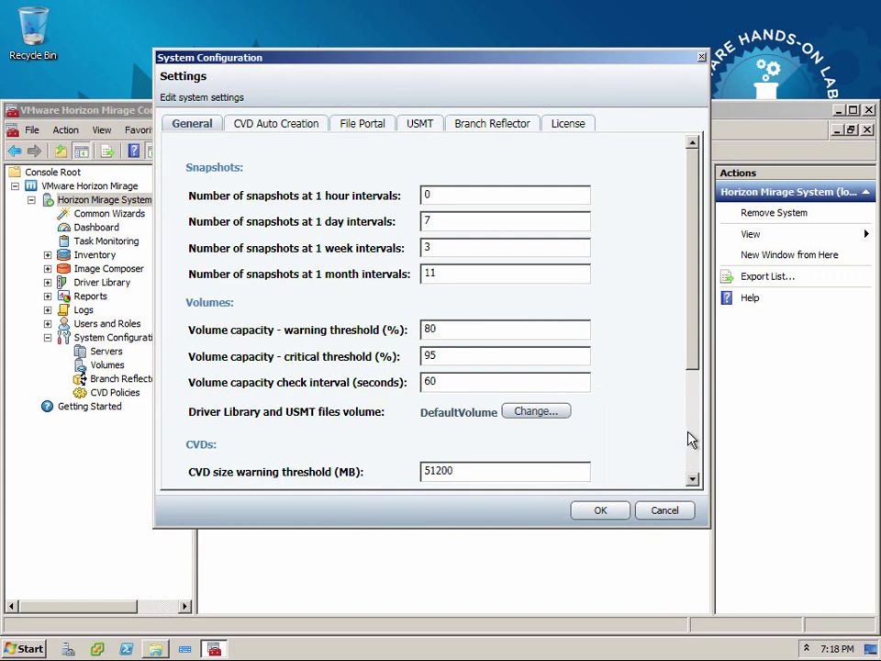
scroll("down", 3)
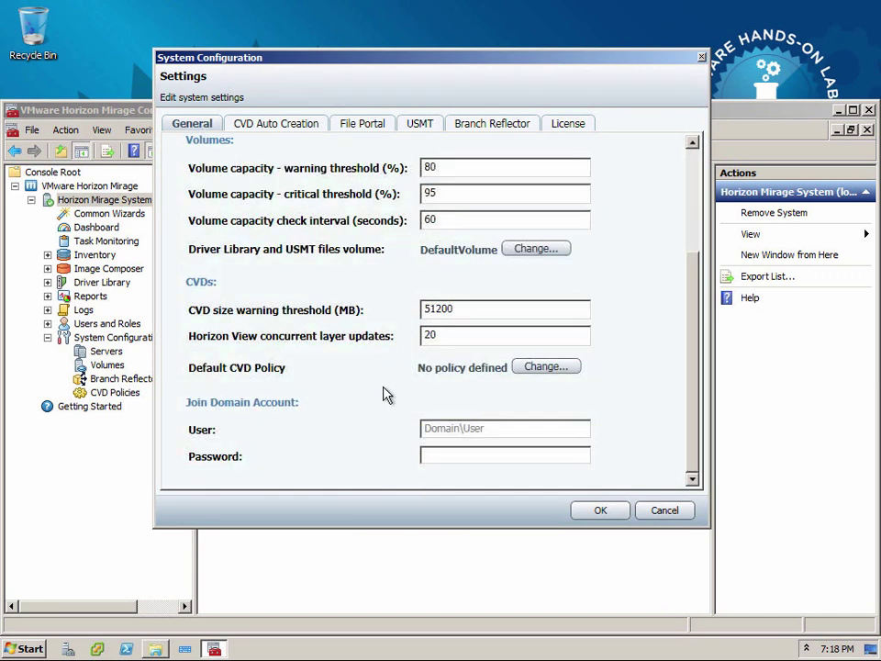
left_click(504, 429)
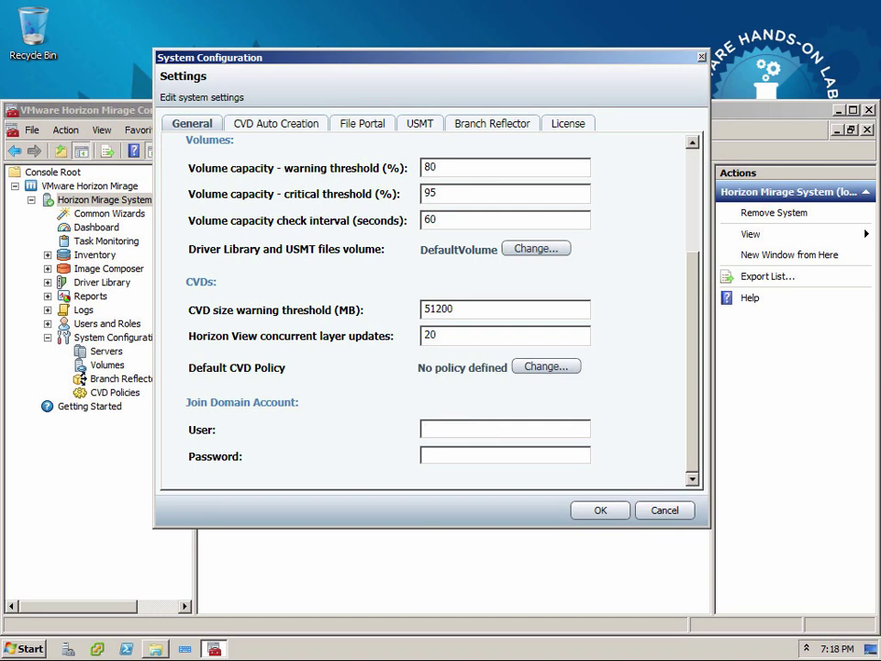
type("CORP\\Adminsitr")
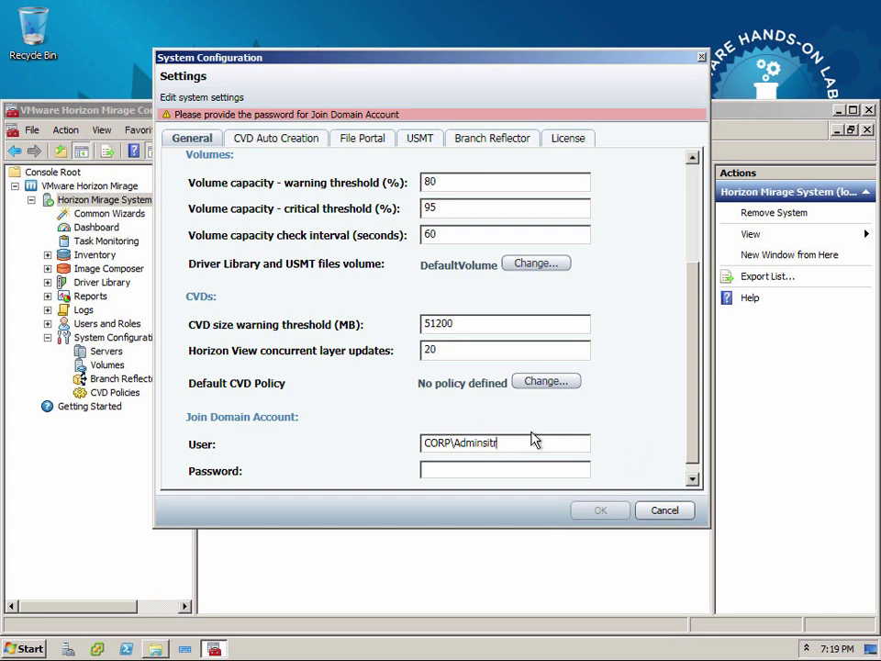
key("BackSpace")
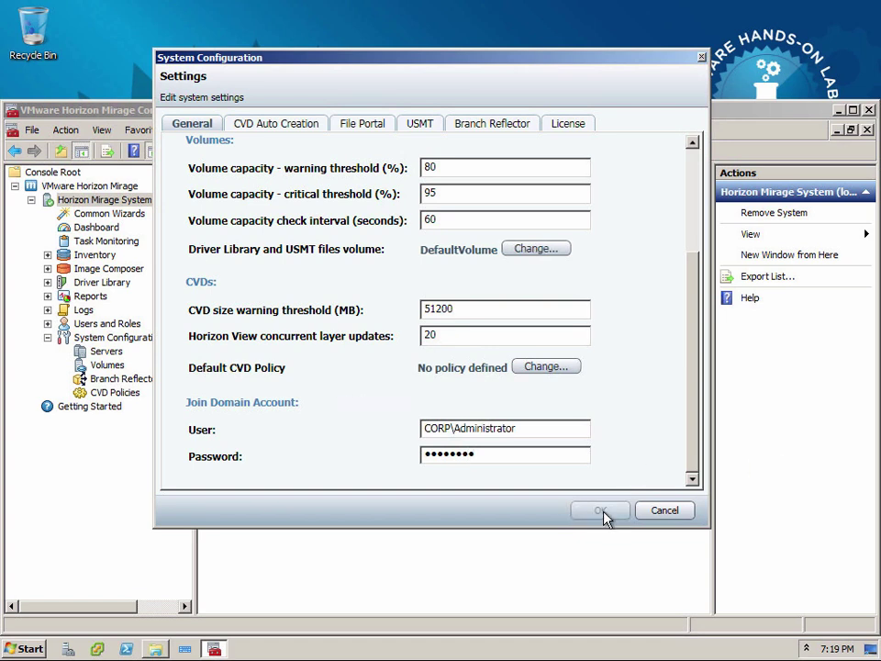
left_click(599, 509)
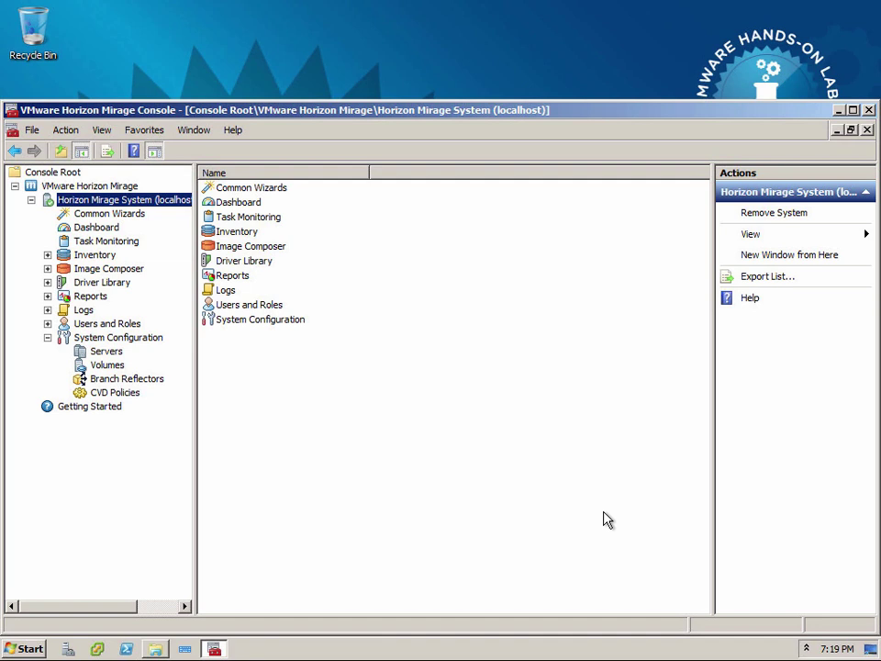
mouse_move(595, 489)
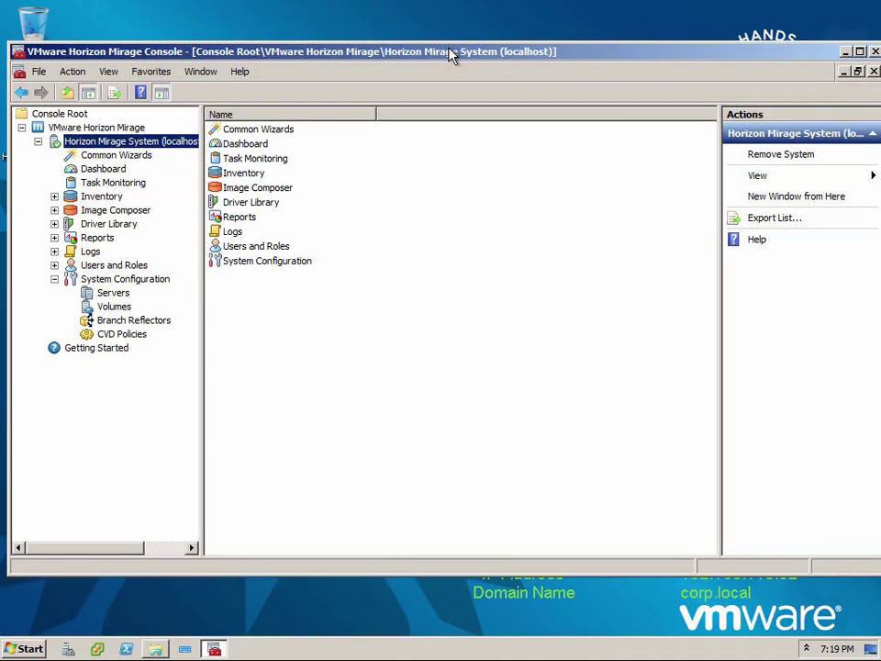
mouse_move(360, 319)
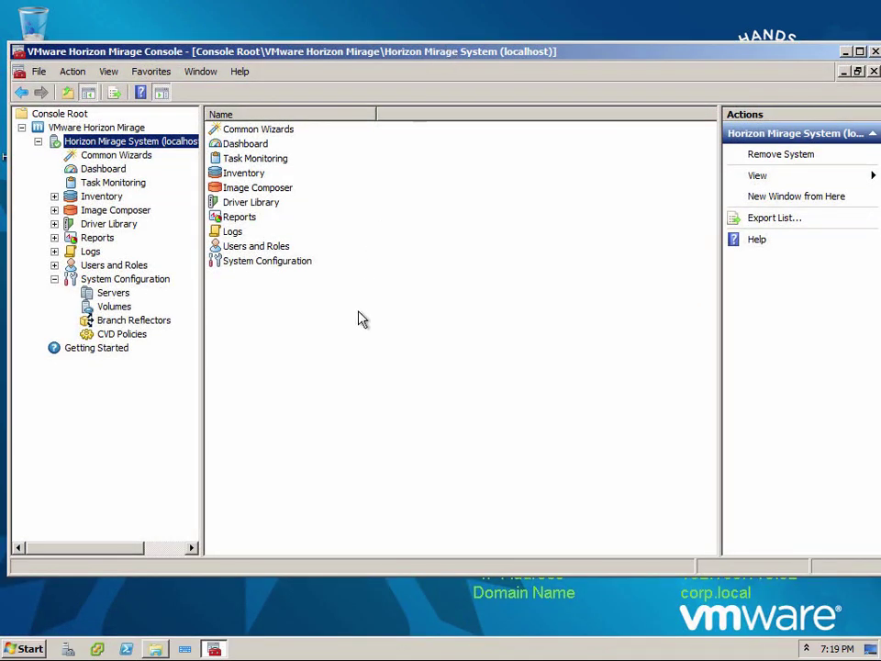